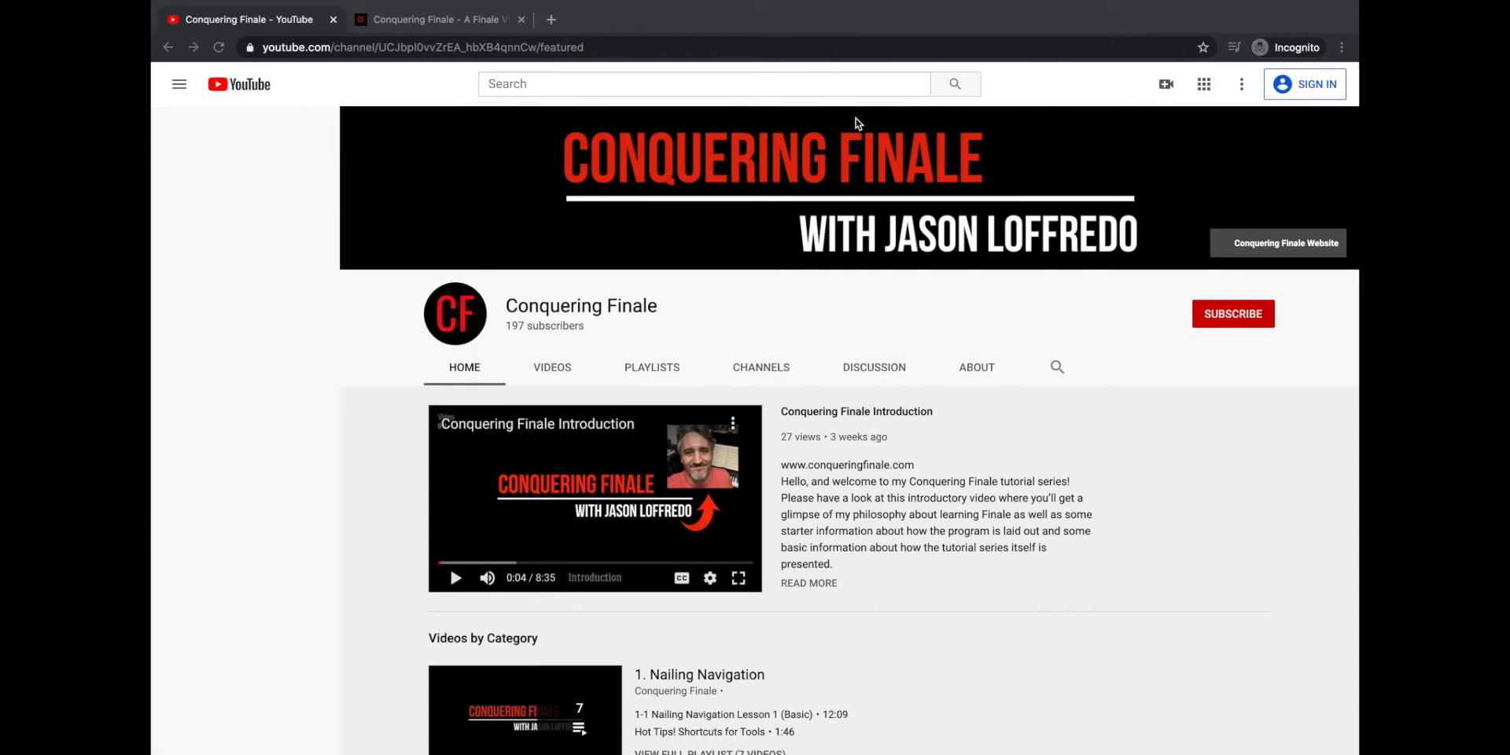
mouse_move(726, 255)
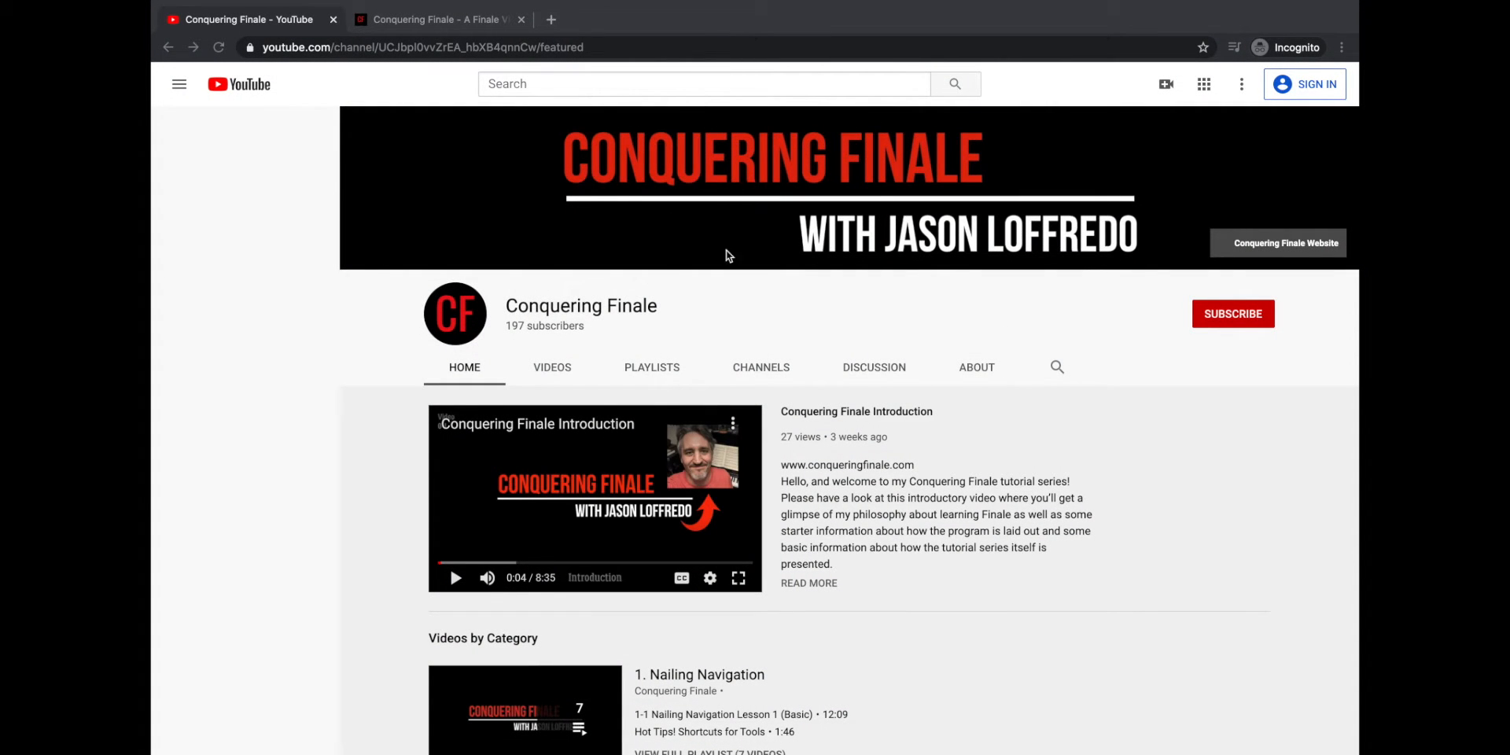
Leave YouTube Studio's audience analytics and bring up the blank Finale orchestral score
left_click(434, 19)
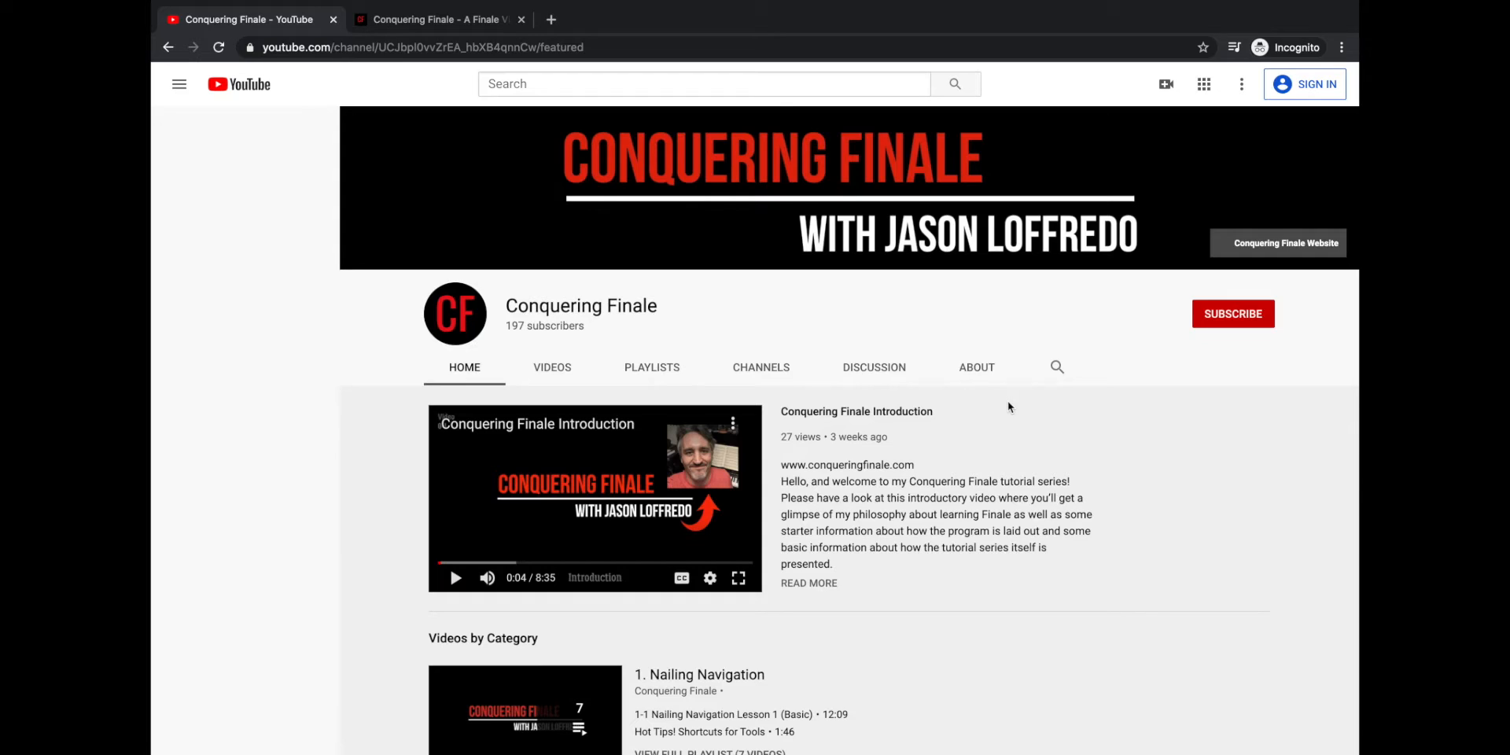
mouse_move(1258, 252)
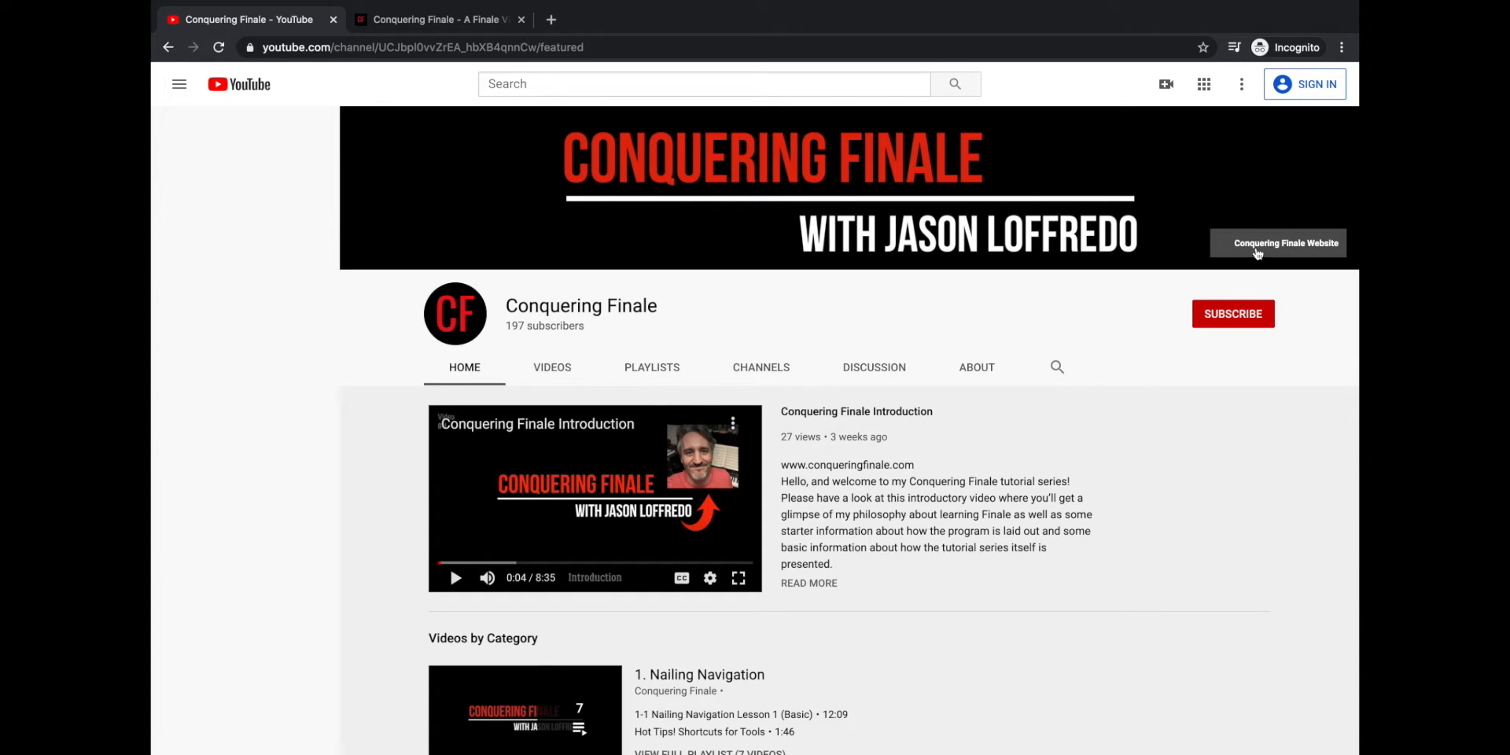
mouse_move(544, 295)
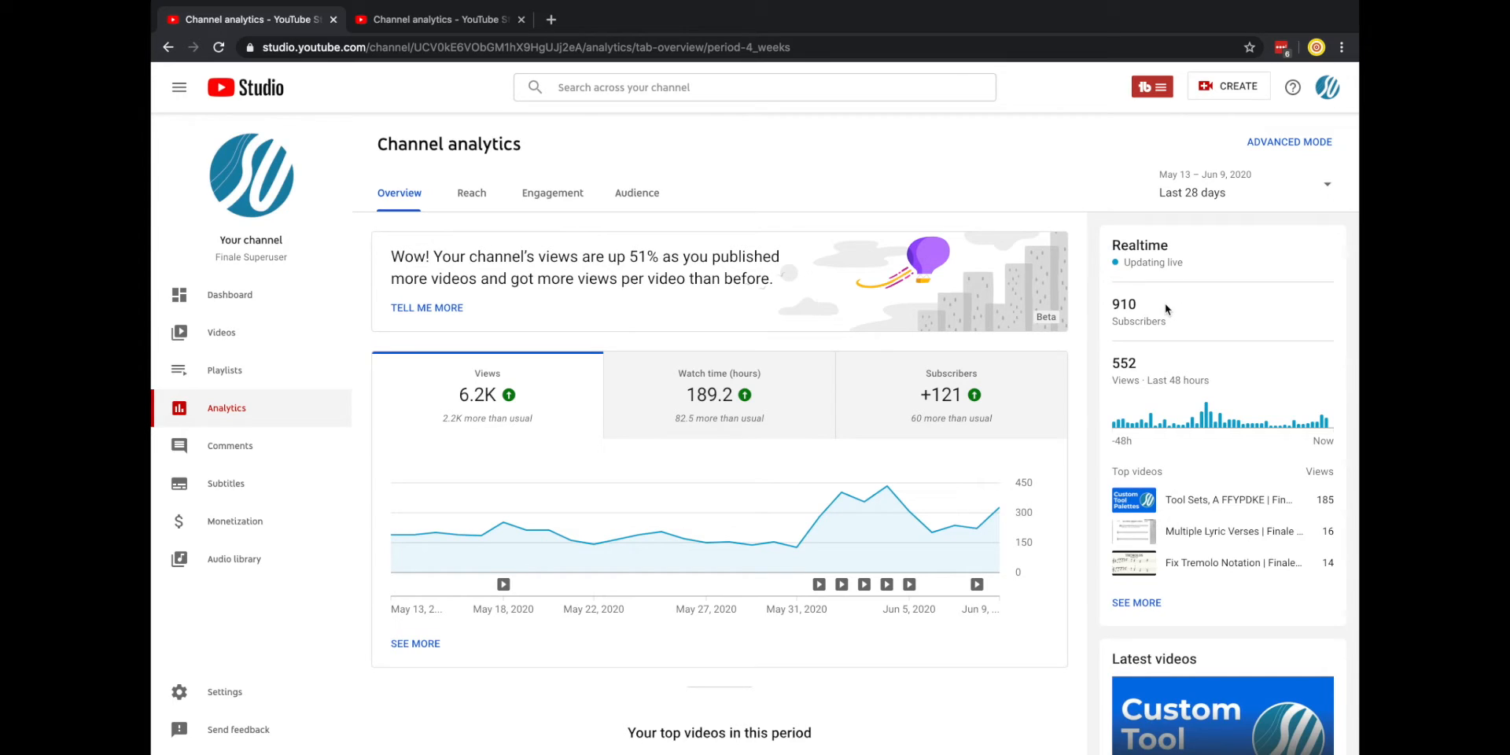
mouse_move(1141, 340)
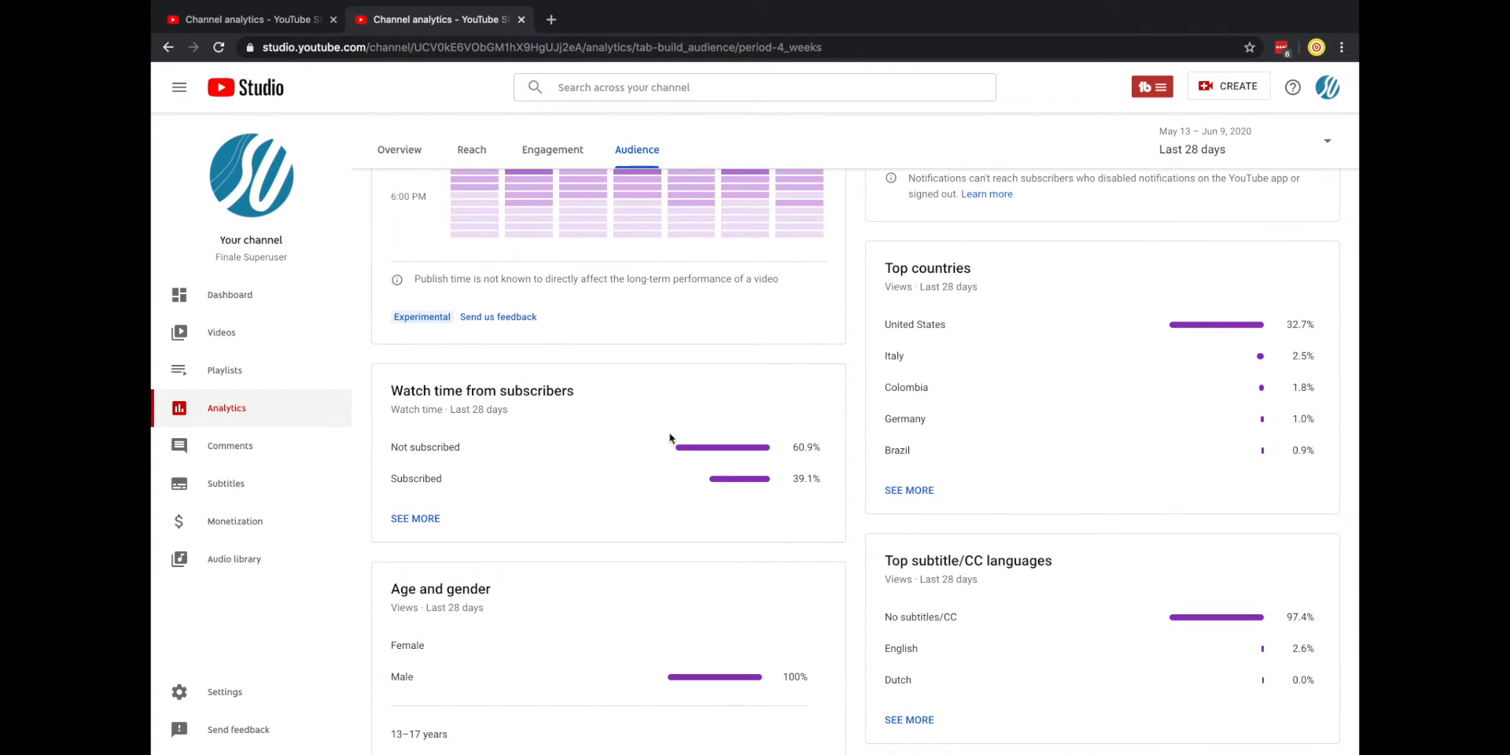
mouse_move(733, 385)
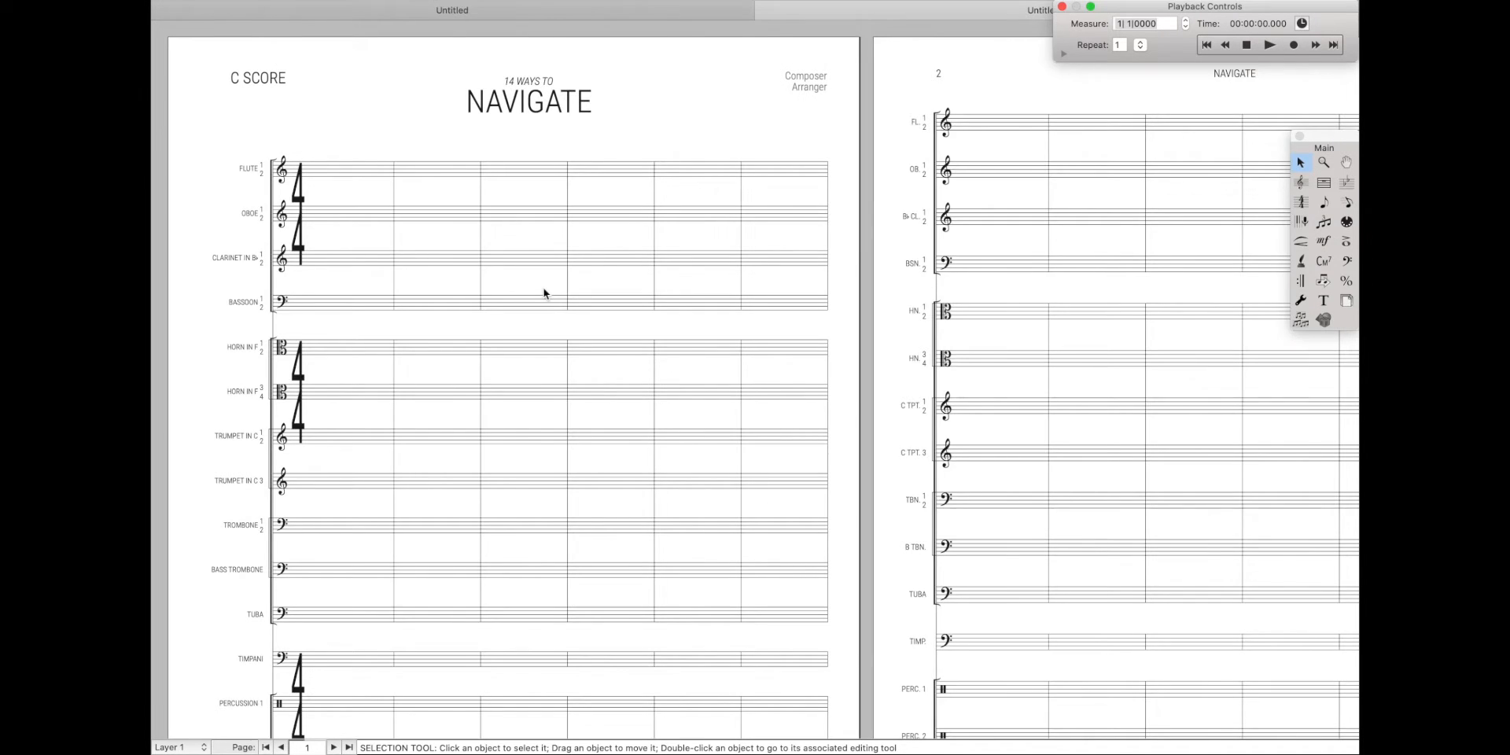
mouse_move(907, 182)
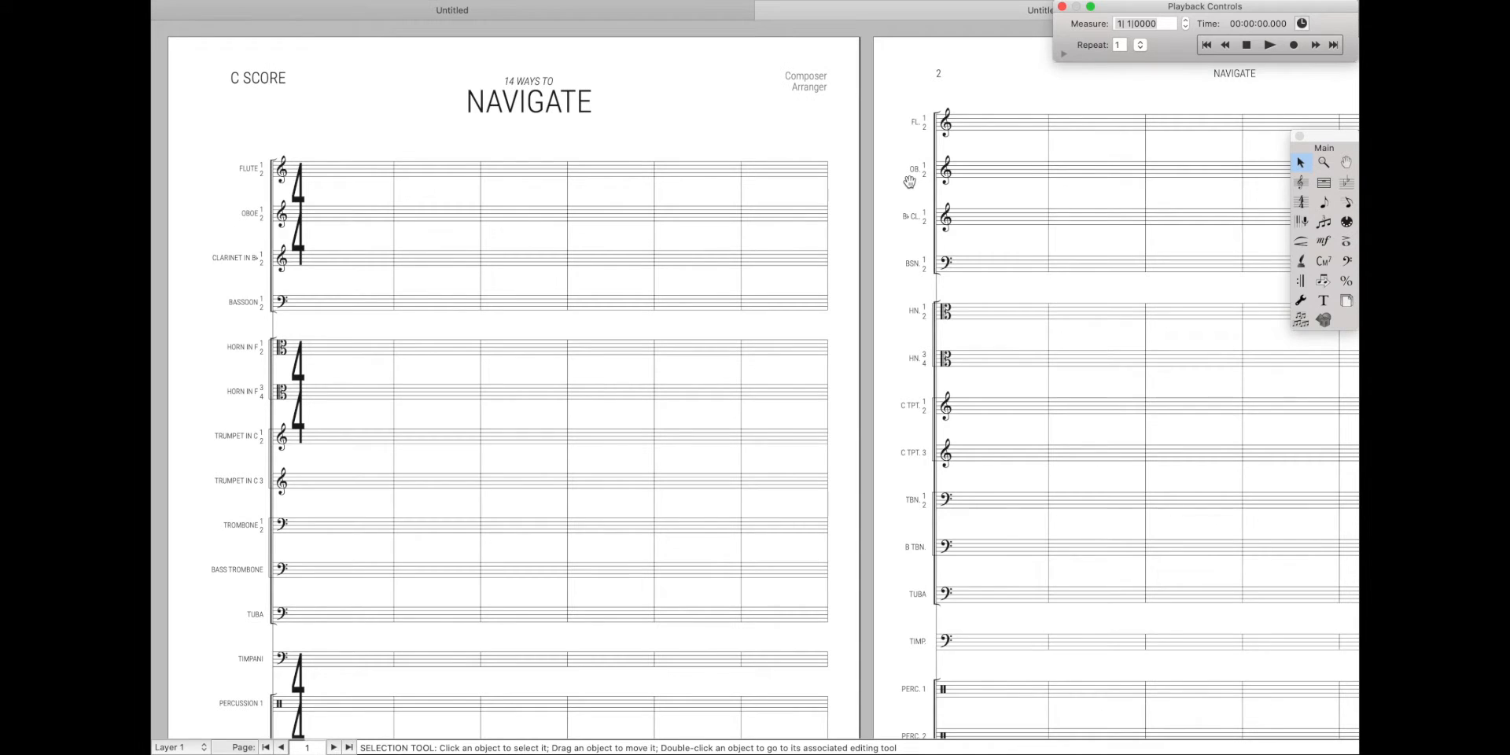
Scroll around the score, return to page 1, and activate the Hand Grabber tool
scroll("down", 3)
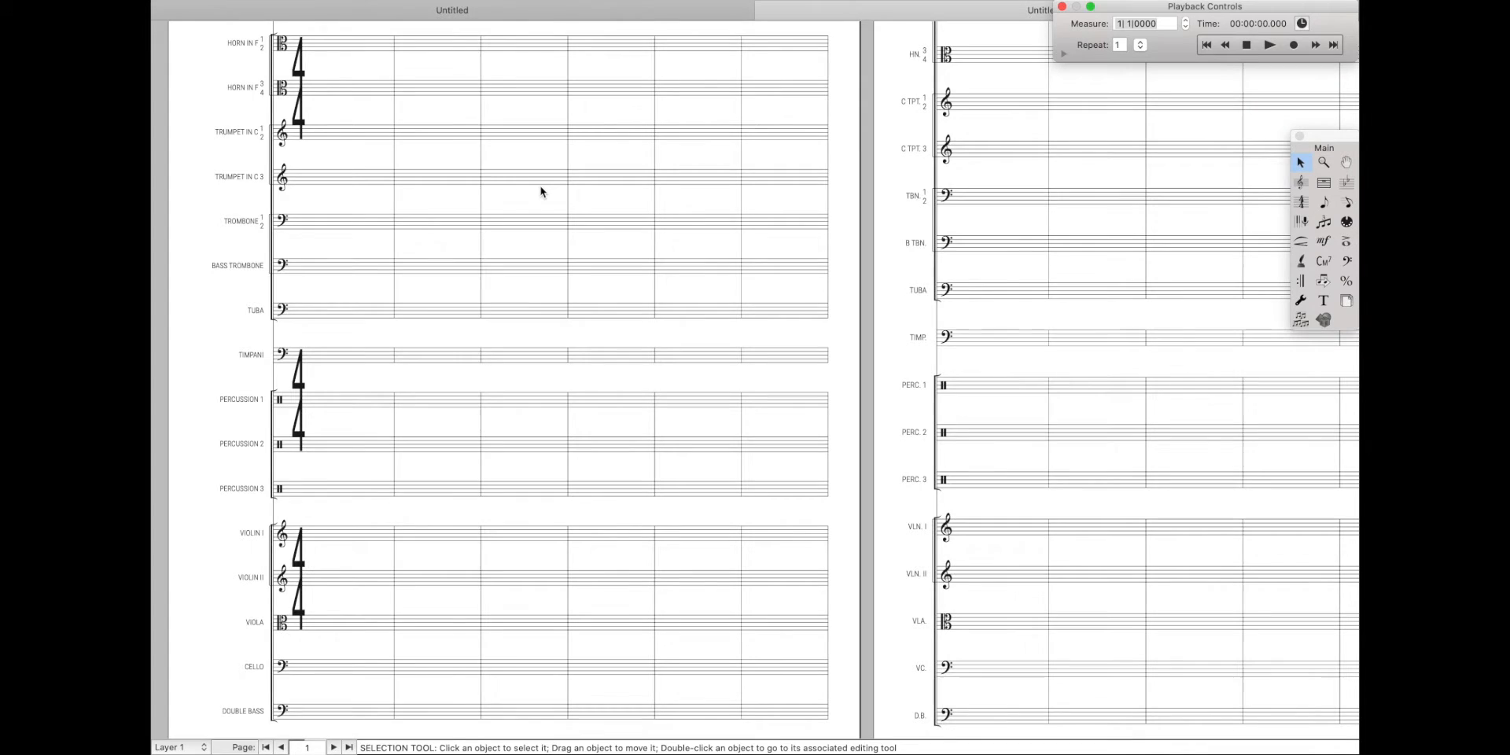
left_click(332, 747)
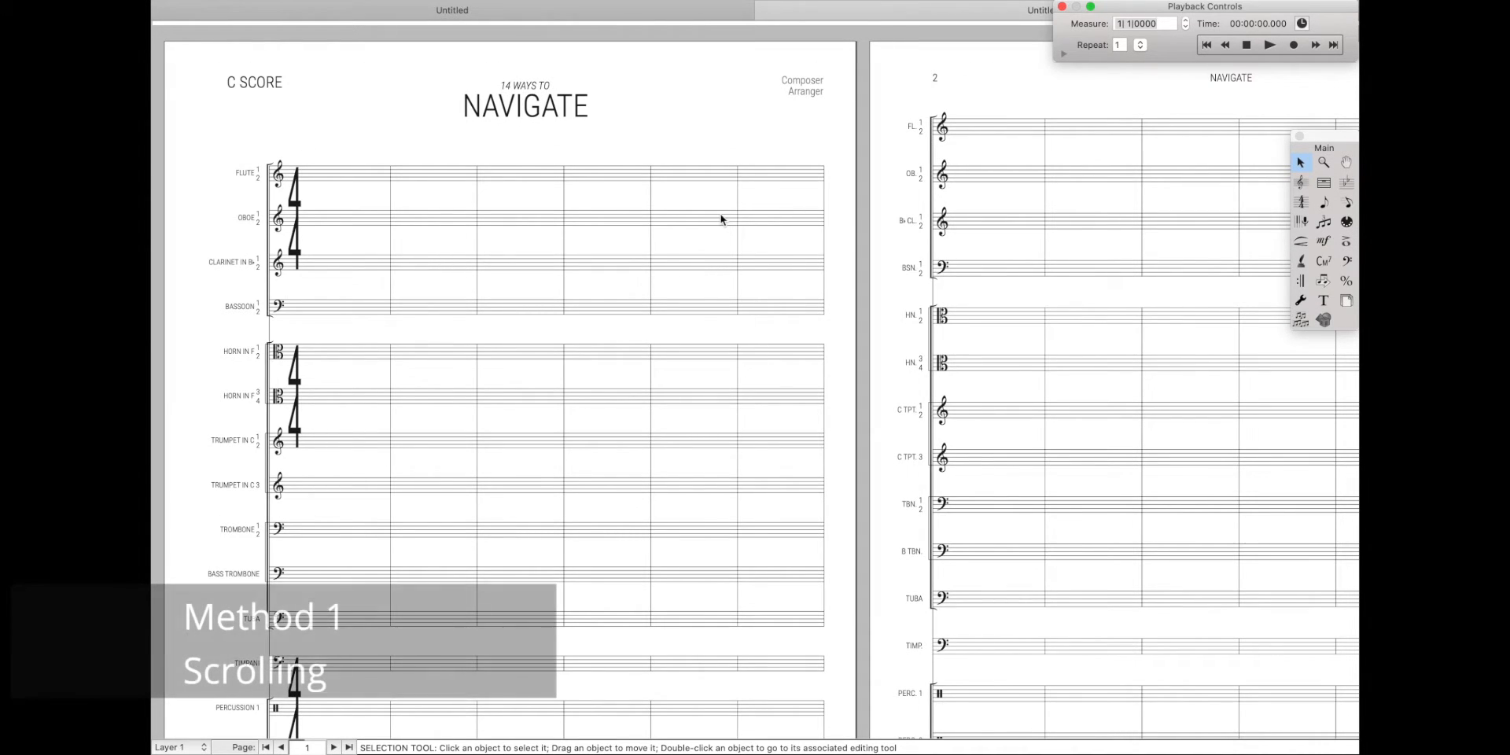
scroll("right", 3)
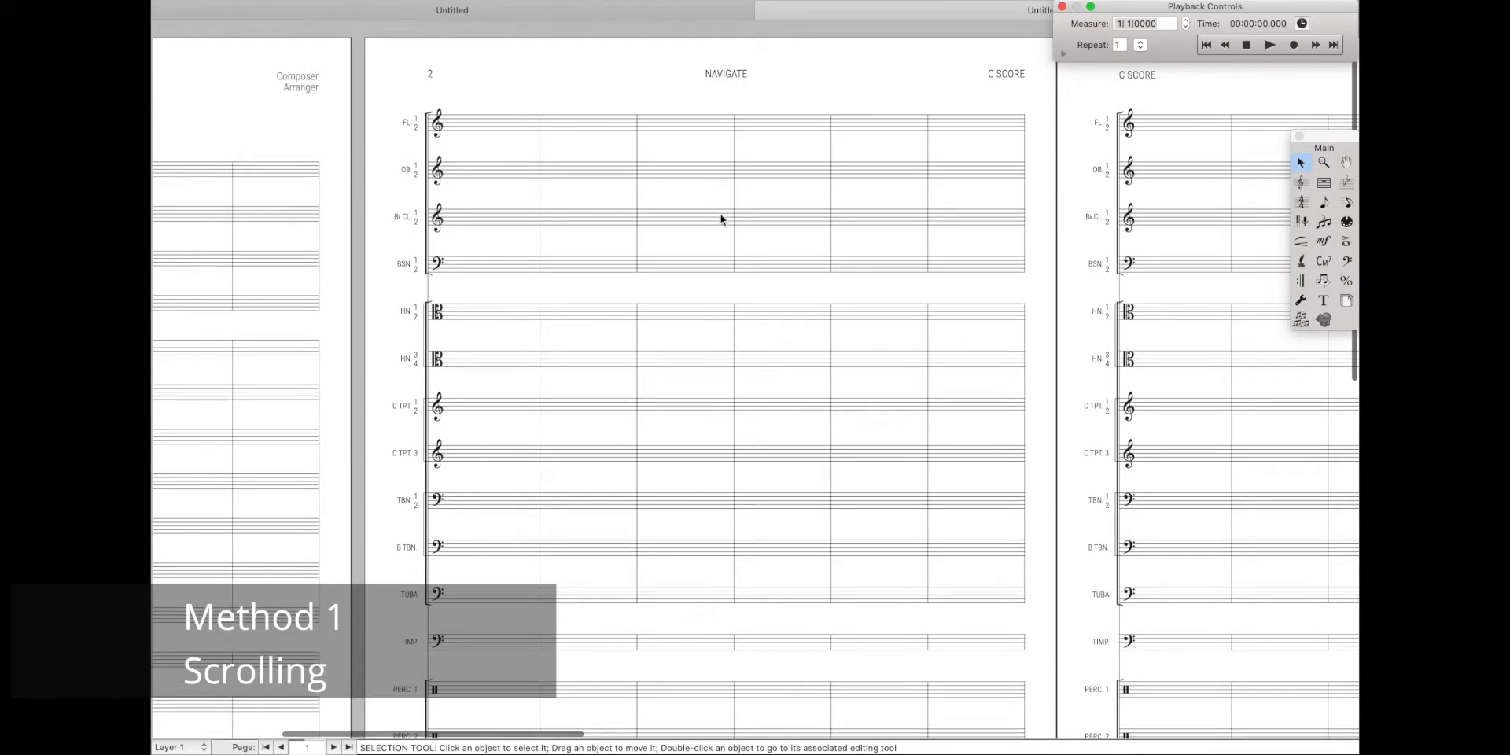
scroll("down", 3)
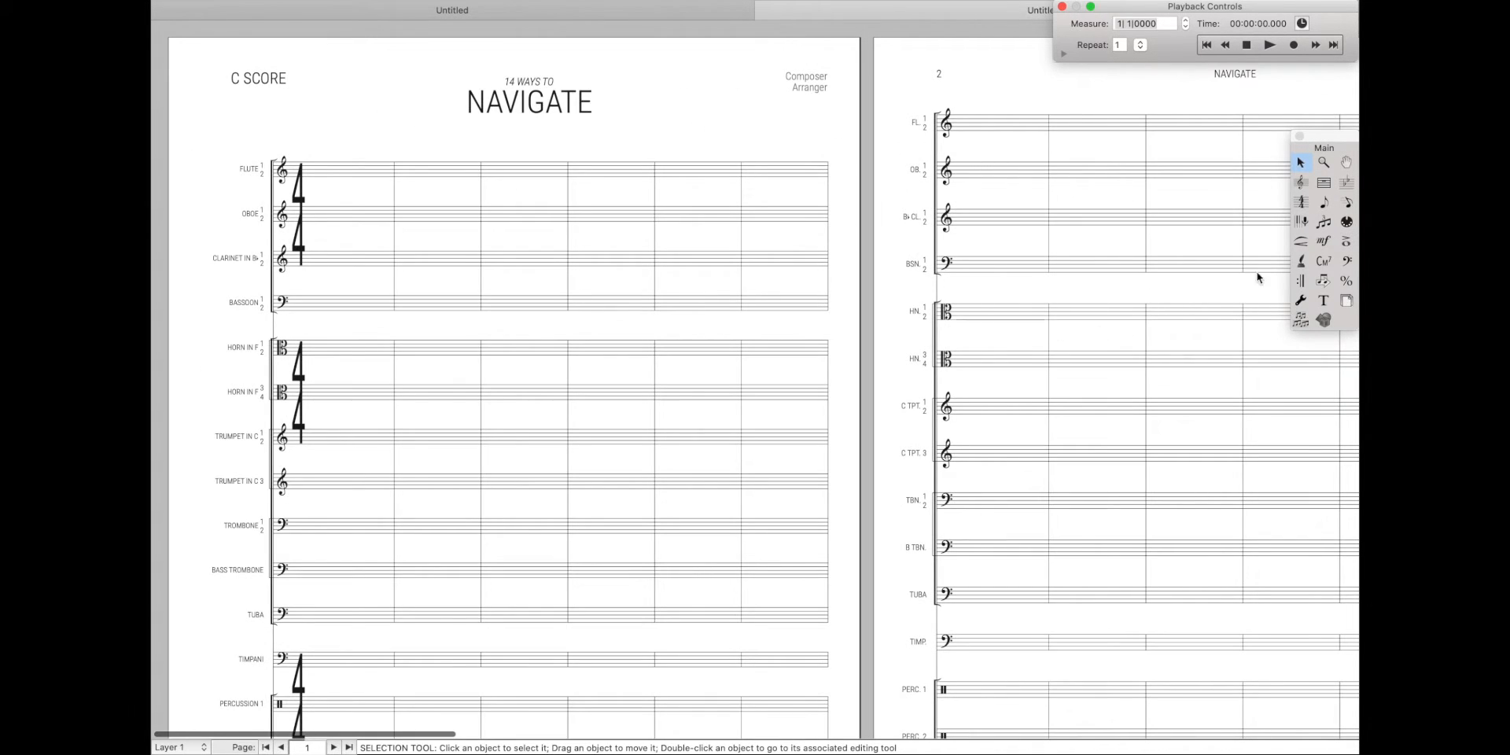
left_click(1347, 162)
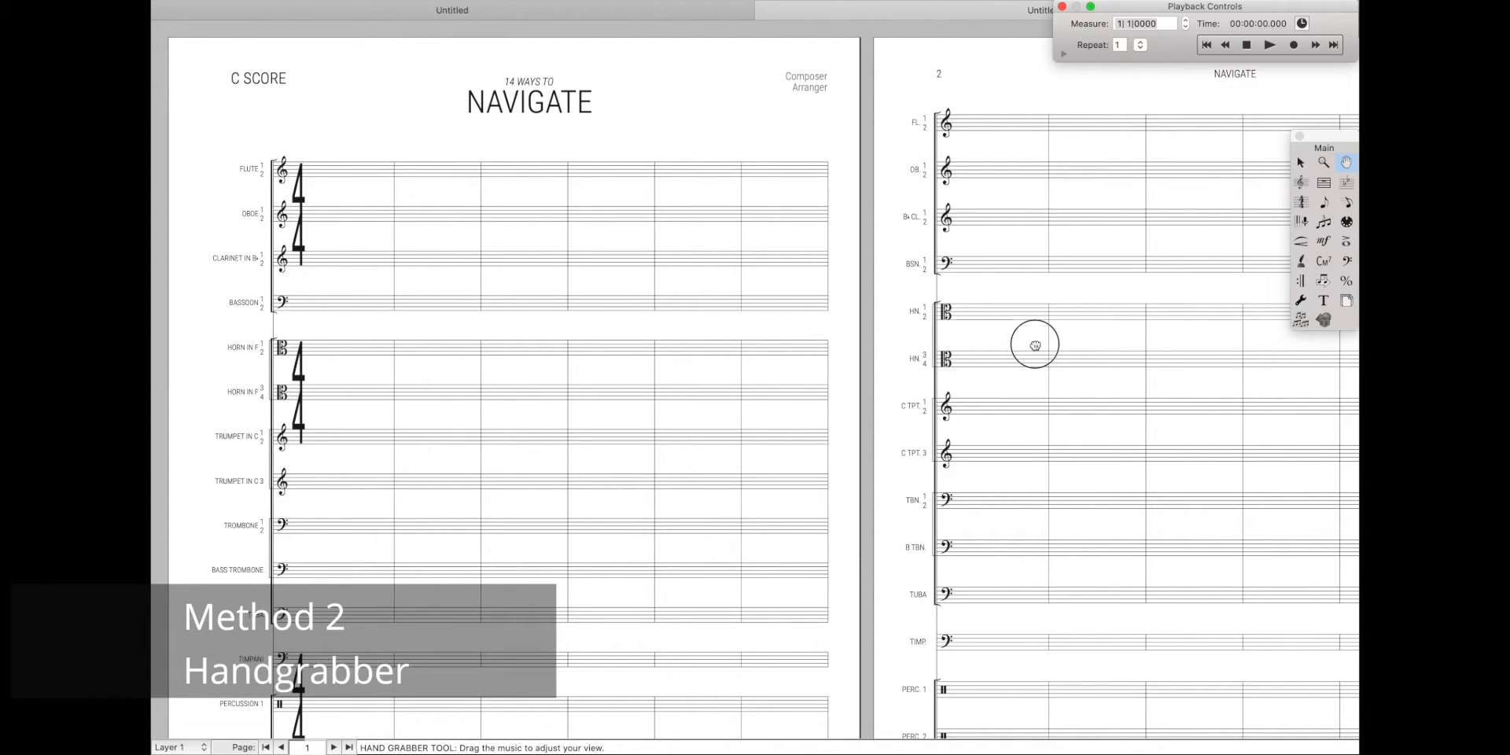
Drag the score toward page 2 and back, then return to selection mode
left_click_drag(1035, 344, 632, 569)
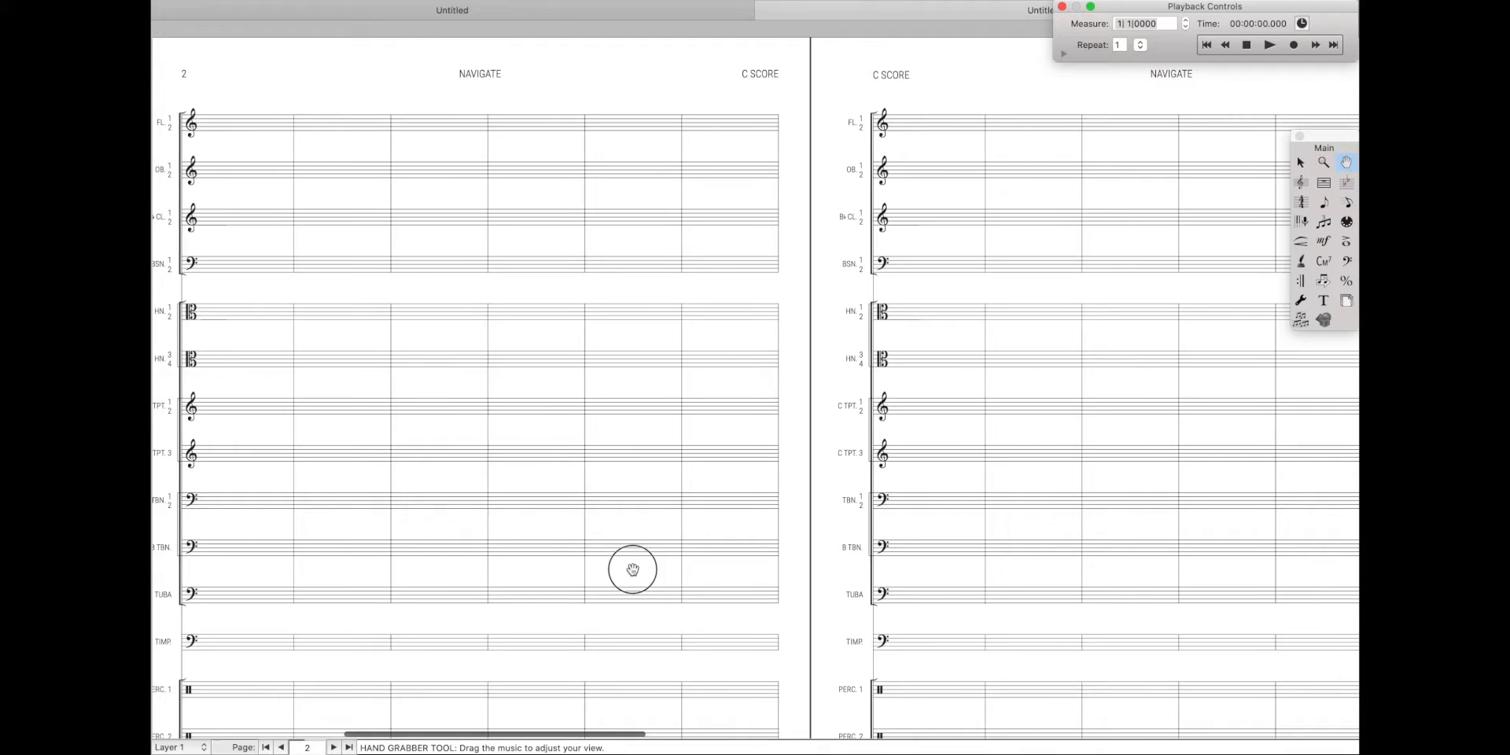
left_click_drag(633, 569, 910, 331)
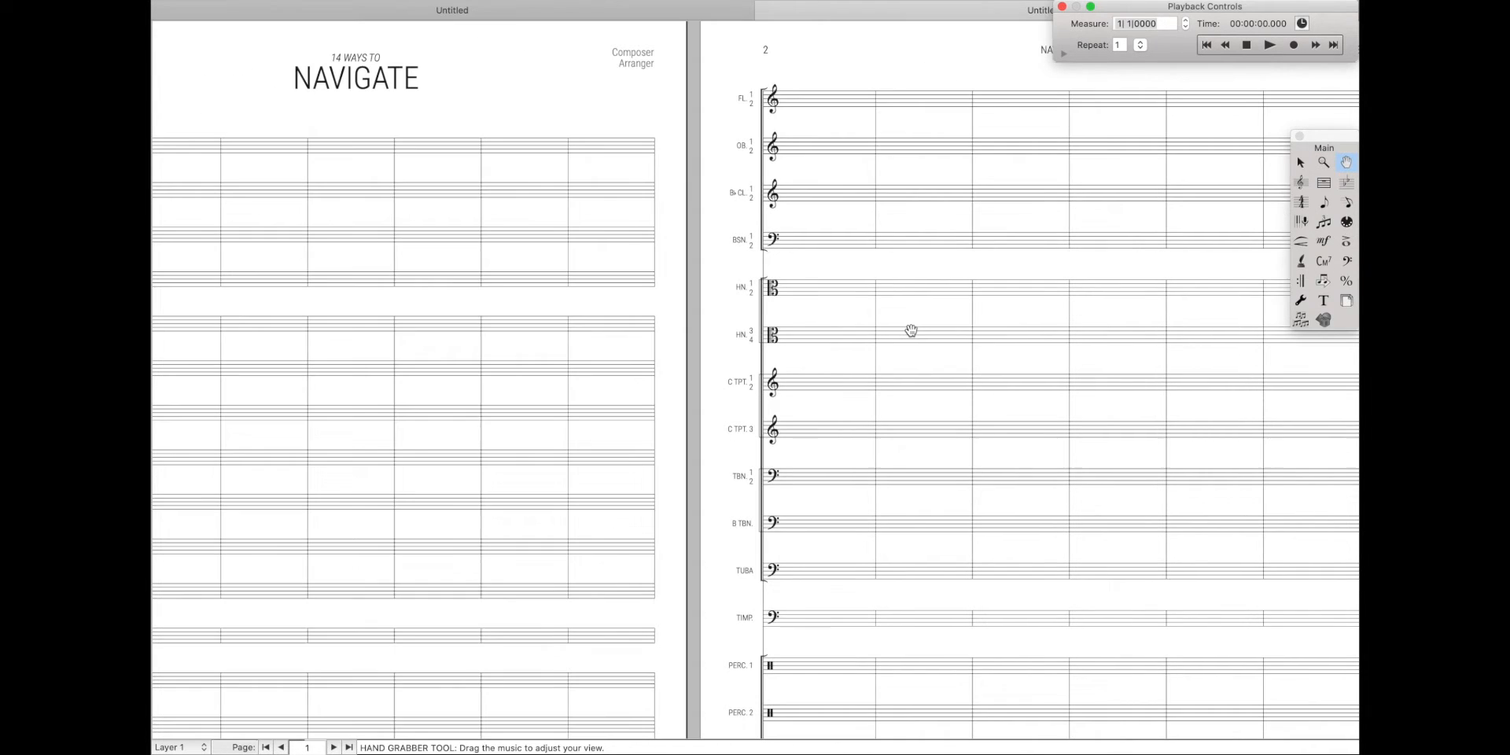
left_click(1300, 162)
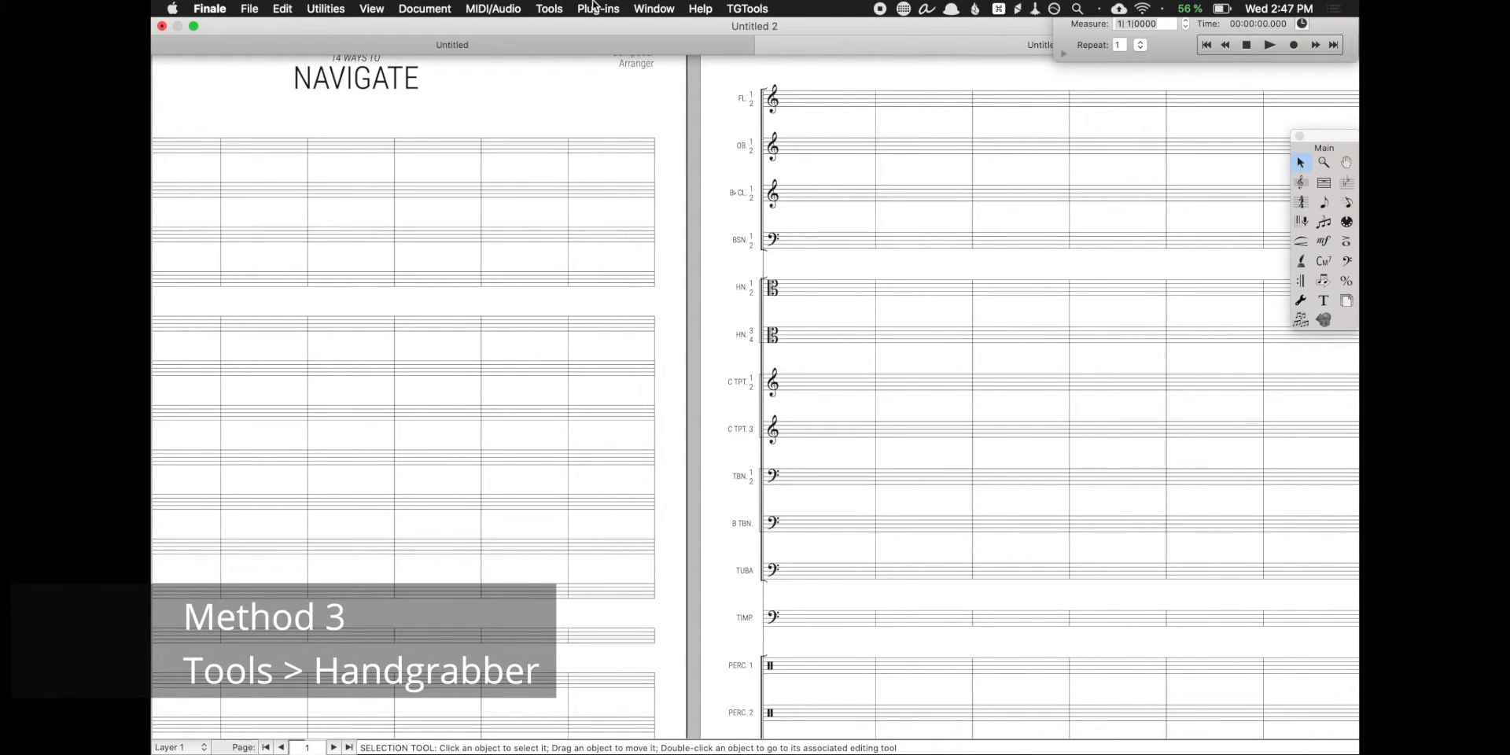
Pick Hand Grabber from the Tools menu and center page 2 in the view
left_click(549, 9)
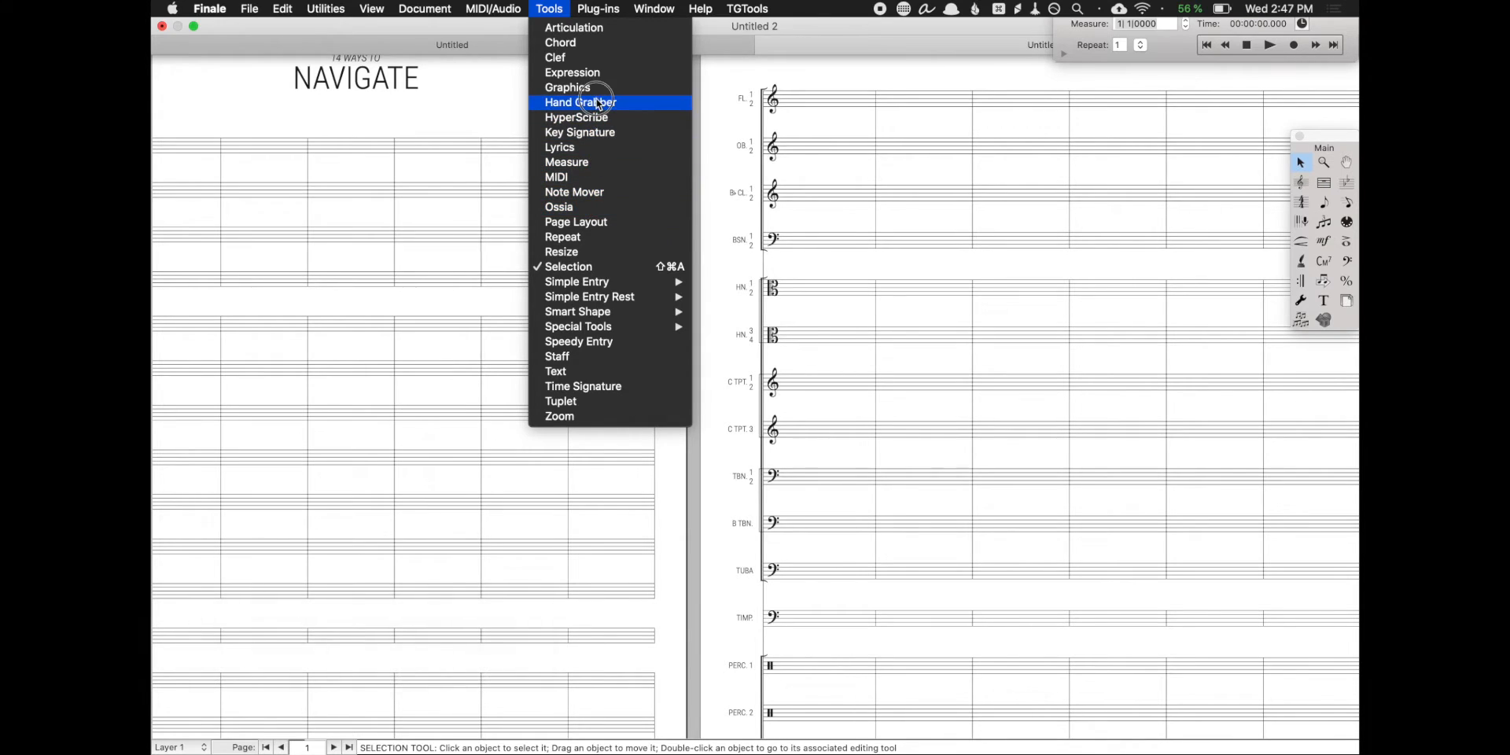
left_click(579, 102)
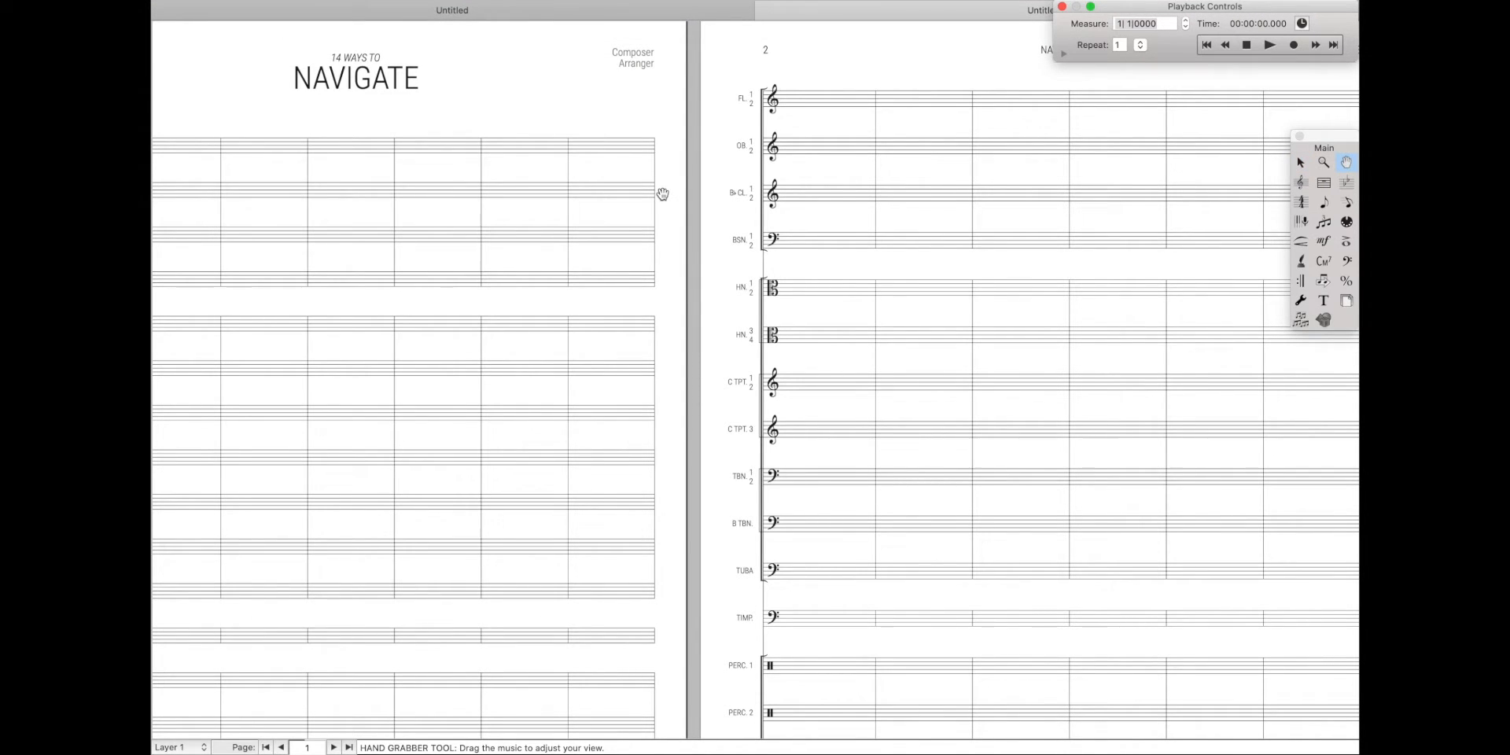
mouse_move(837, 276)
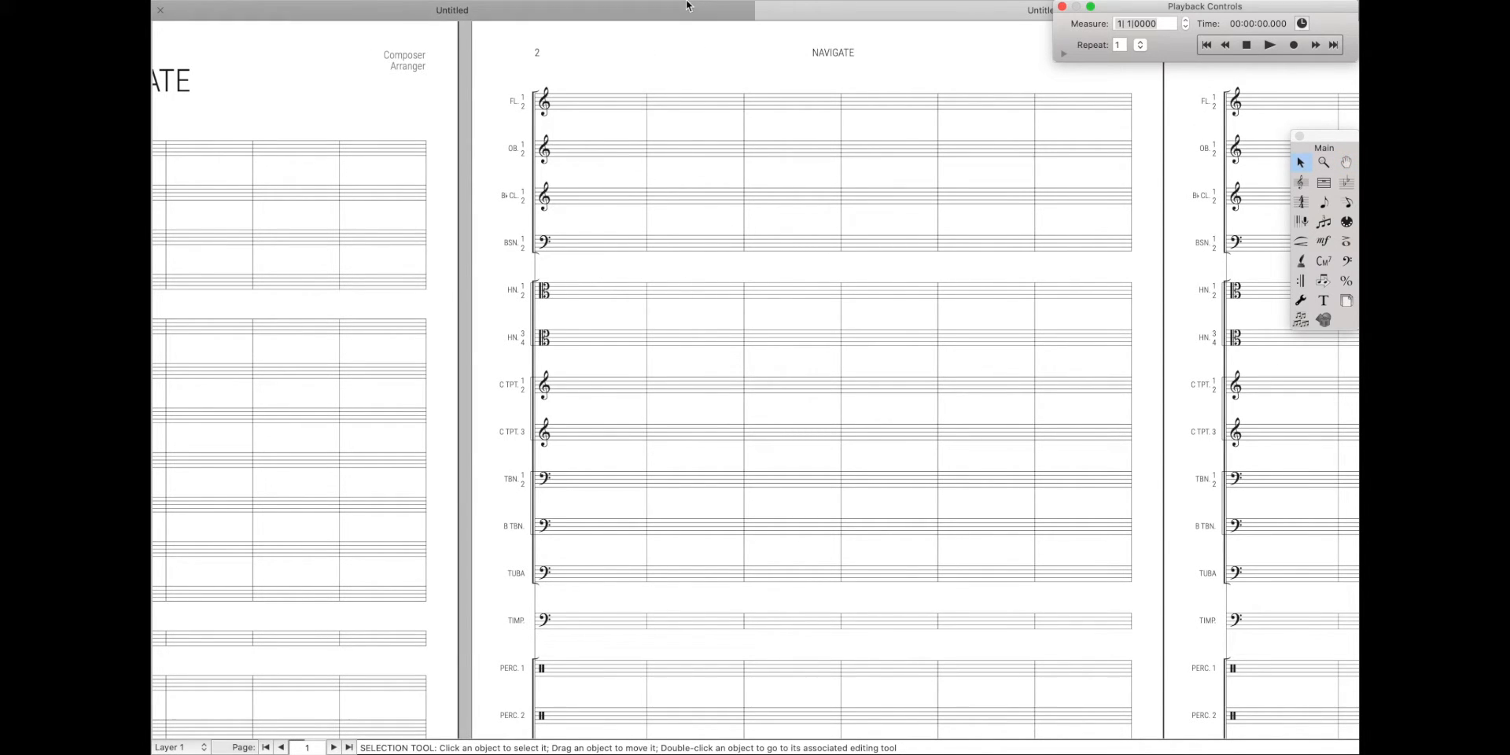
left_click(549, 8)
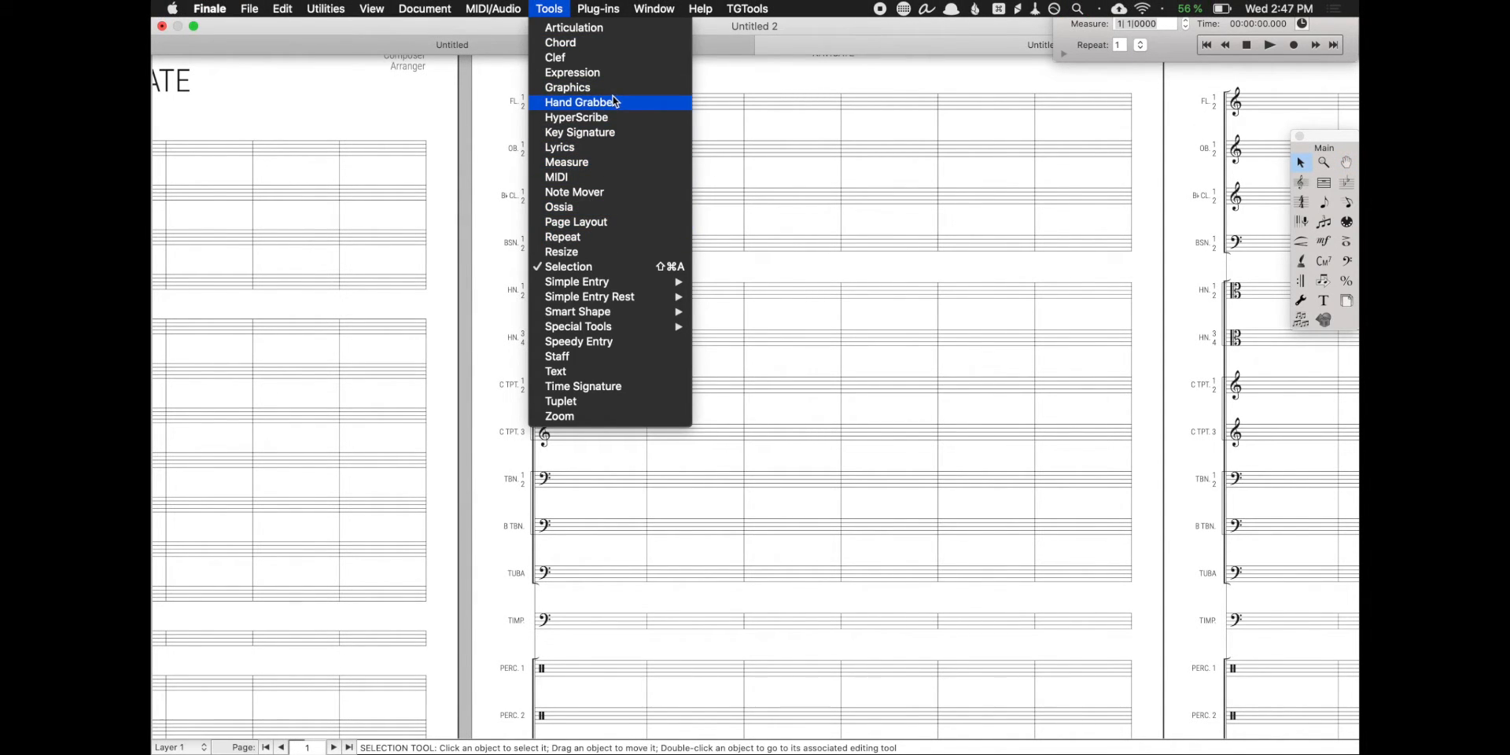
left_click(889, 168)
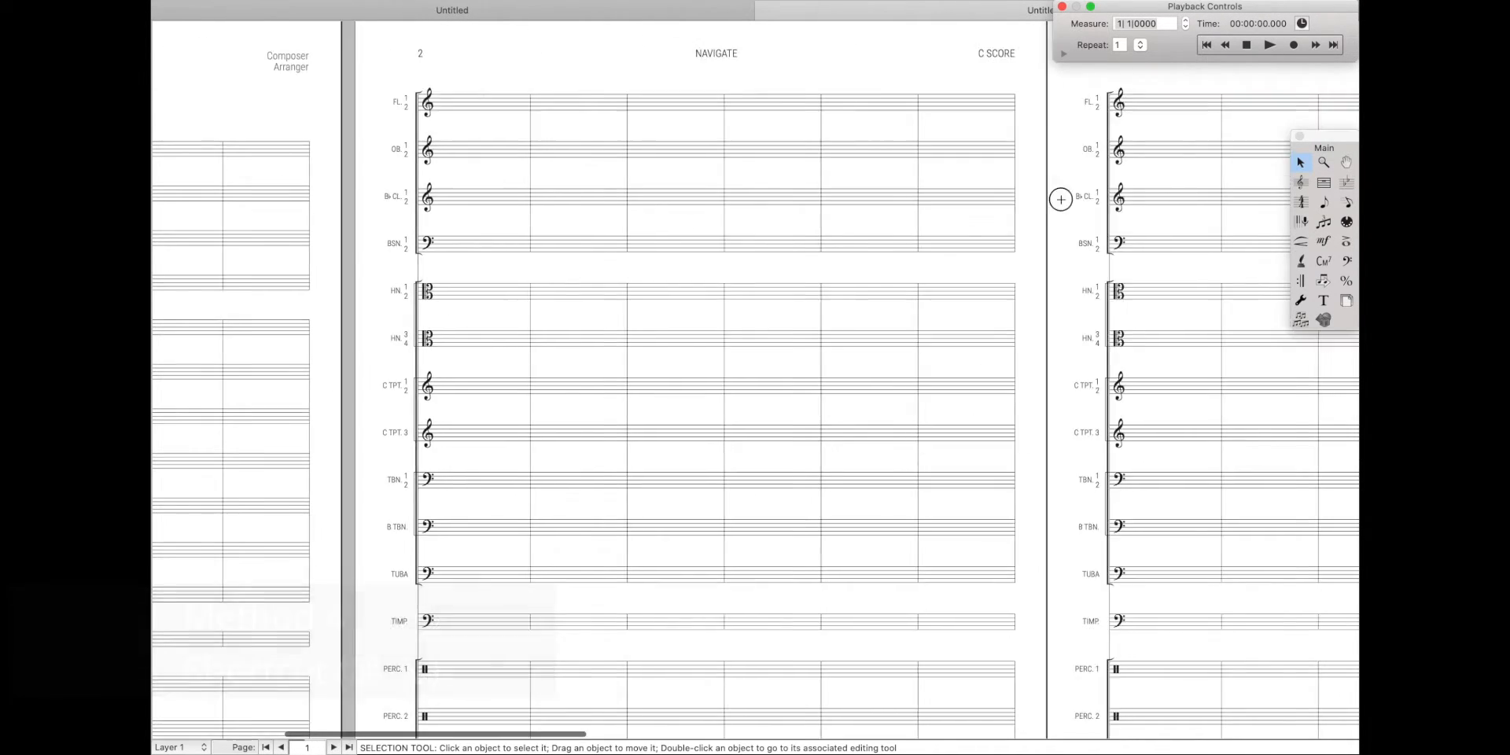
scroll("down", 3)
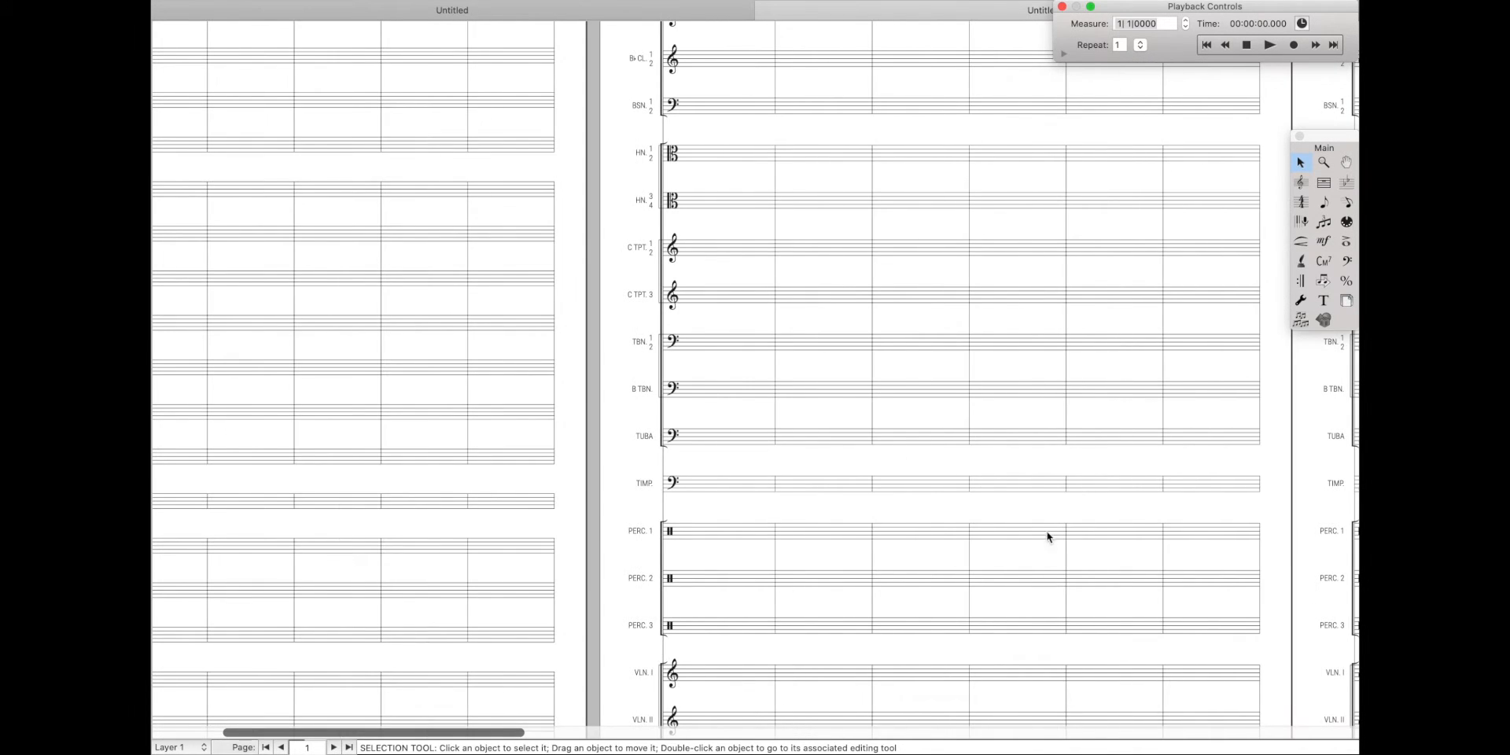
Scroll the page view, then step back through measures with the bottom-bar arrows
scroll("down", 3)
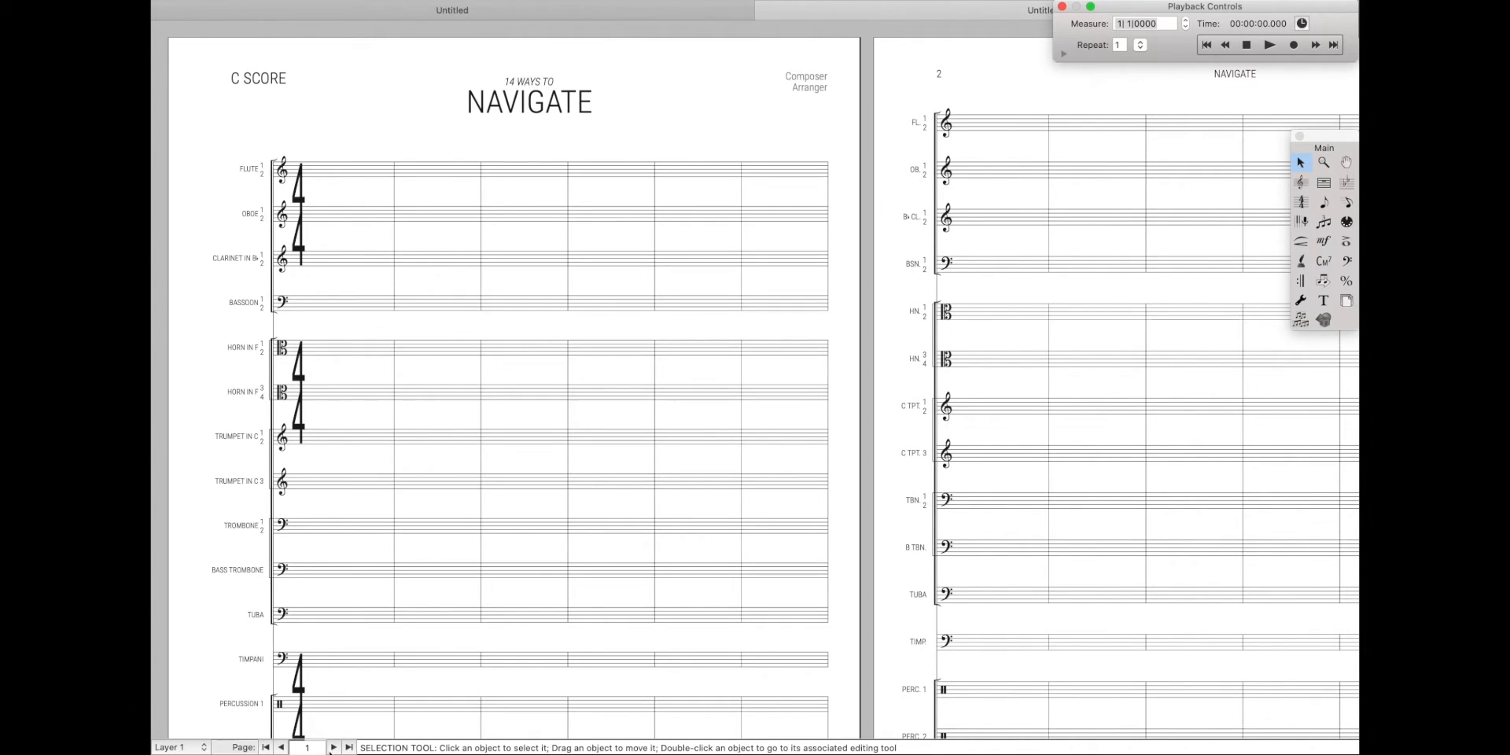
left_click(348, 747)
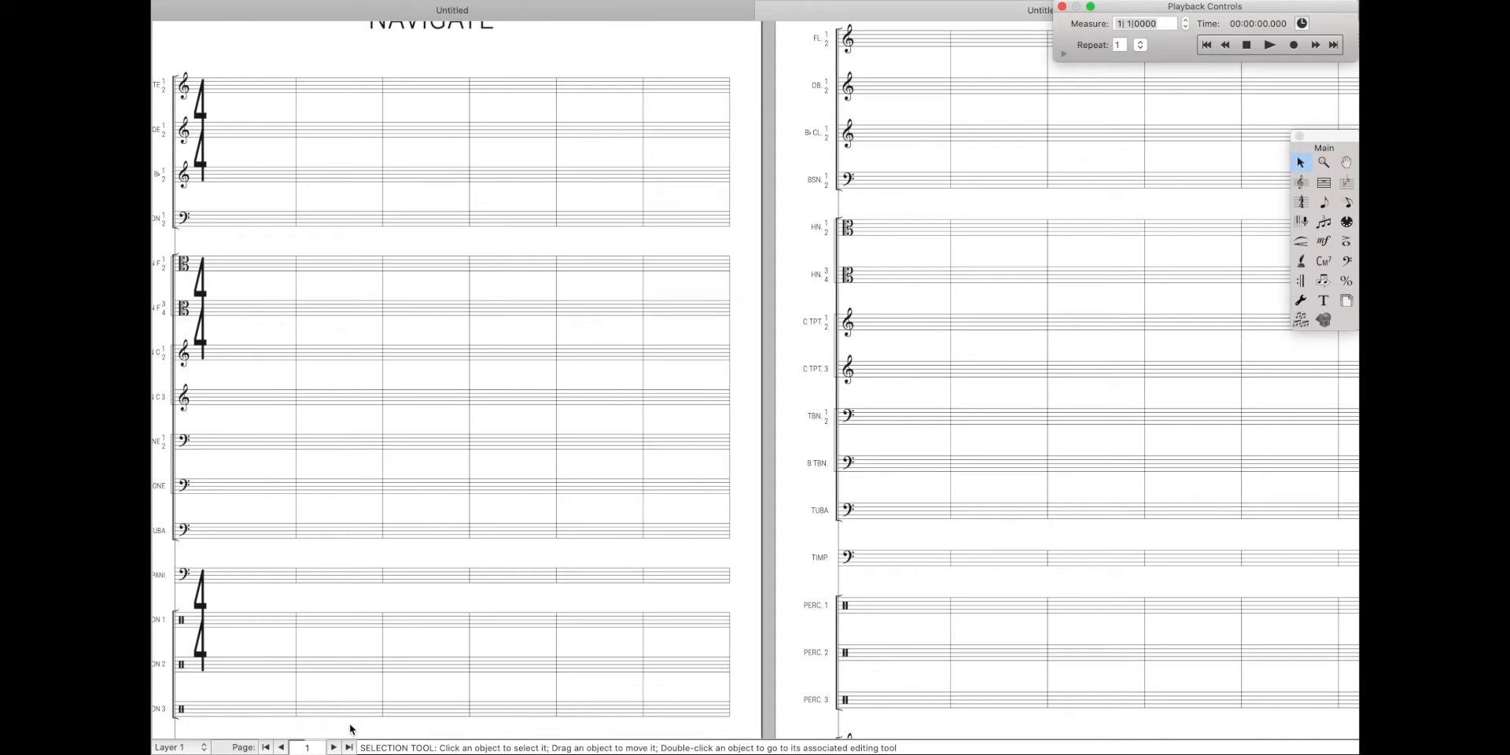
left_click(333, 747)
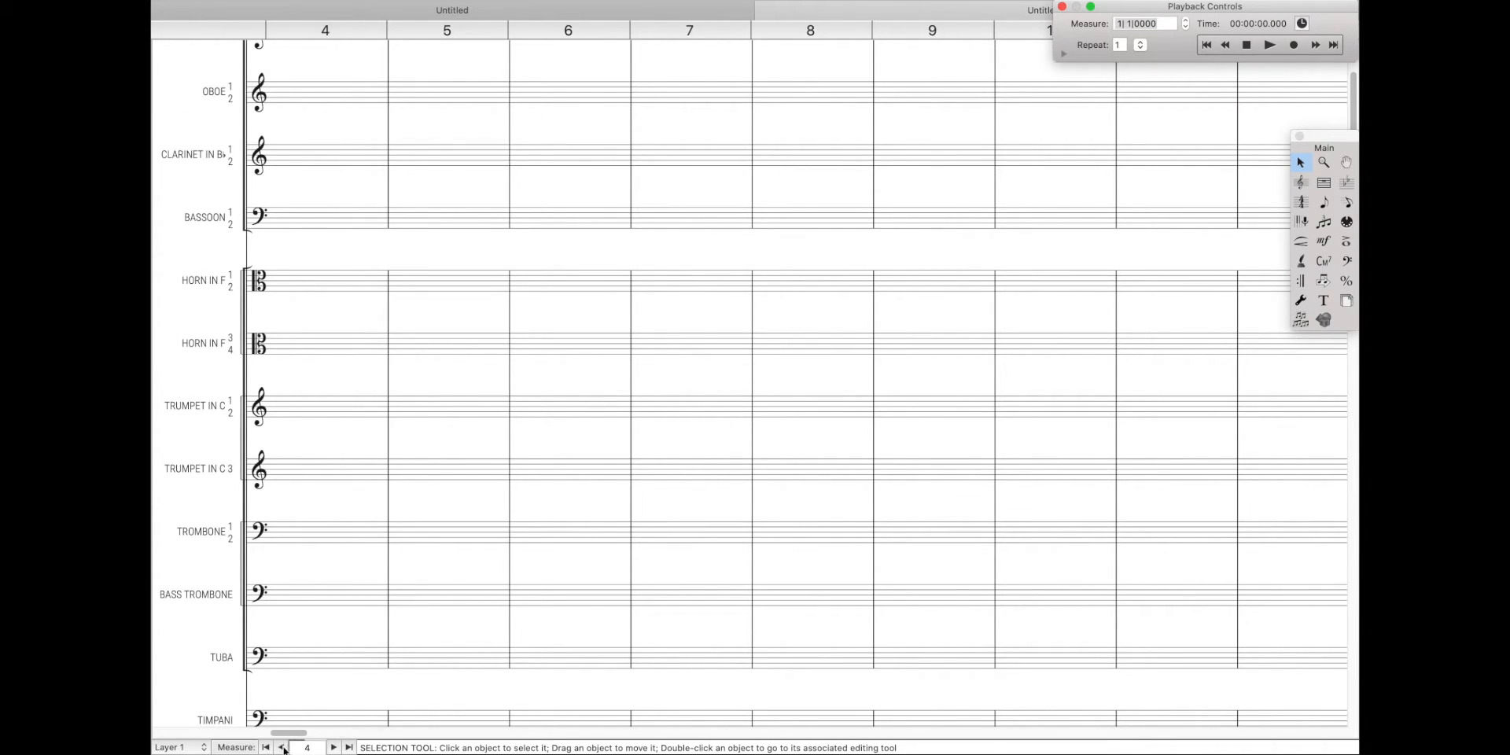
left_click(280, 747)
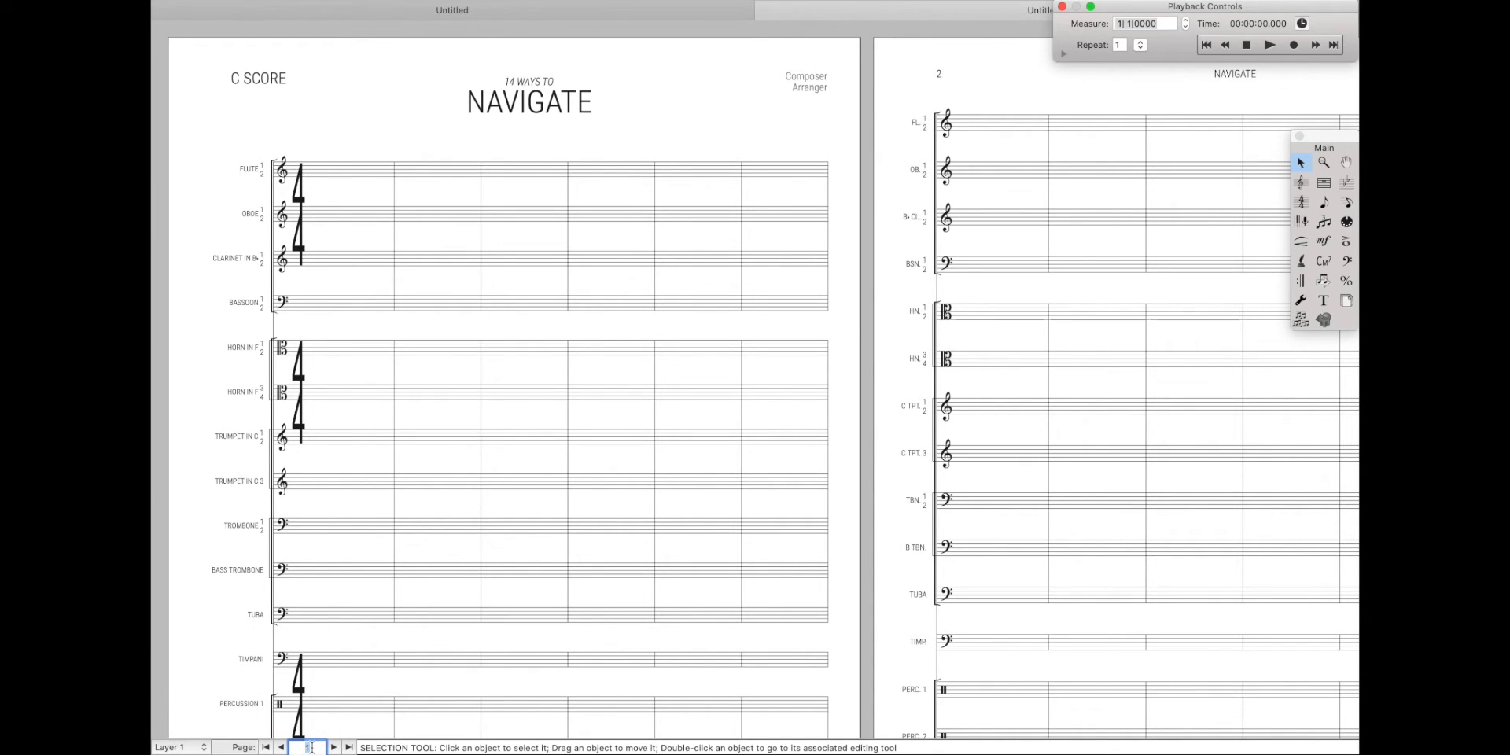
Jump to measure 13 via the bottom navigation field, then return to page 1
left_click(334, 747)
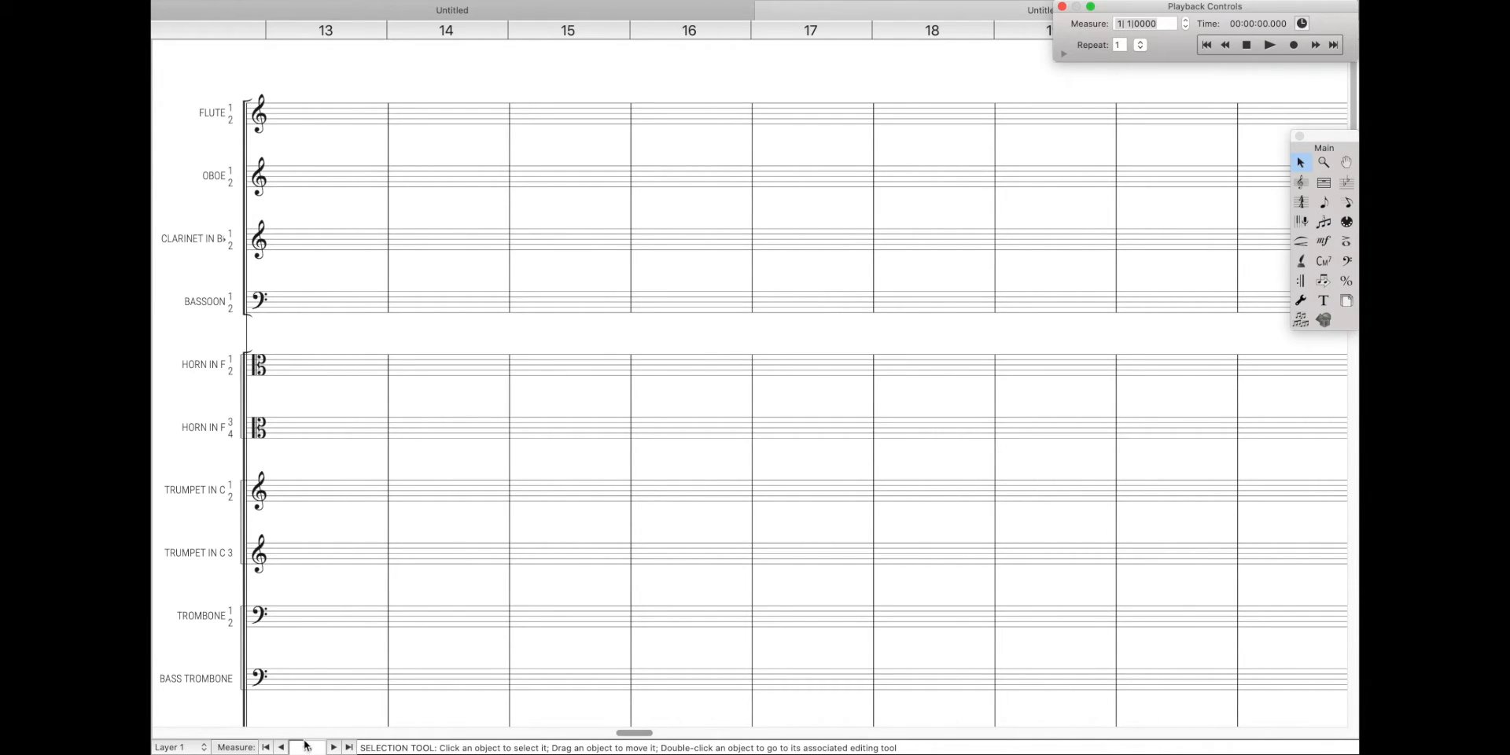
left_click(306, 746)
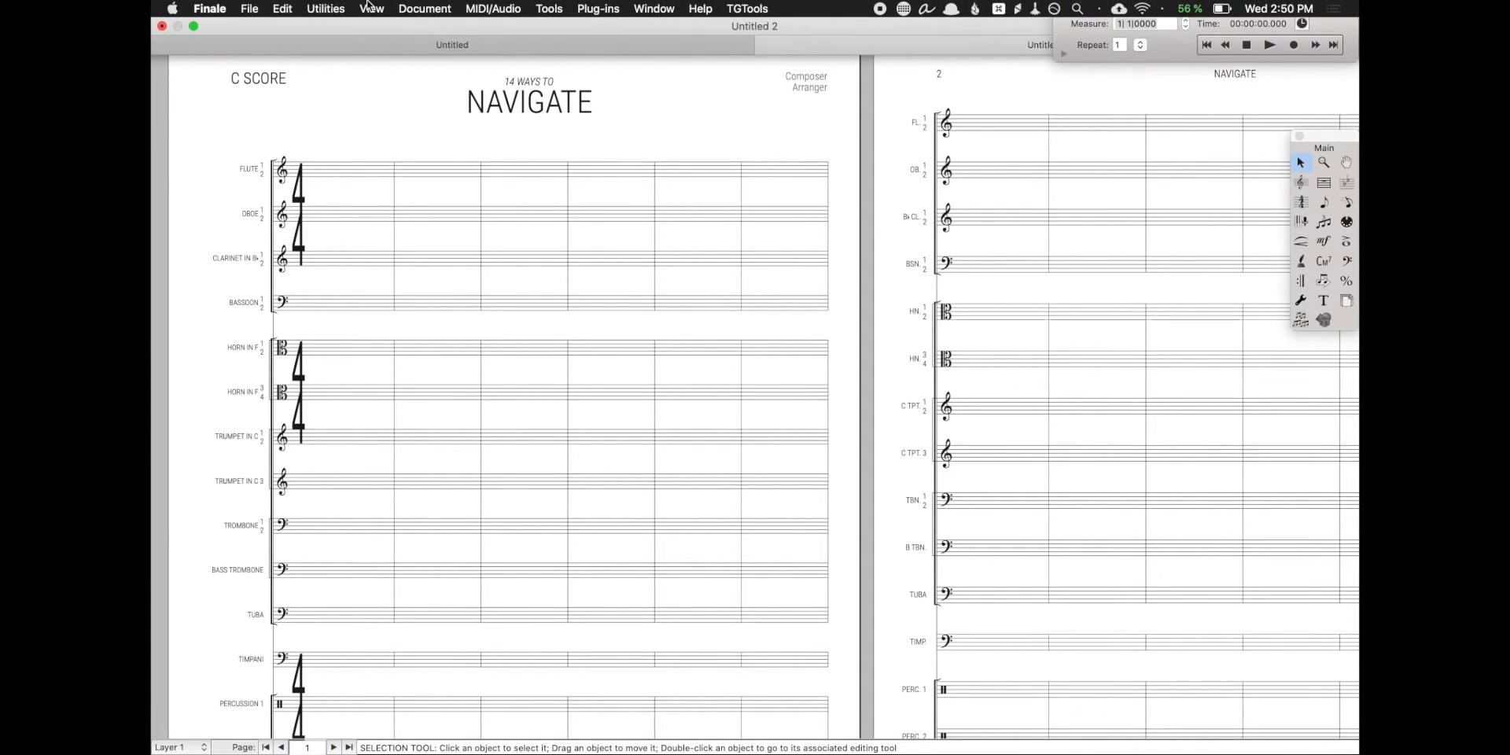
Jump to measure 19 with View > Go to Measure, showing pages 3 and 4
left_click(372, 9)
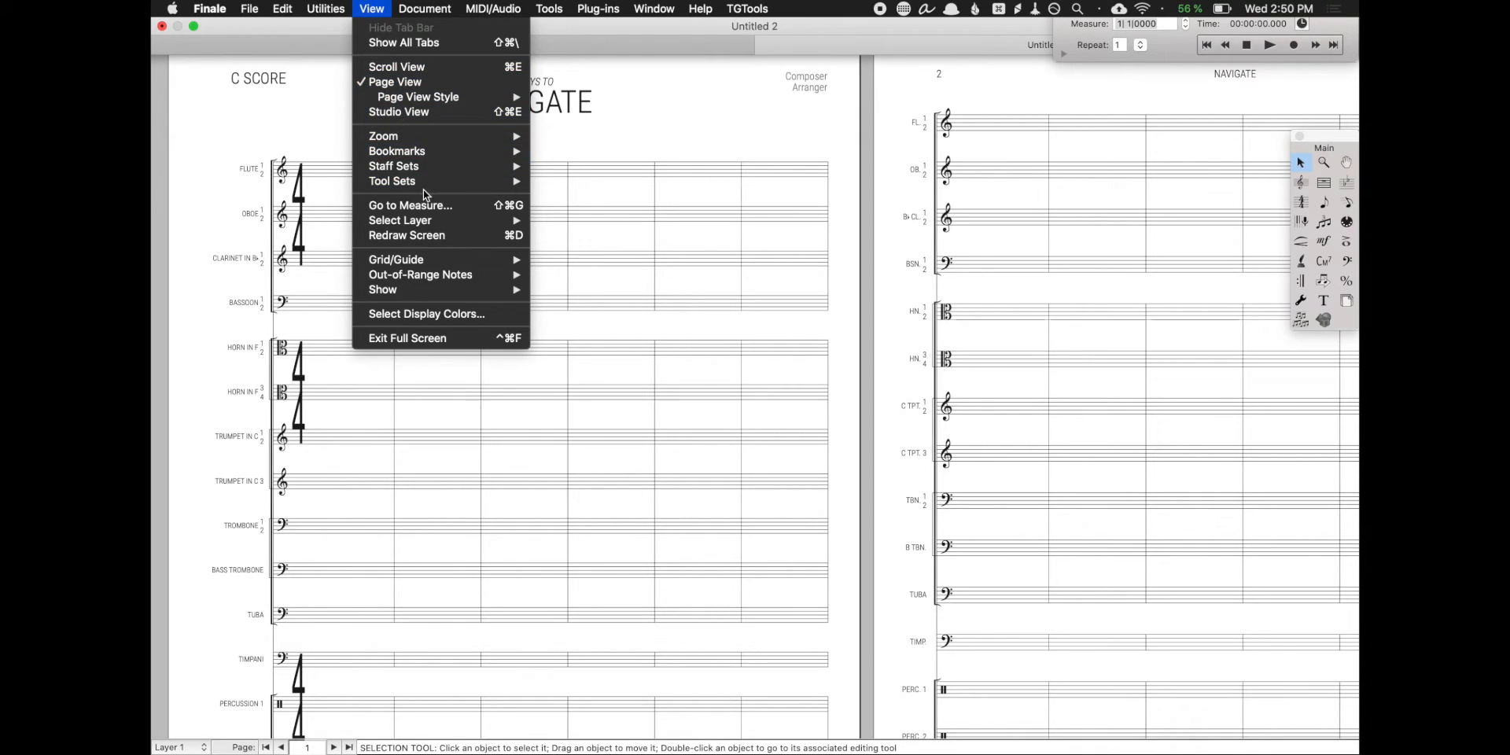
left_click(409, 205)
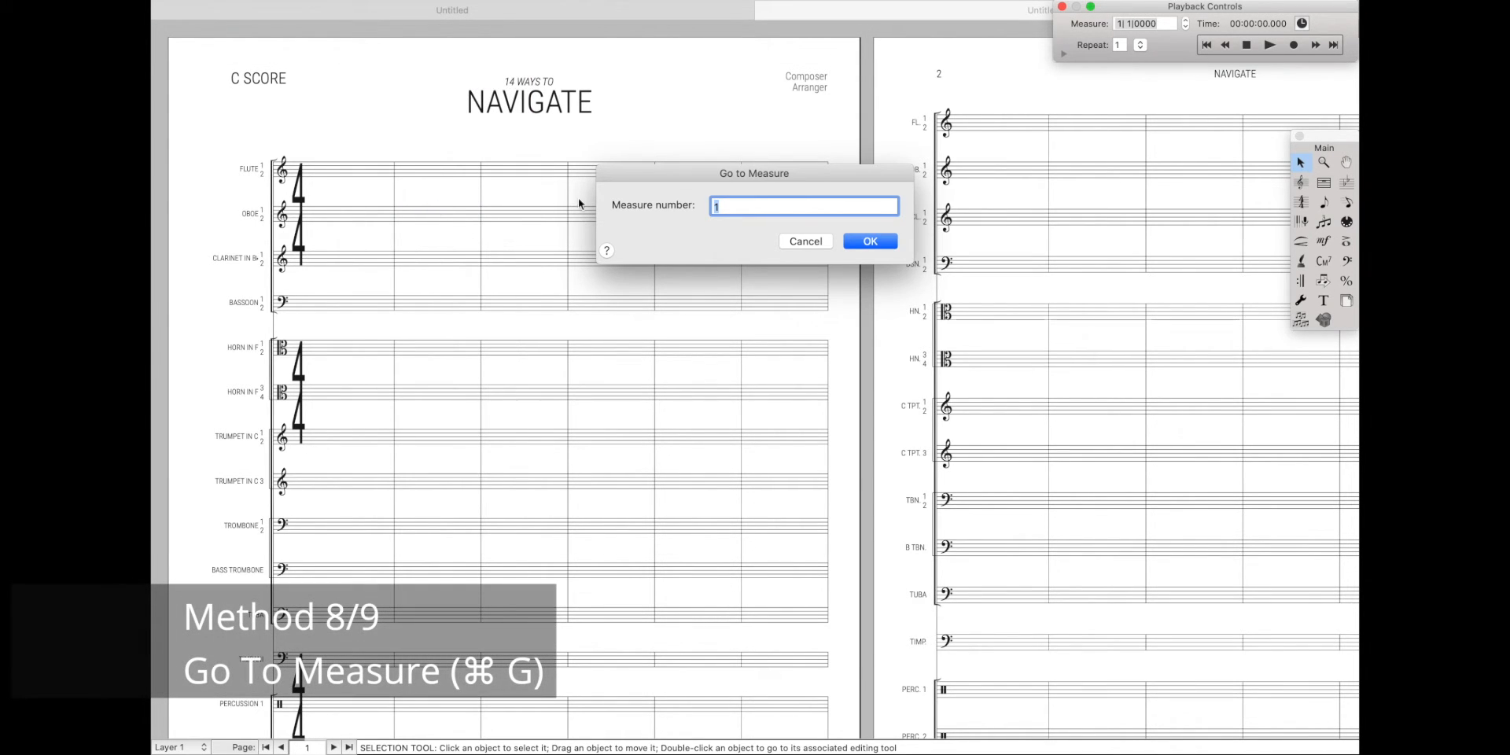
mouse_move(672, 193)
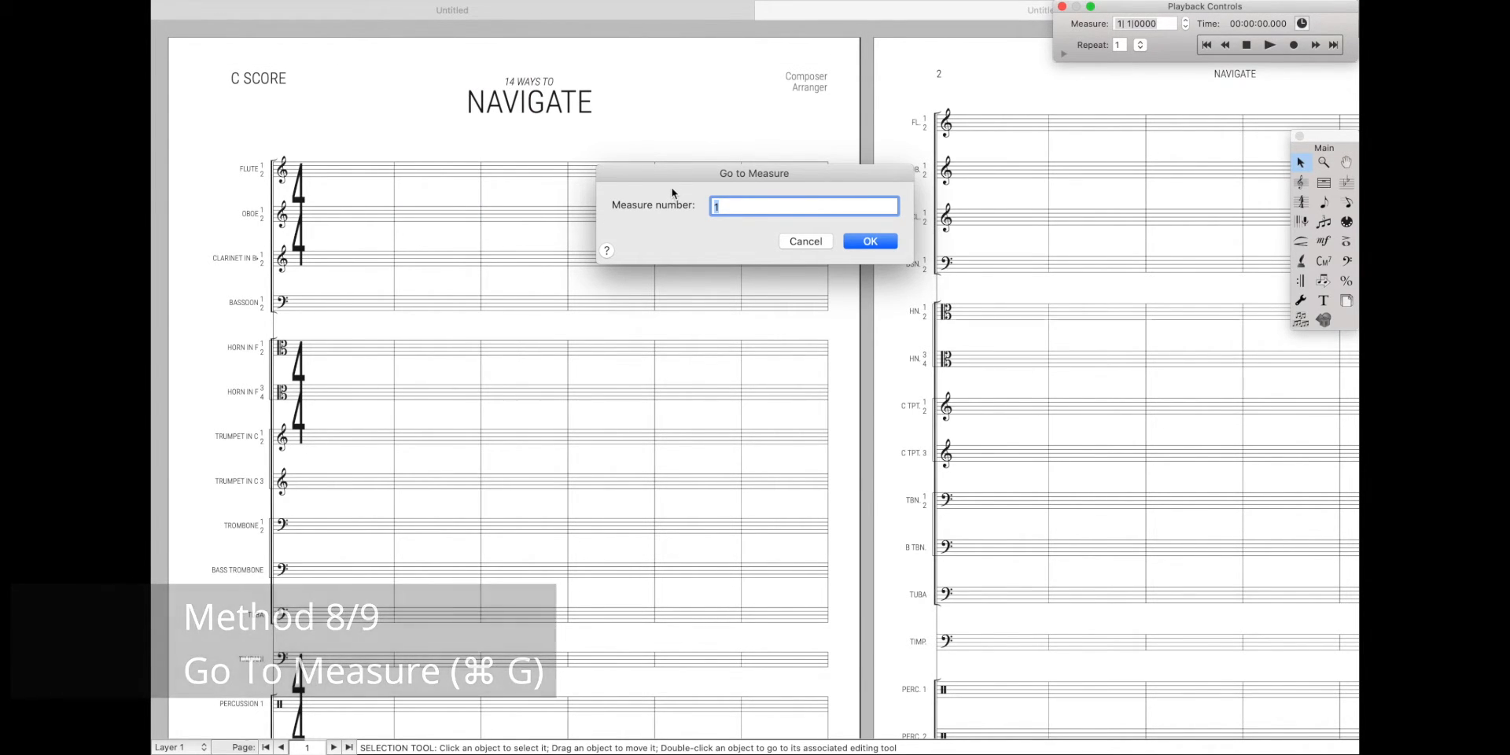
left_click(867, 240)
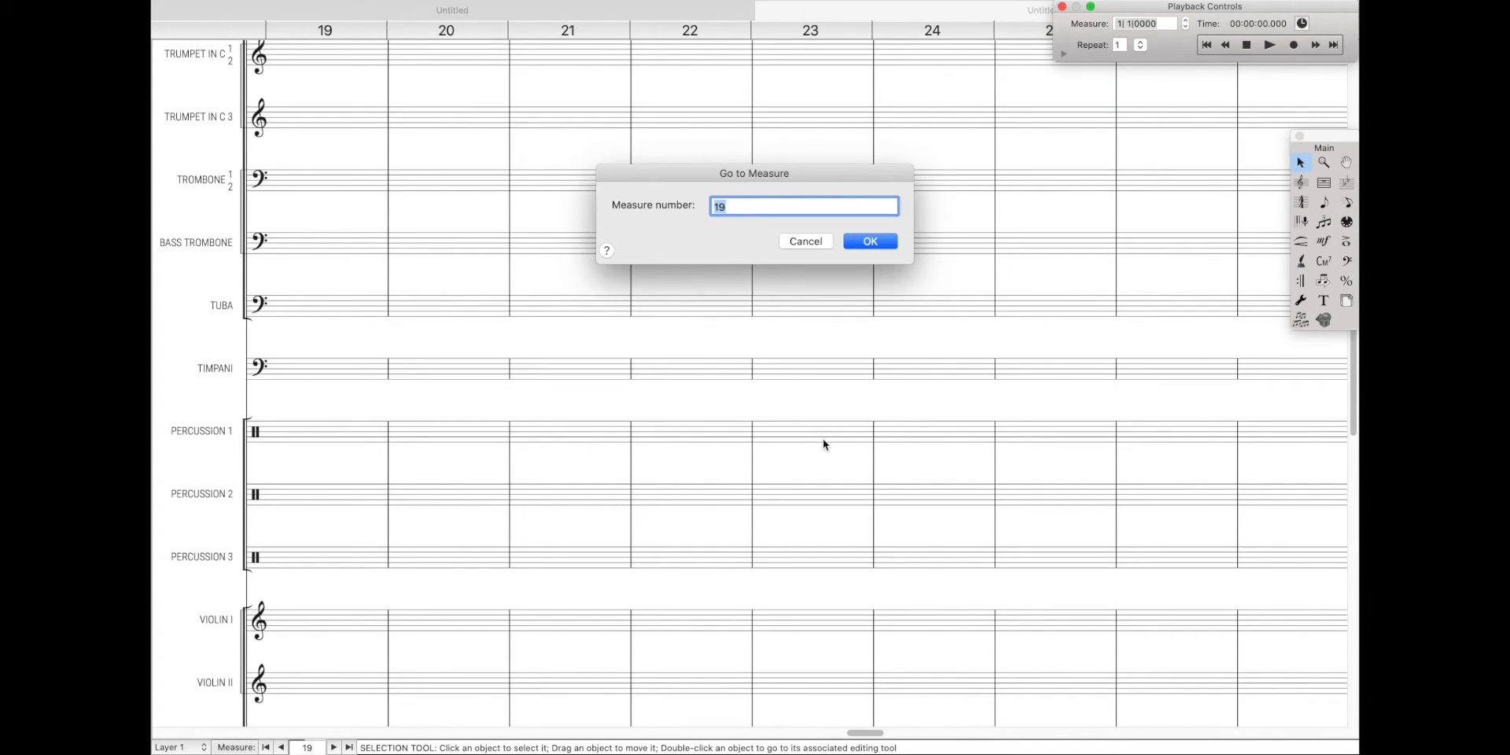
left_click(867, 241)
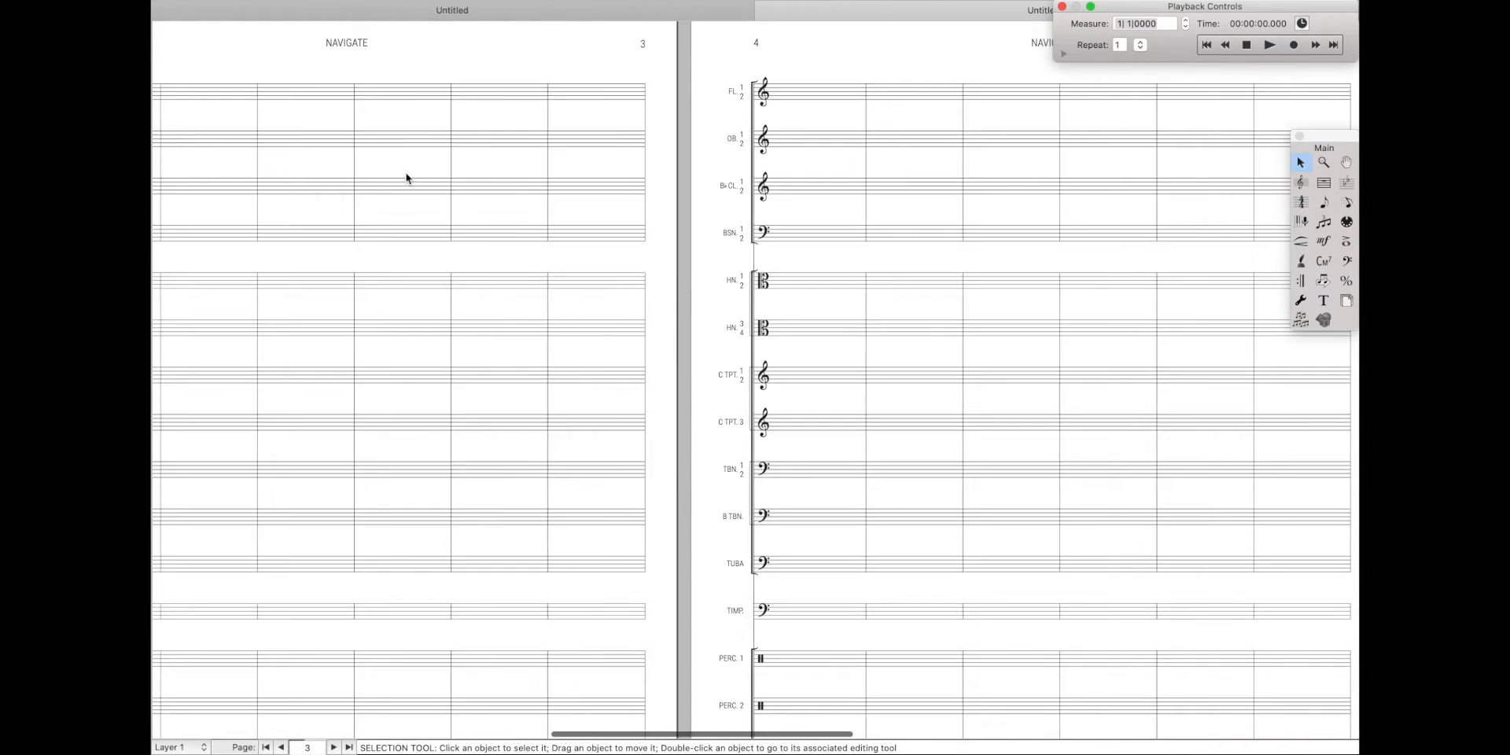
Bookmark flute measure 20 as 'Flute Measure 20' with Zoom To at 200%
left_click(266, 747)
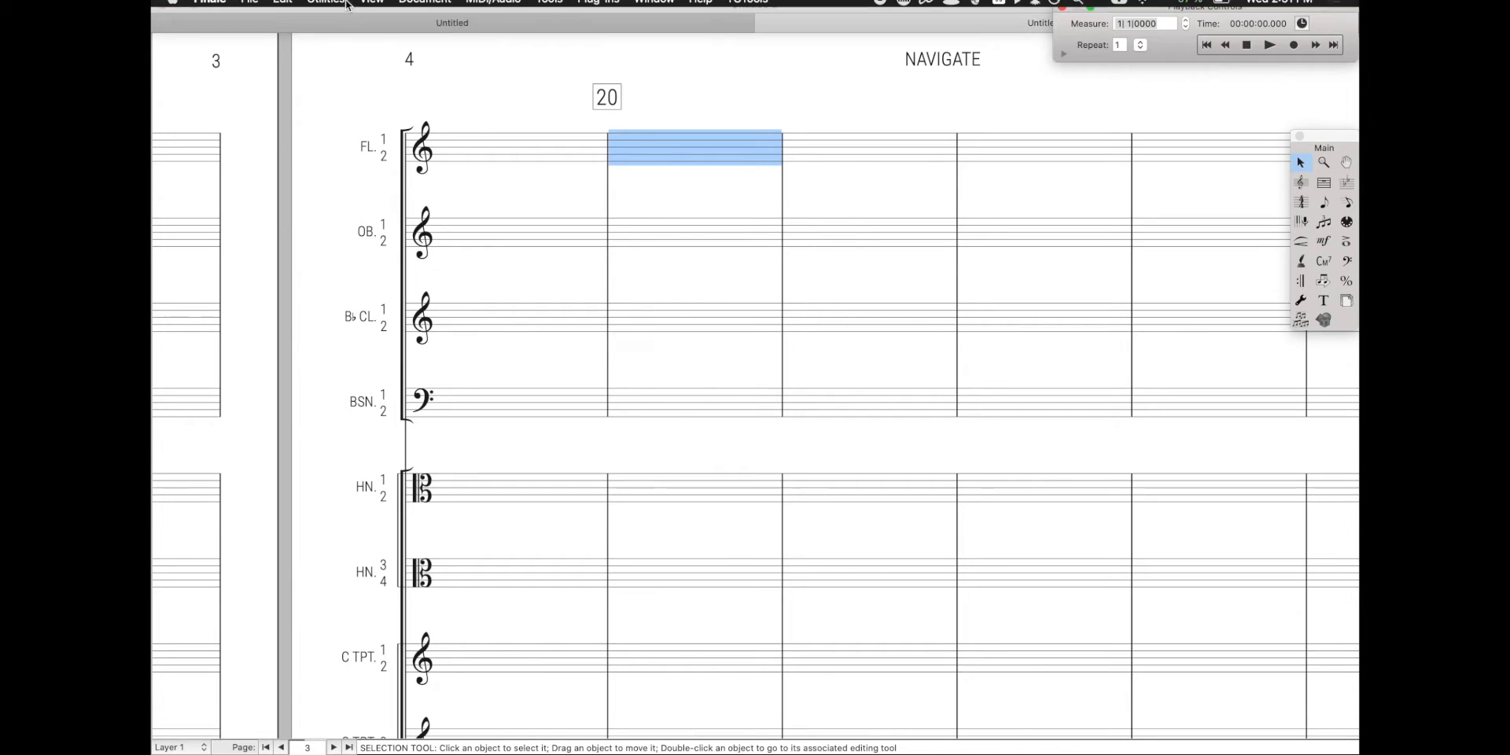
left_click(372, 9)
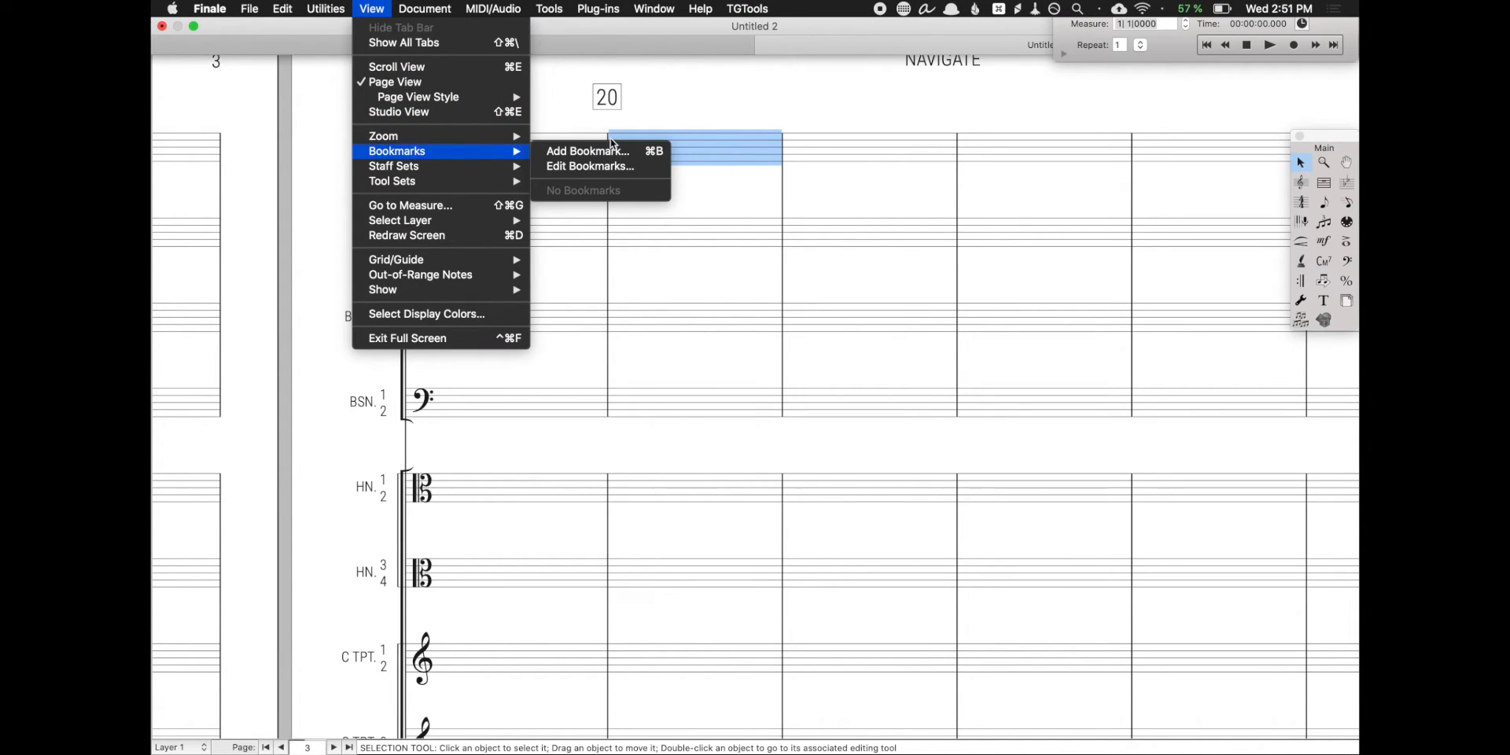
left_click(587, 151)
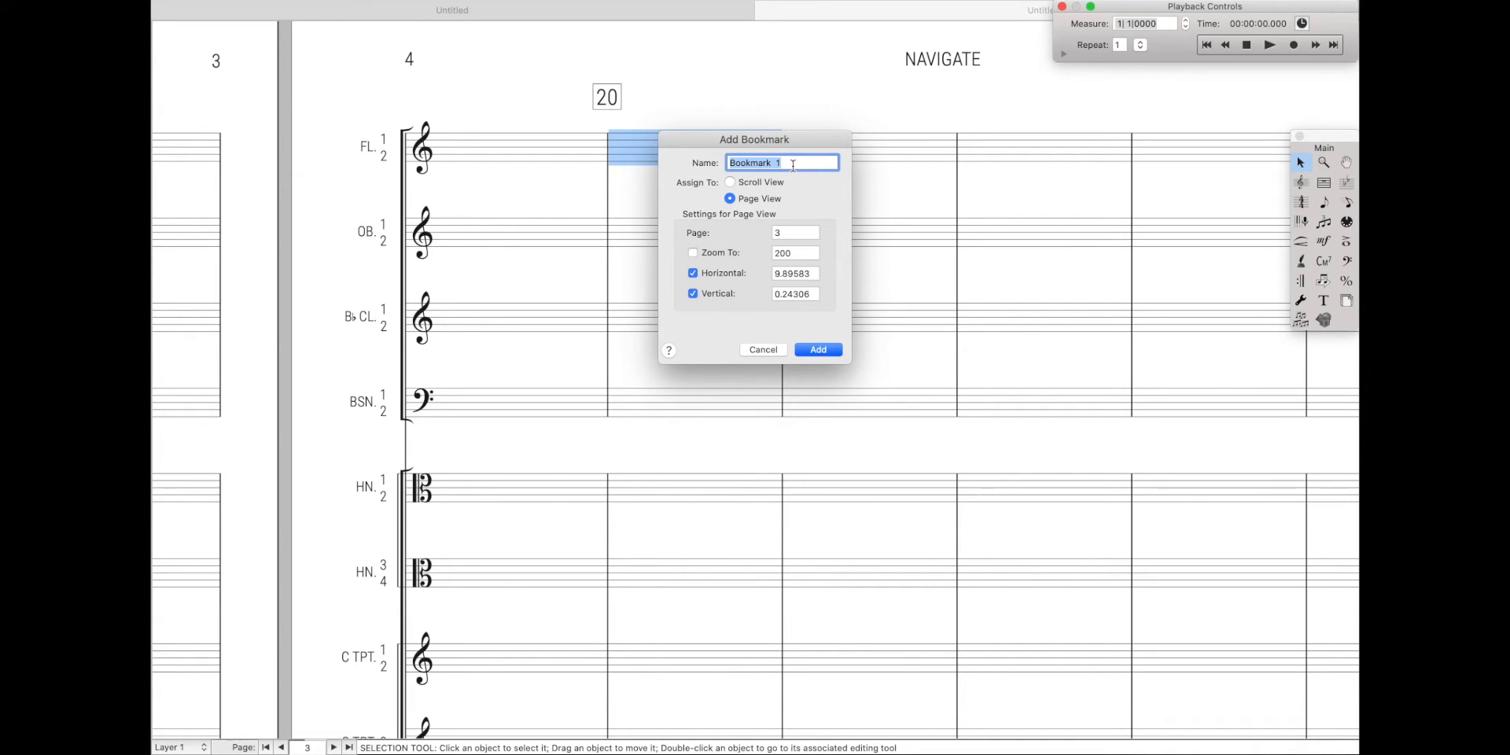
type("Flute Measure")
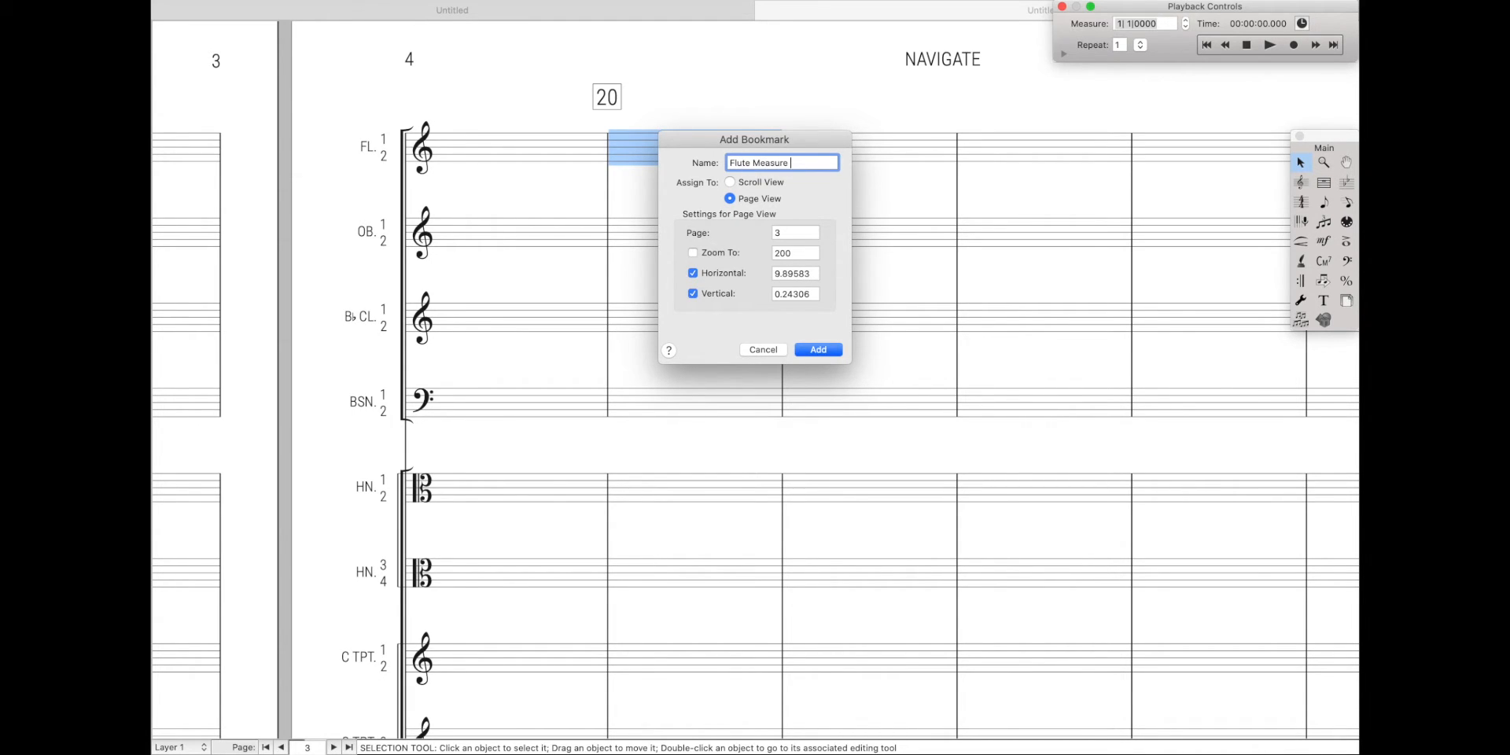
type("20")
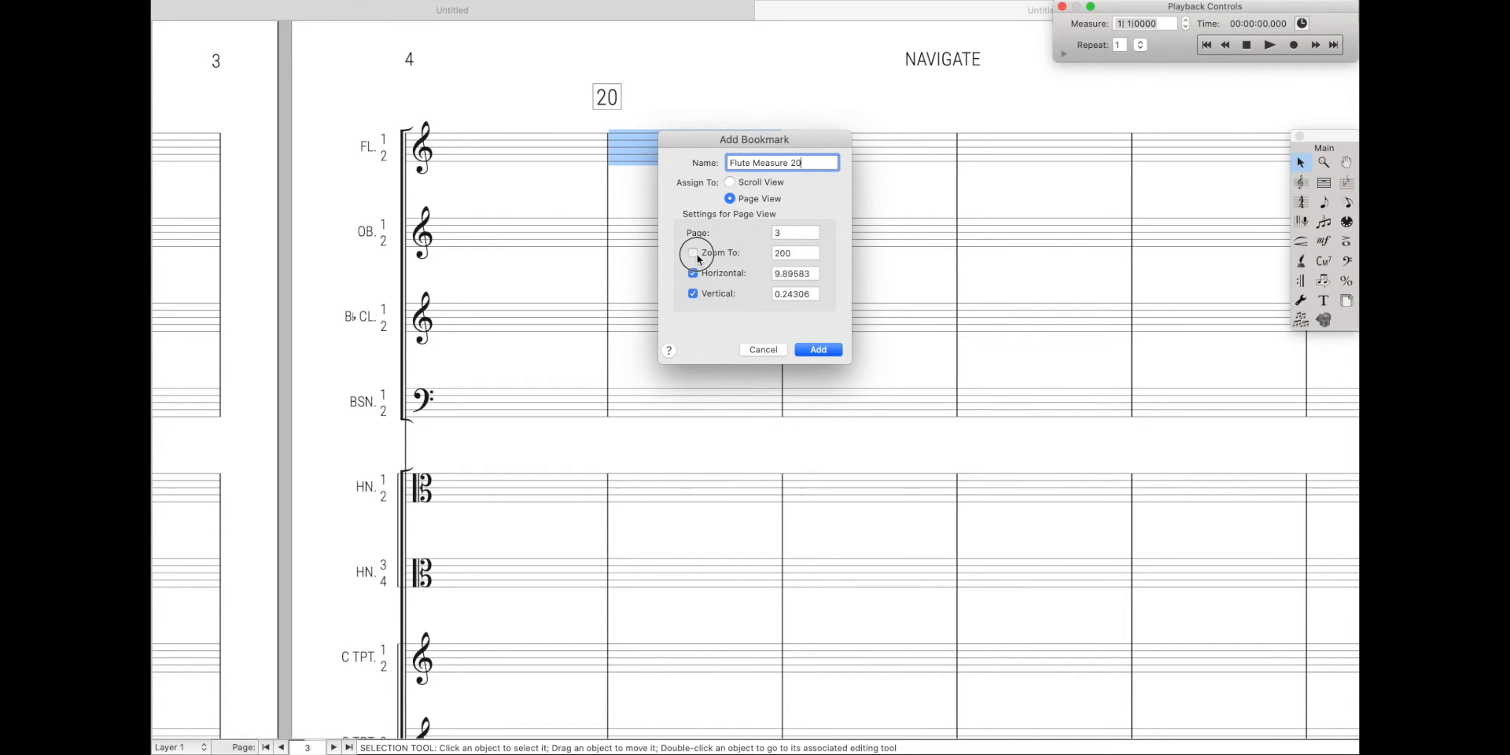
left_click(691, 252)
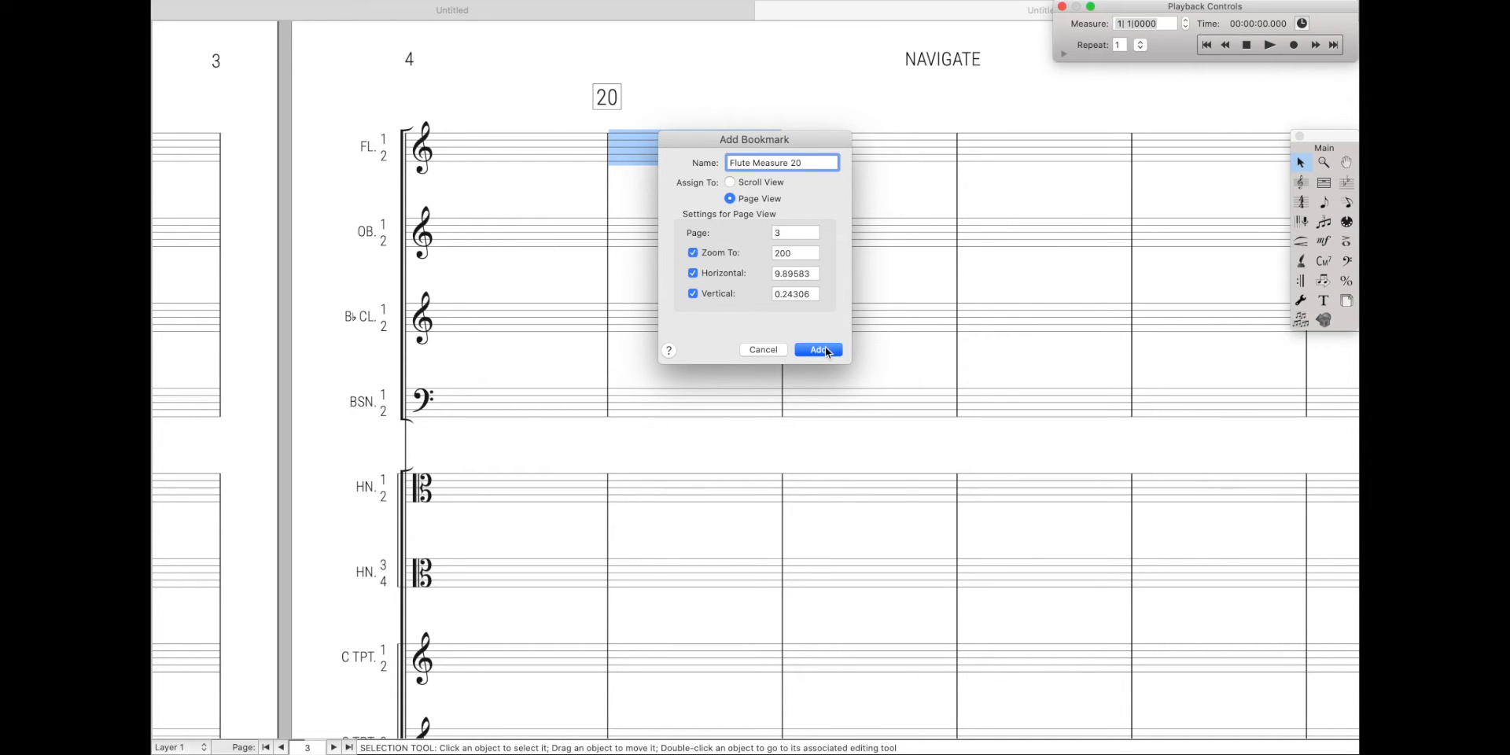
left_click(816, 349)
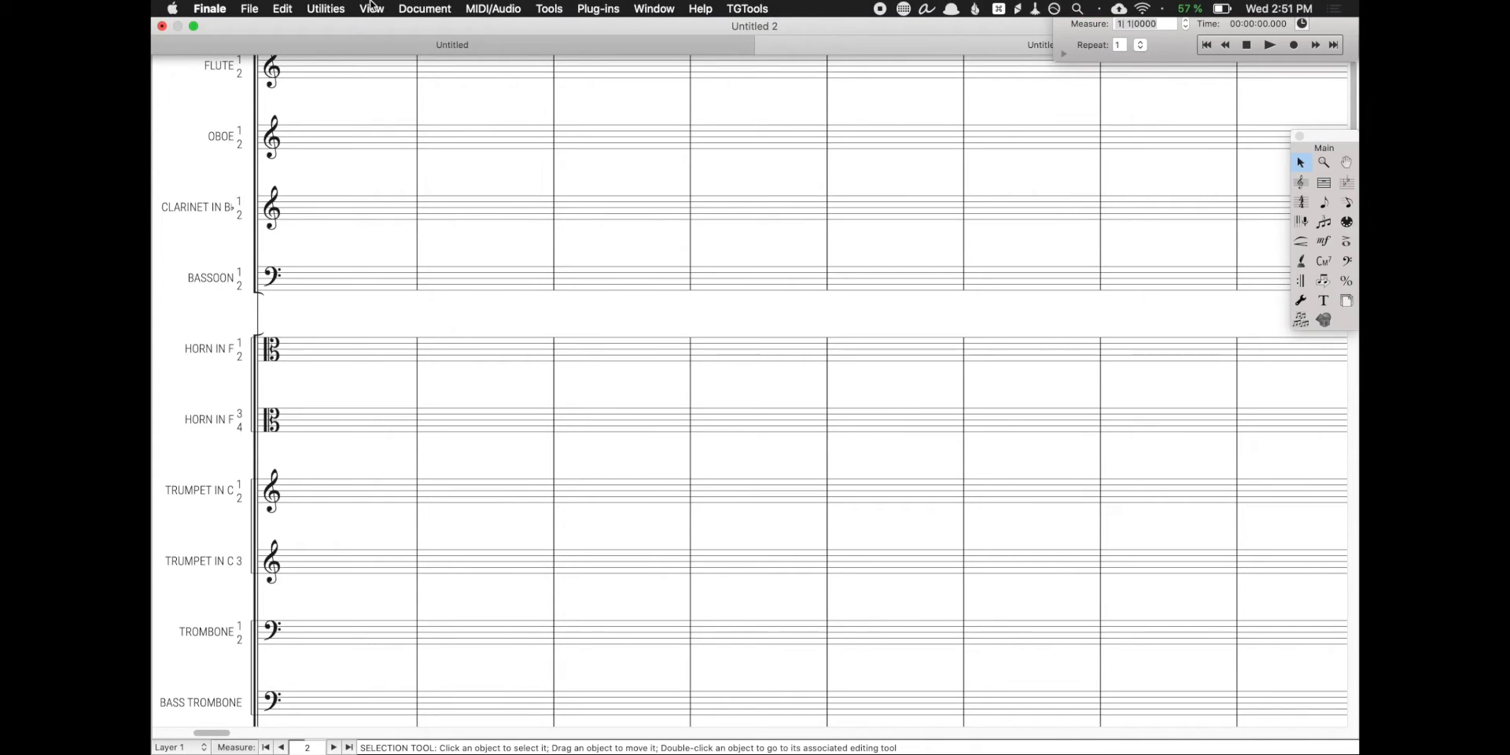
Recall the 'Flute Measure 20' bookmark, then start a new bookmark in Scroll View
left_click(372, 8)
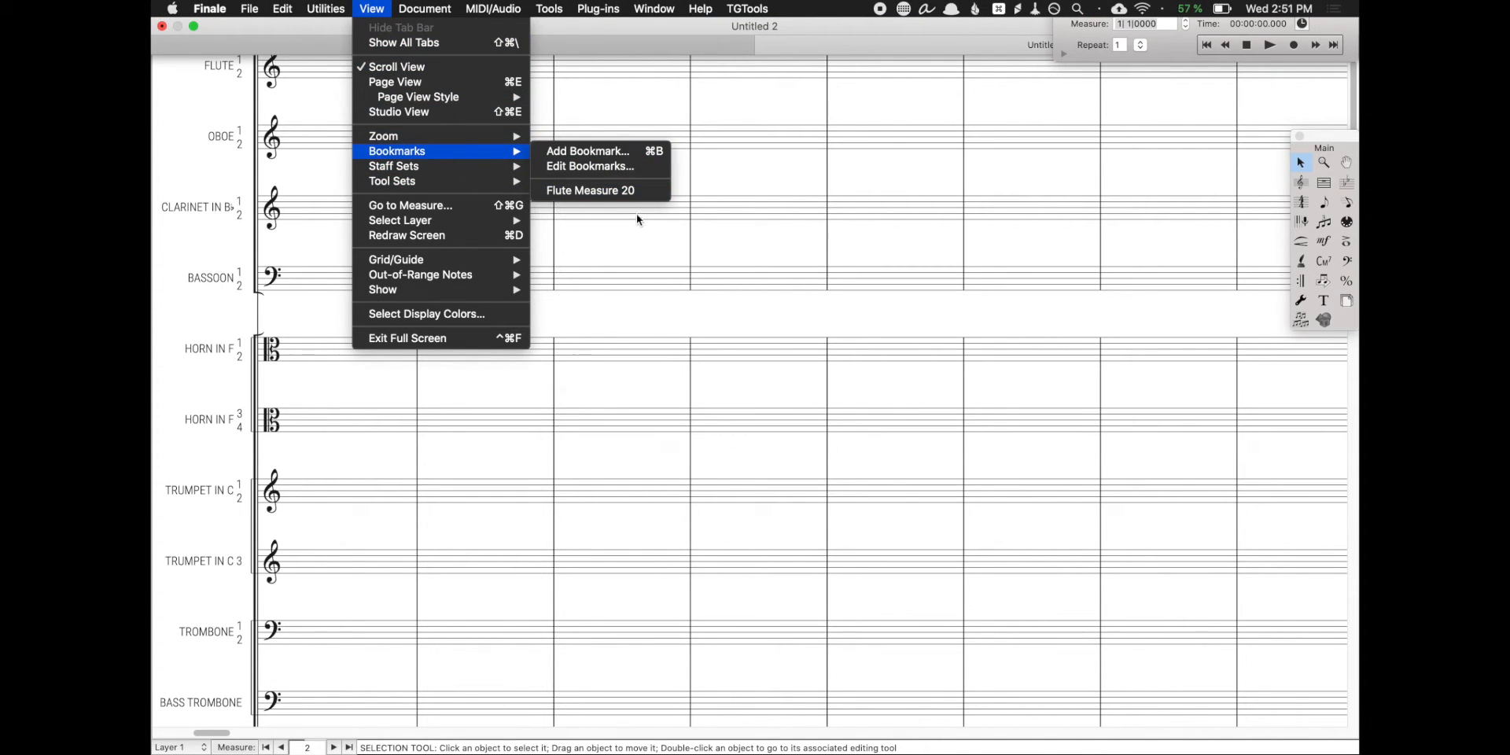
left_click(591, 189)
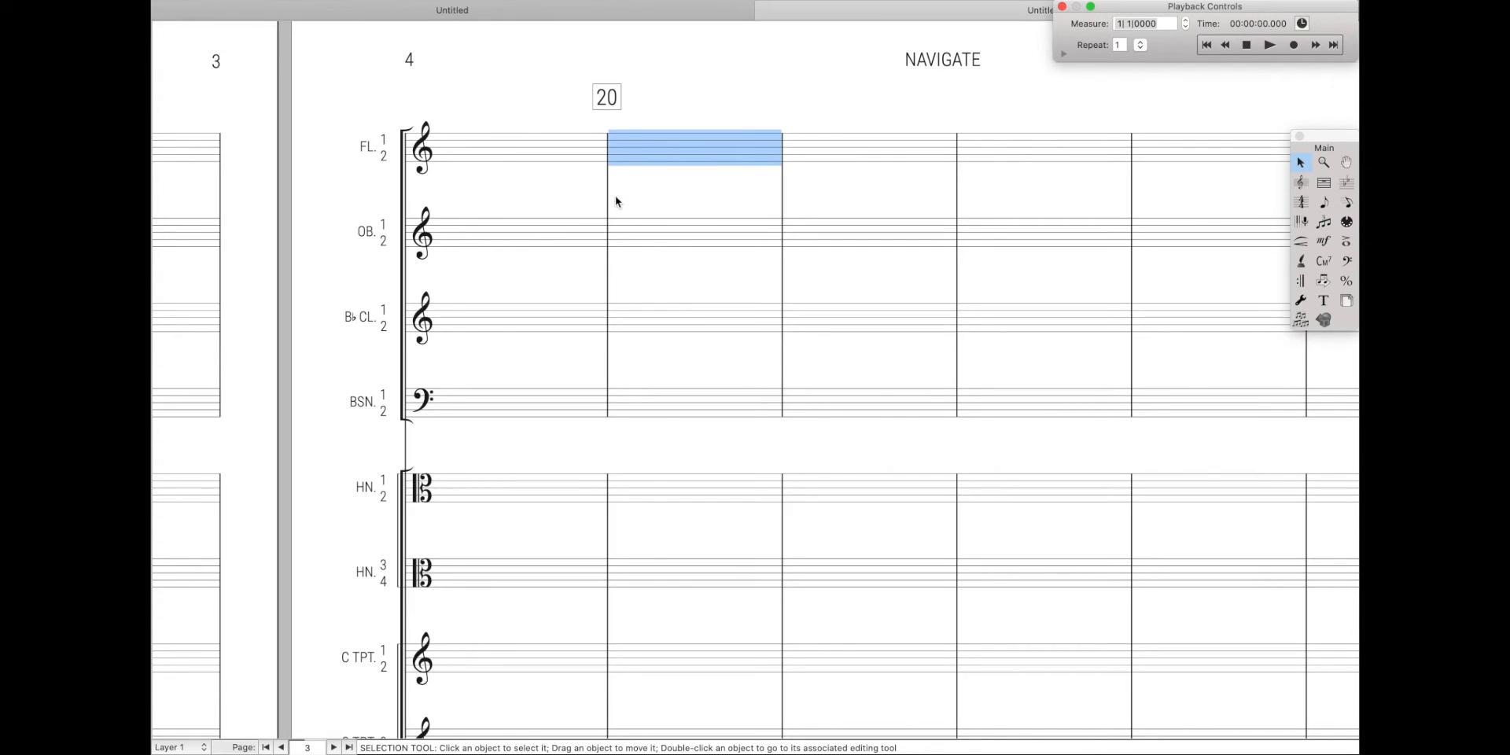
mouse_move(633, 177)
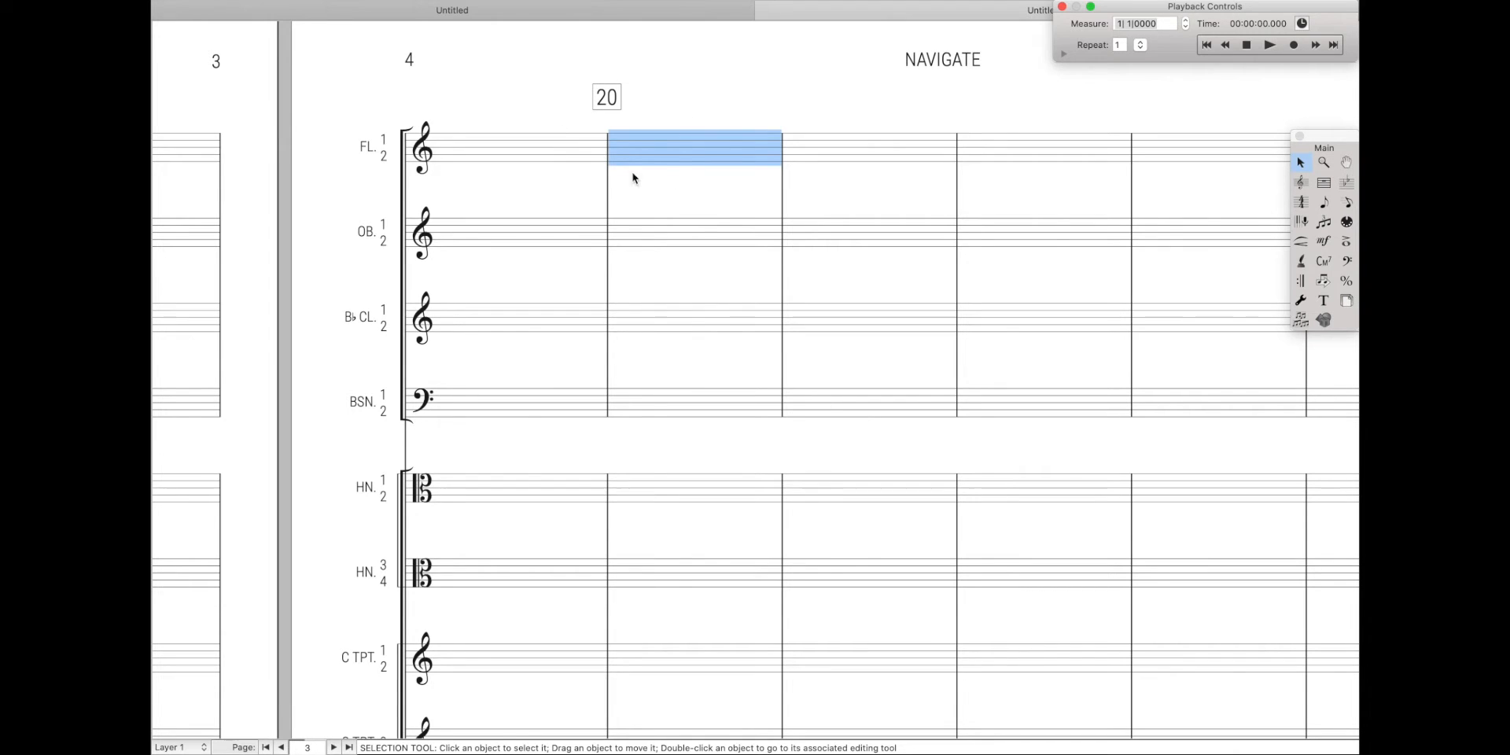
mouse_move(679, 111)
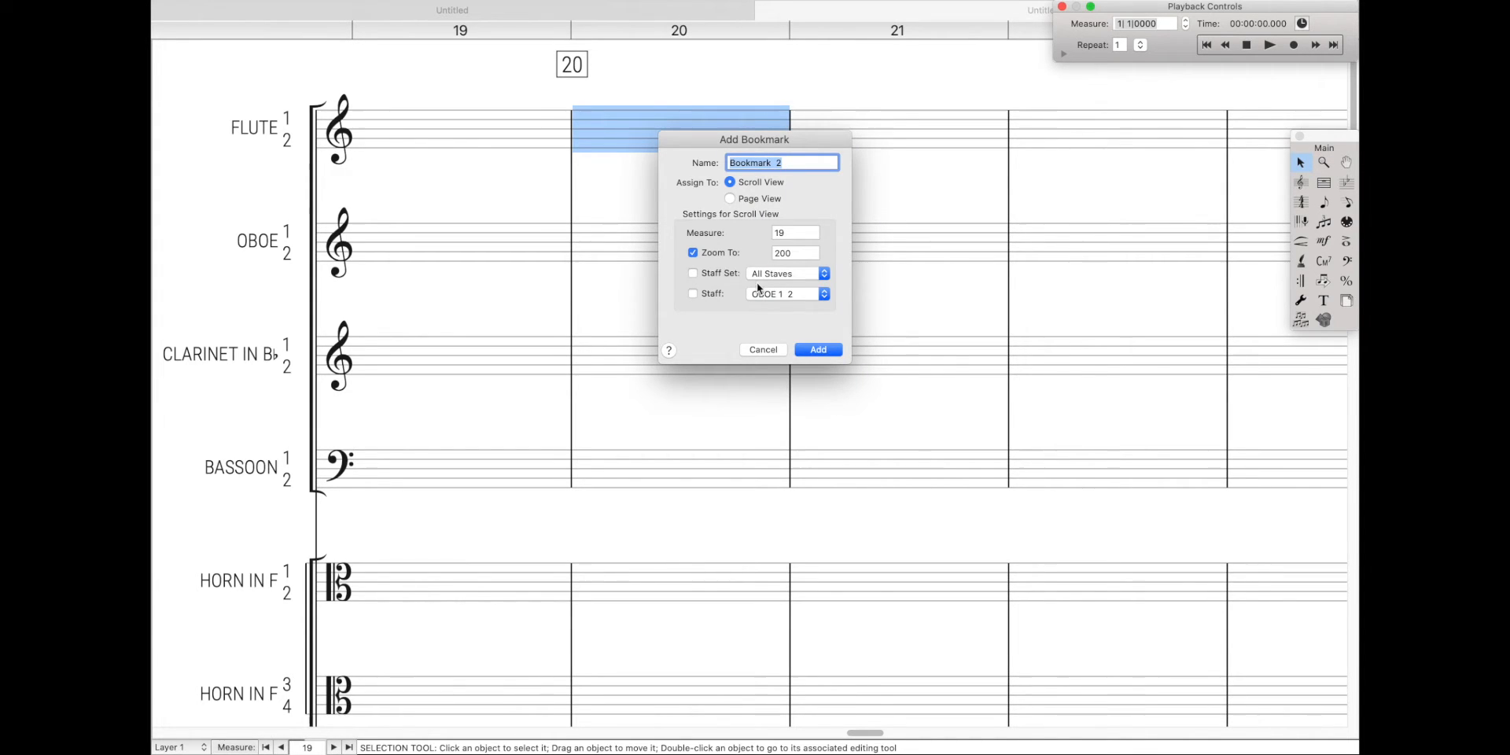
left_click(785, 272)
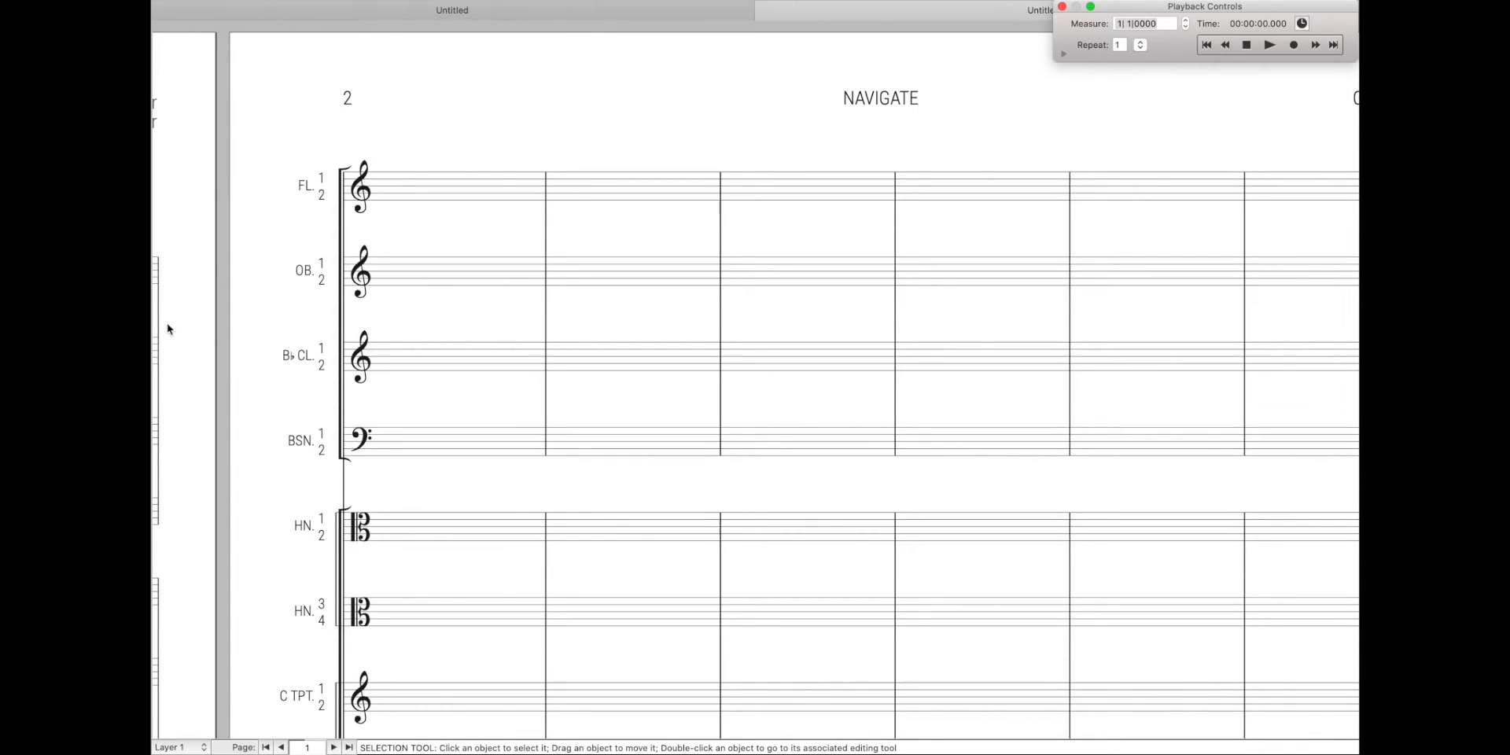
mouse_move(176, 326)
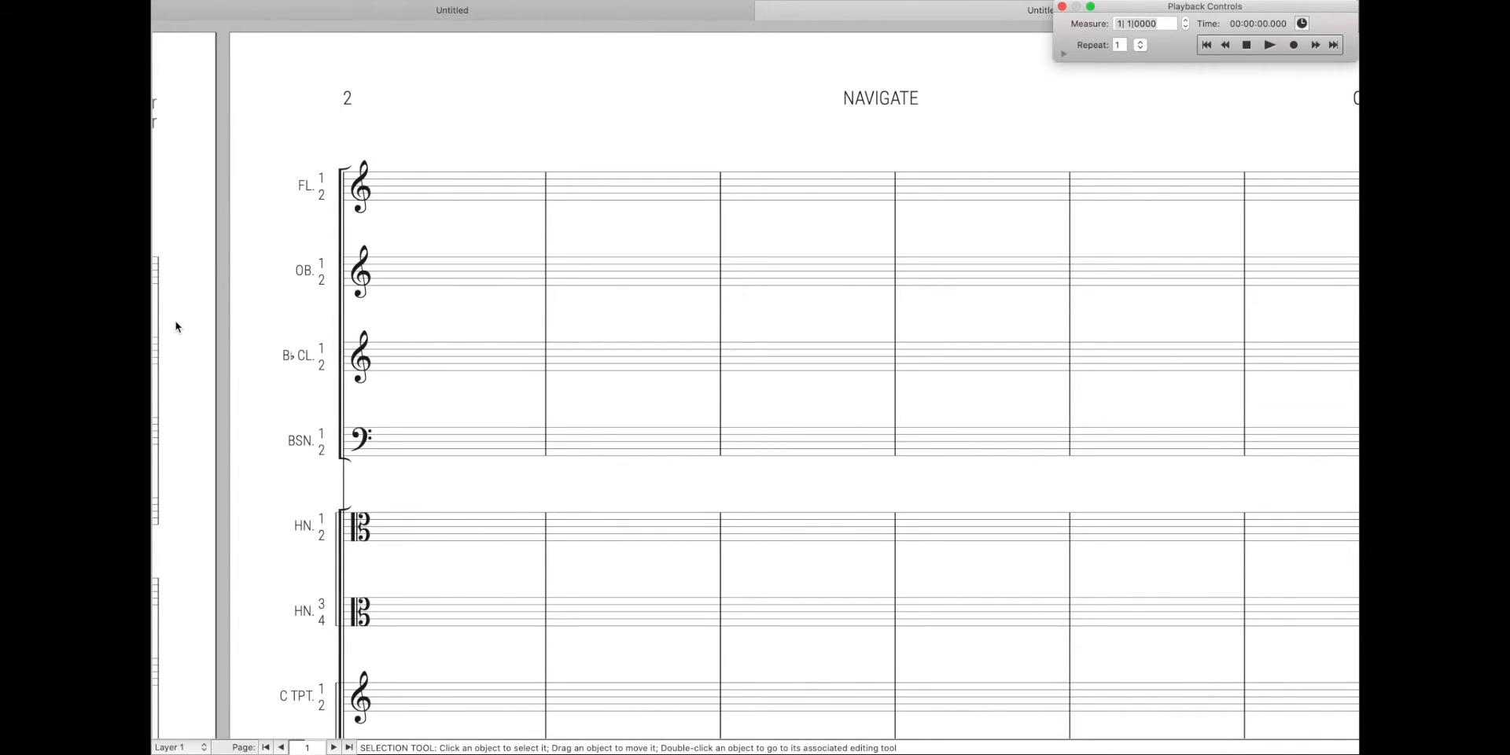
Scroll down and back up through the score toward page 6's final barline
scroll("down", 3)
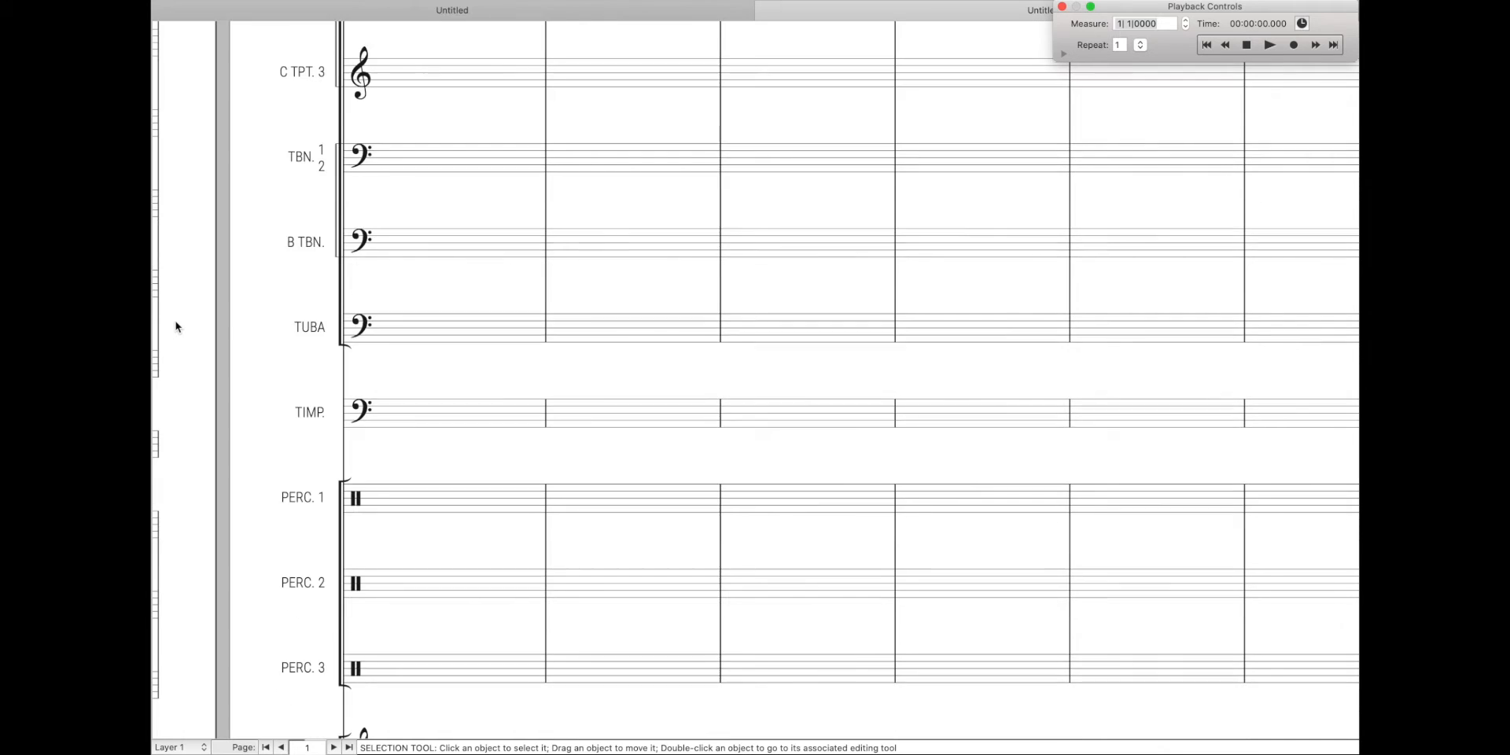
scroll("up", 3)
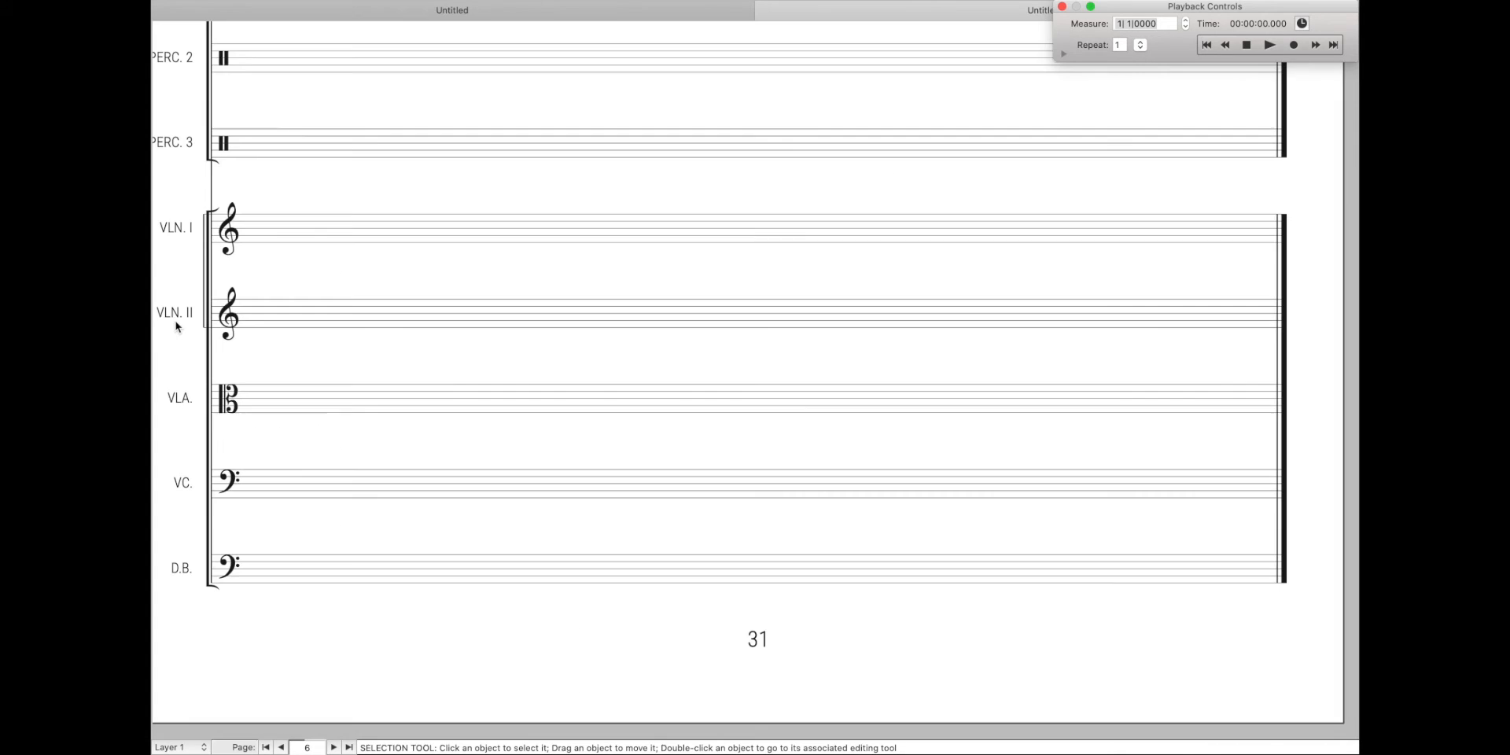
mouse_move(732, 268)
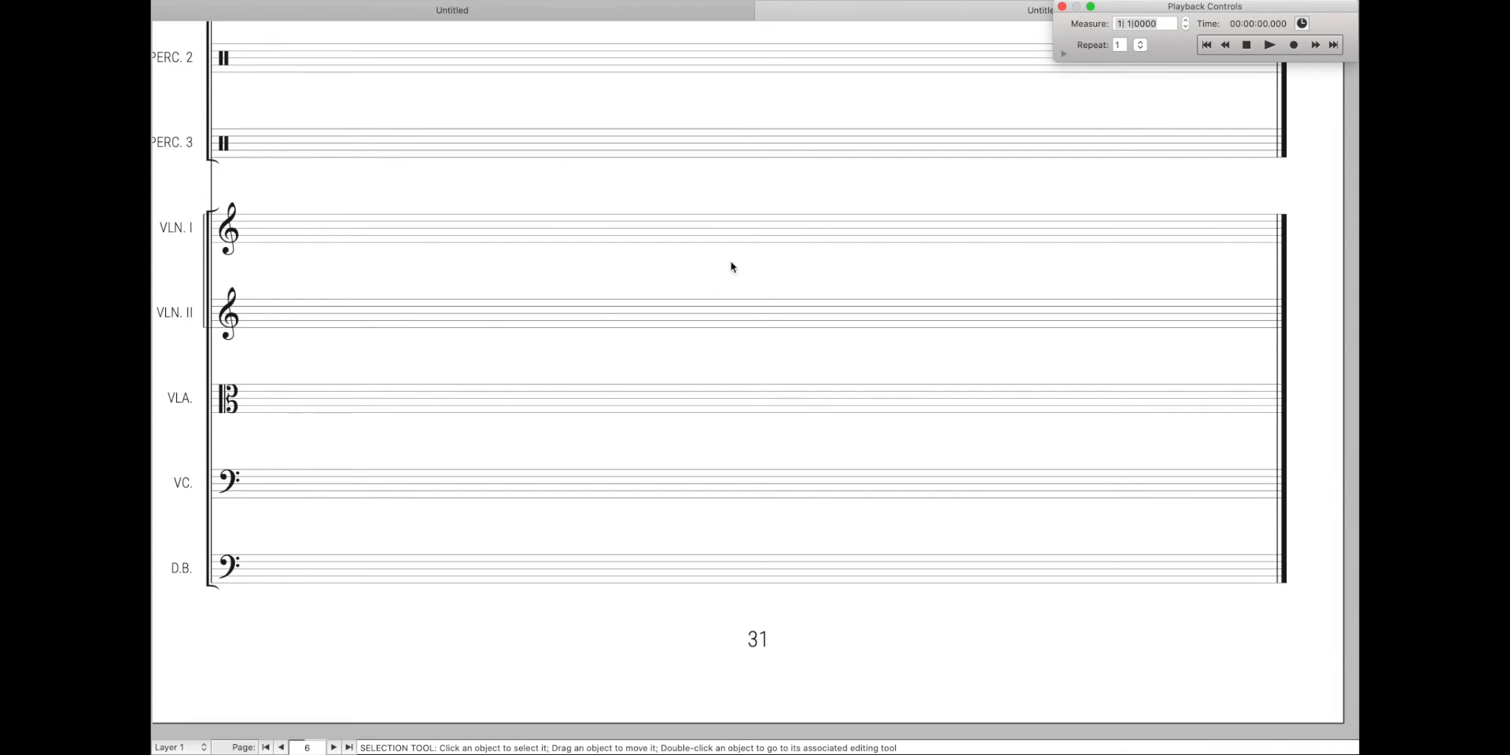
mouse_move(1055, 727)
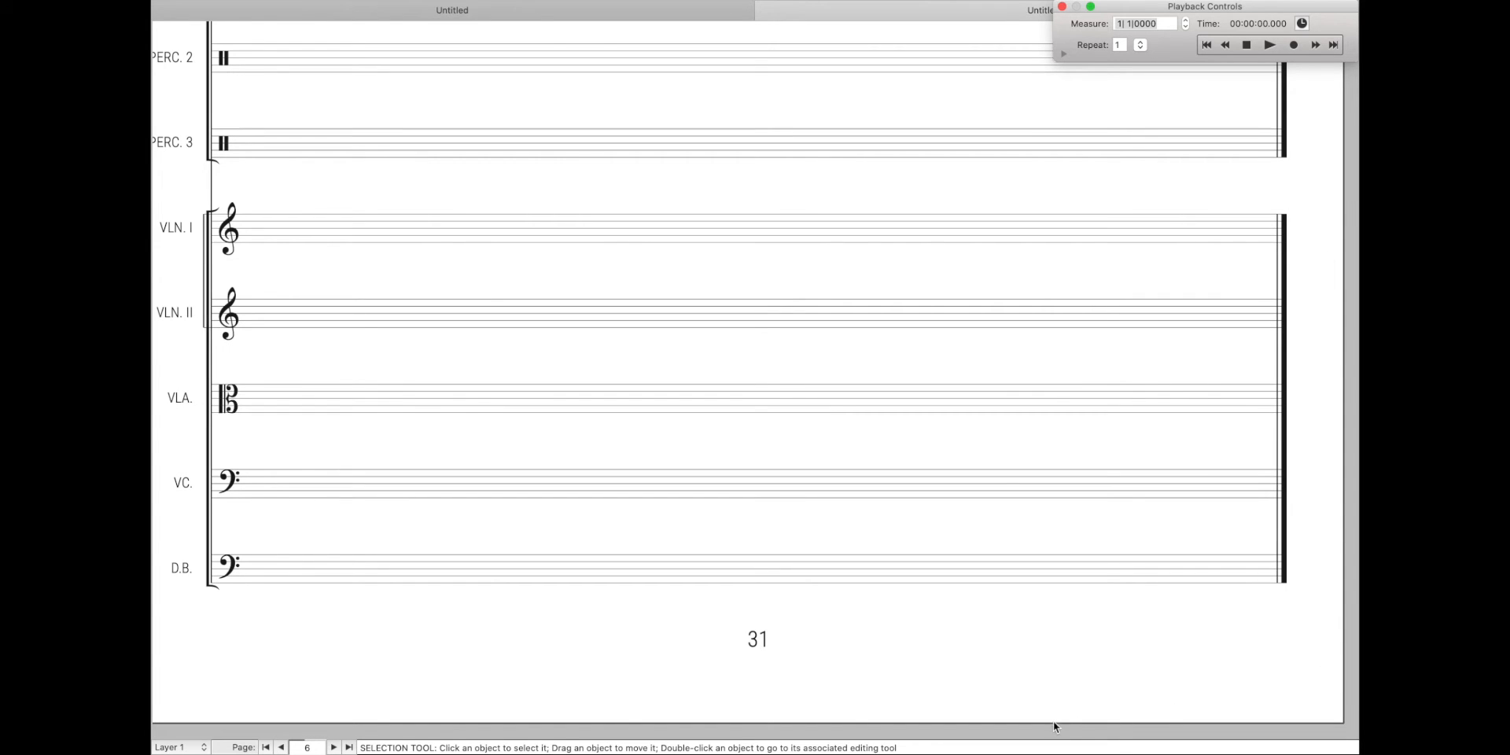
mouse_move(1253, 678)
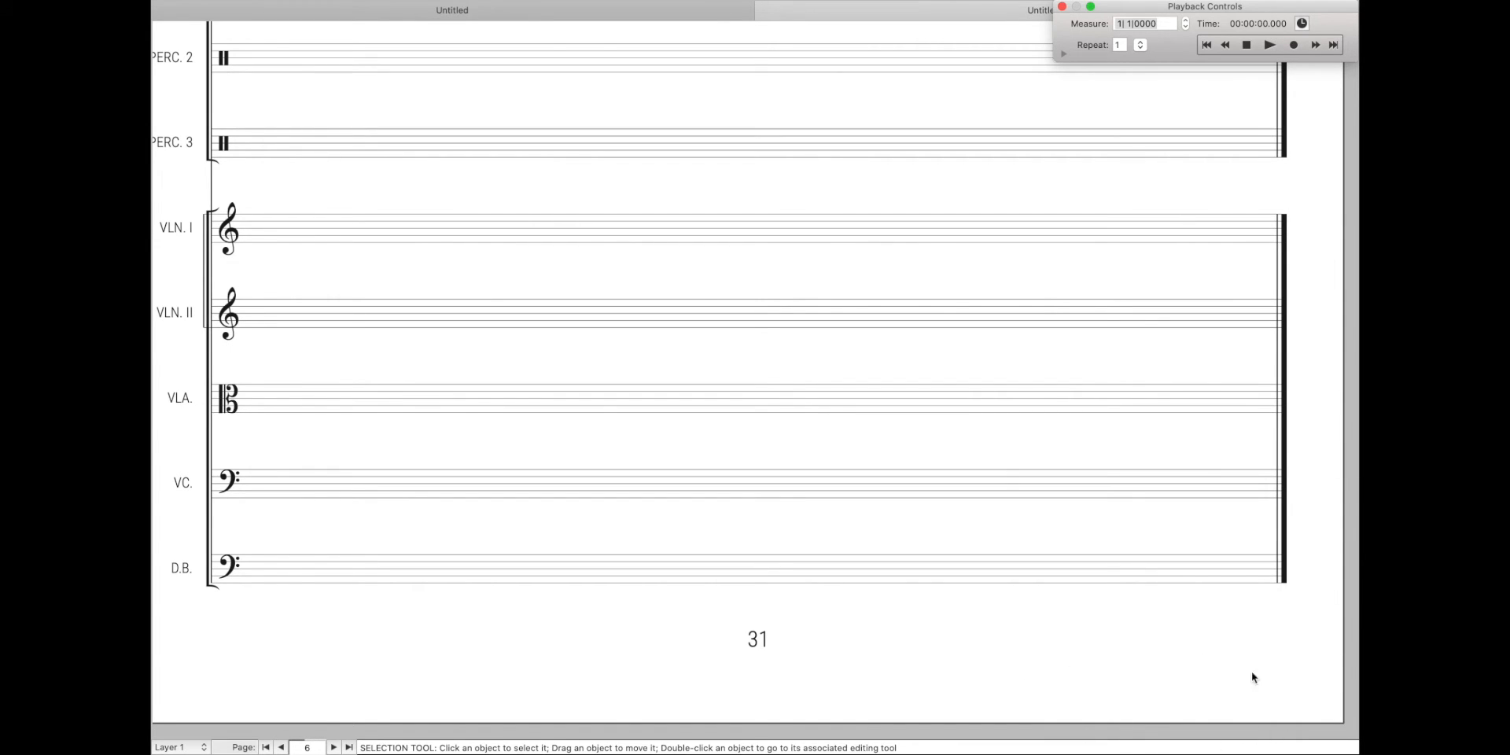
mouse_move(1299, 361)
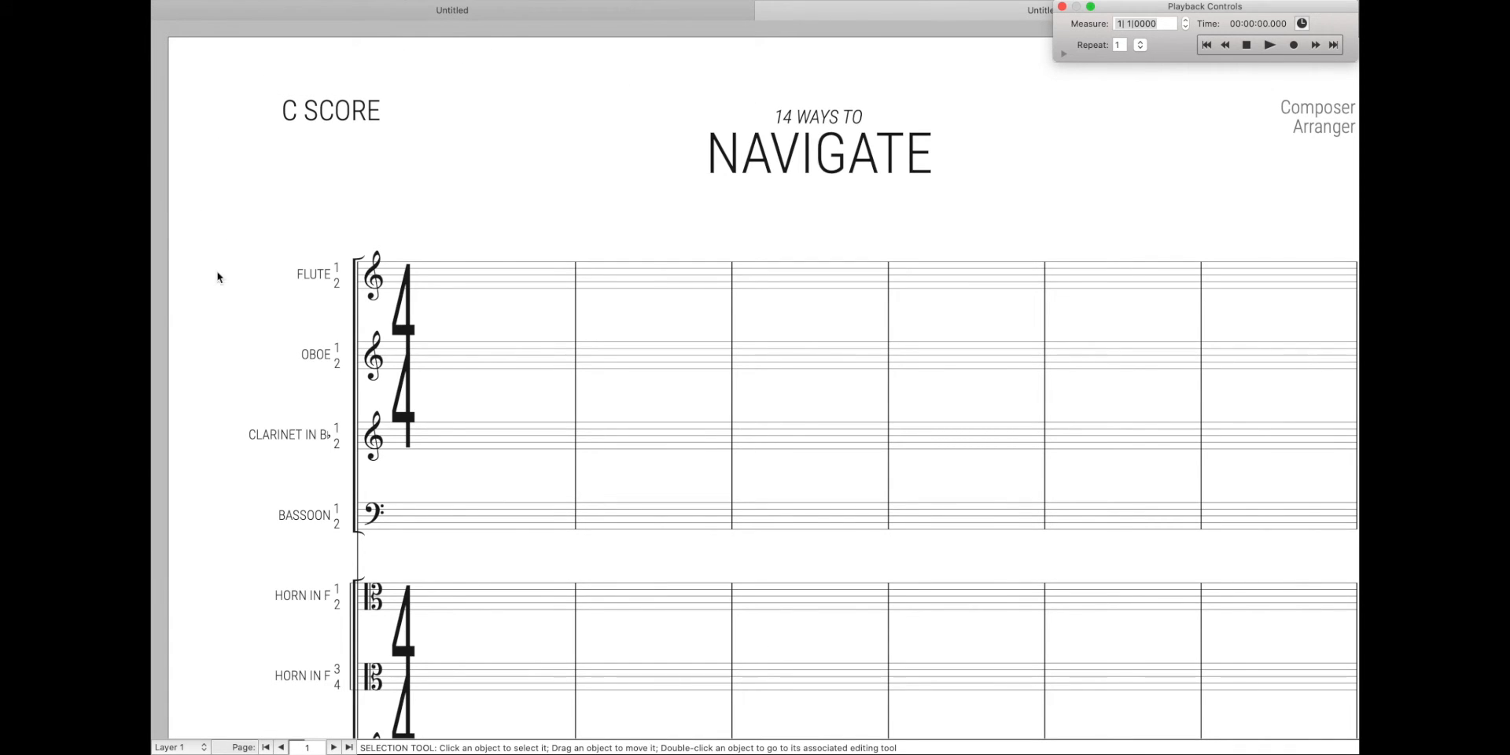
mouse_move(365, 156)
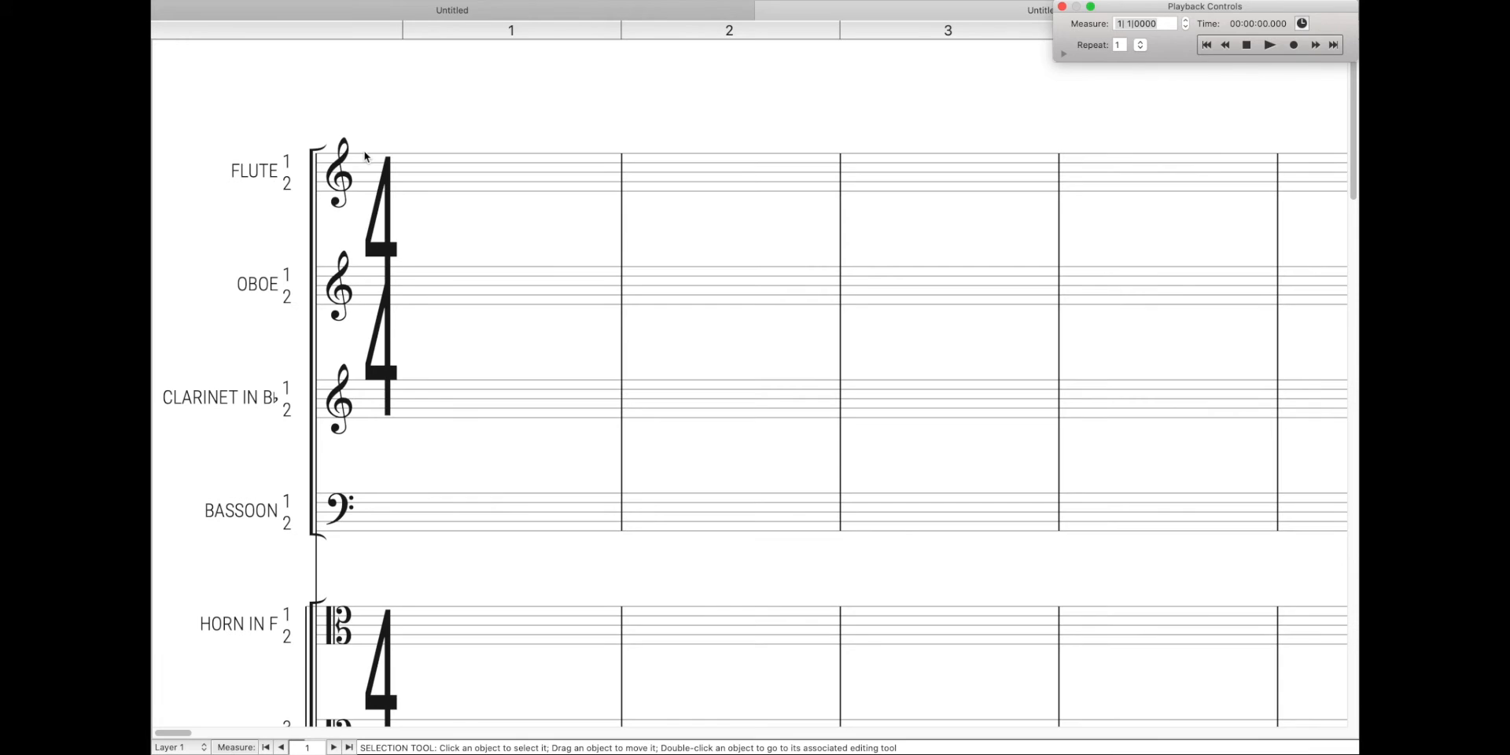
mouse_move(608, 85)
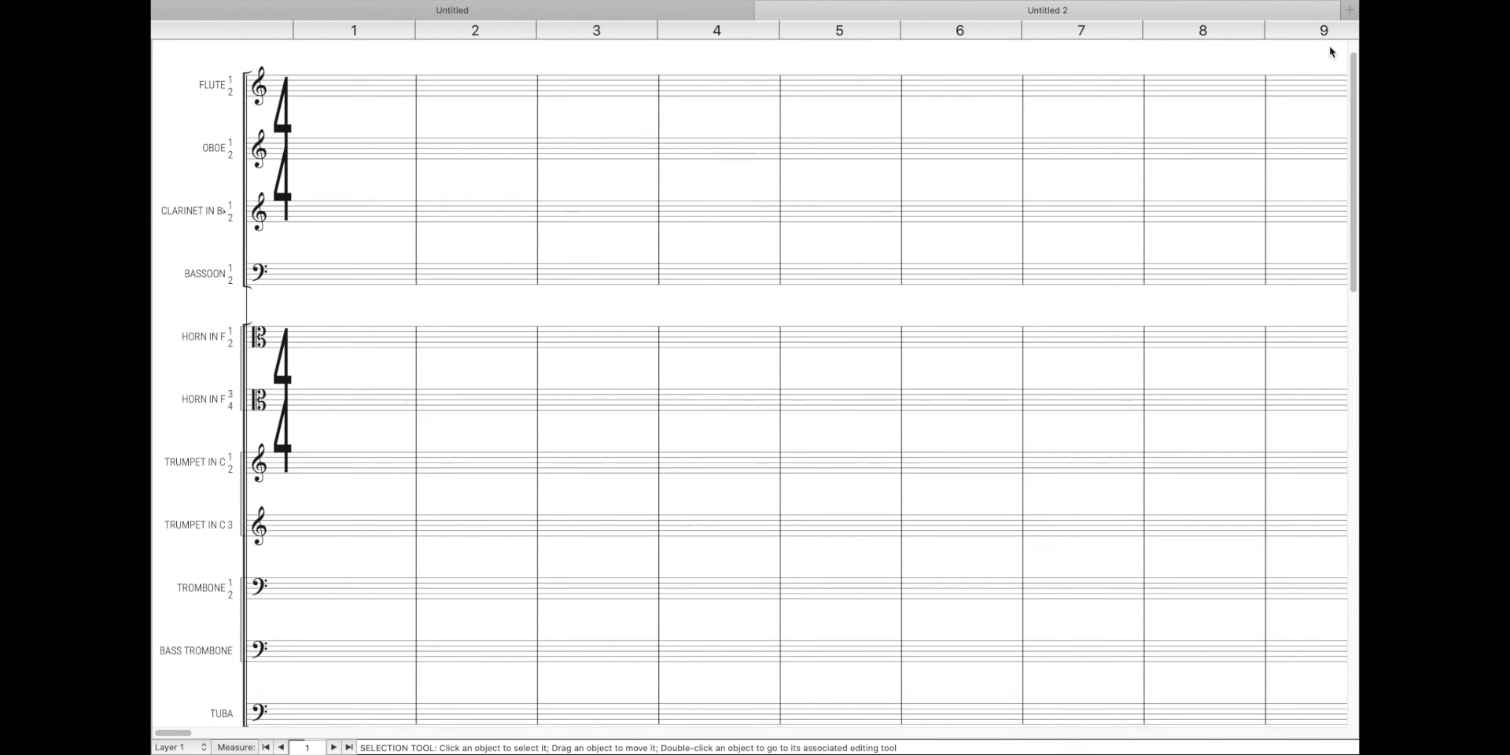
Scroll the continuous strip right and advance a group of measures toward measures 17–25
scroll("right", 3)
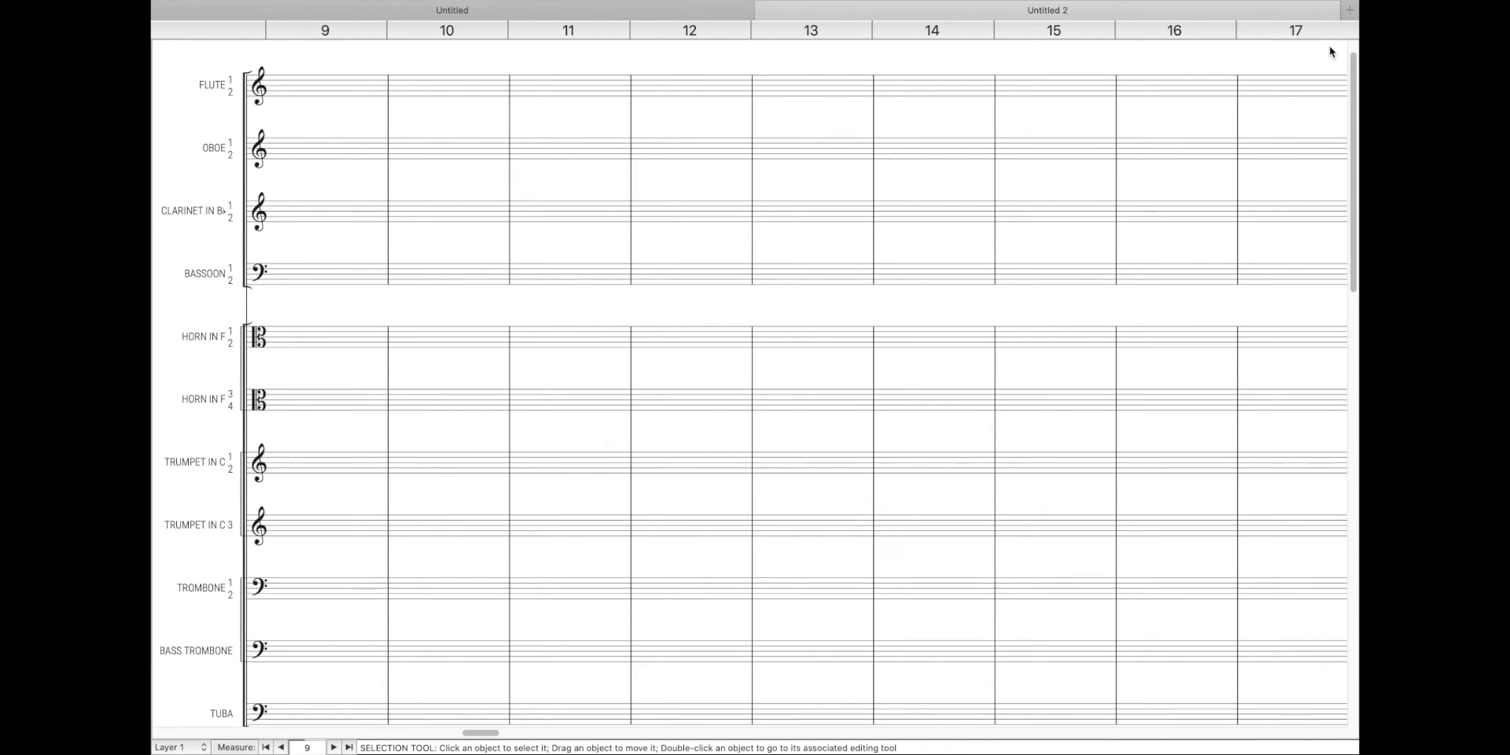
left_click(690, 86)
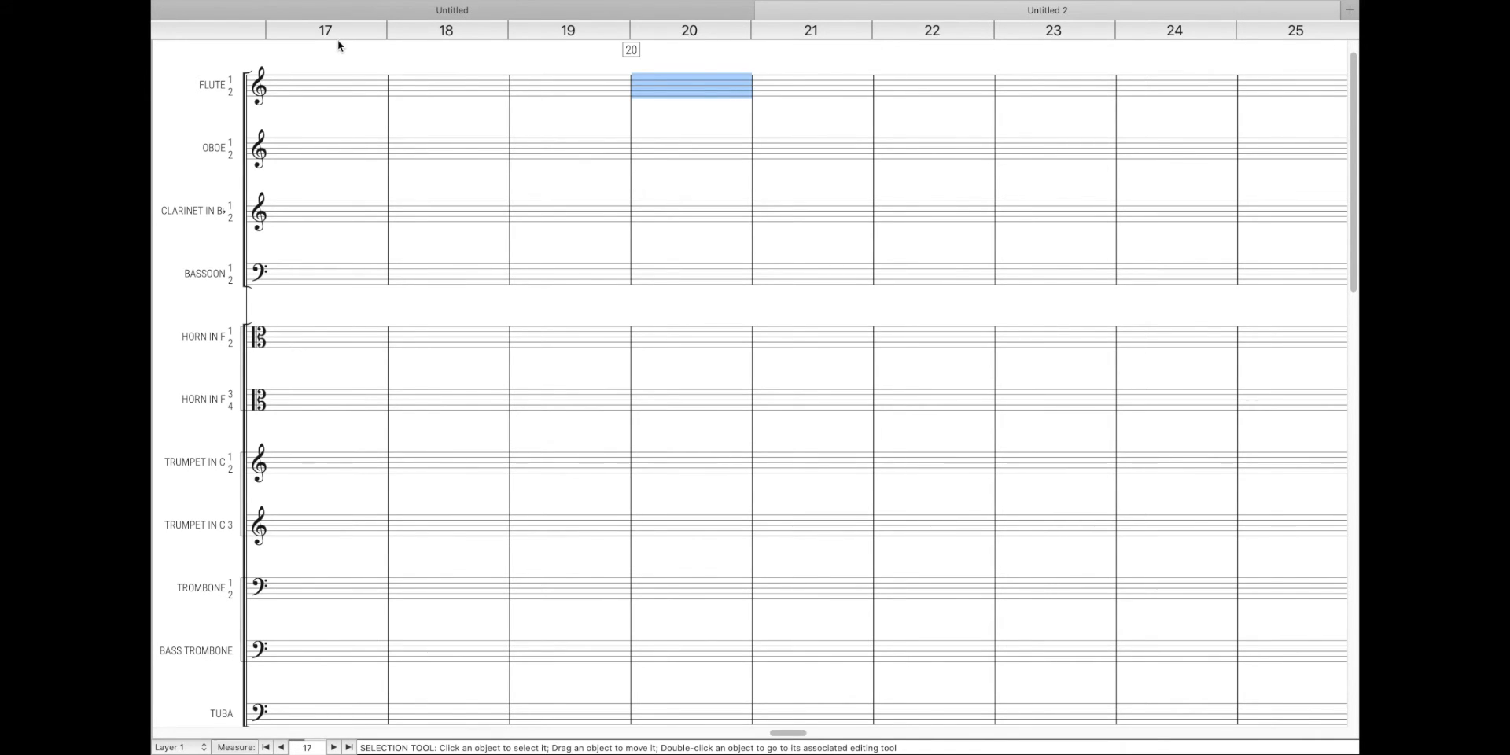
scroll("right", 3)
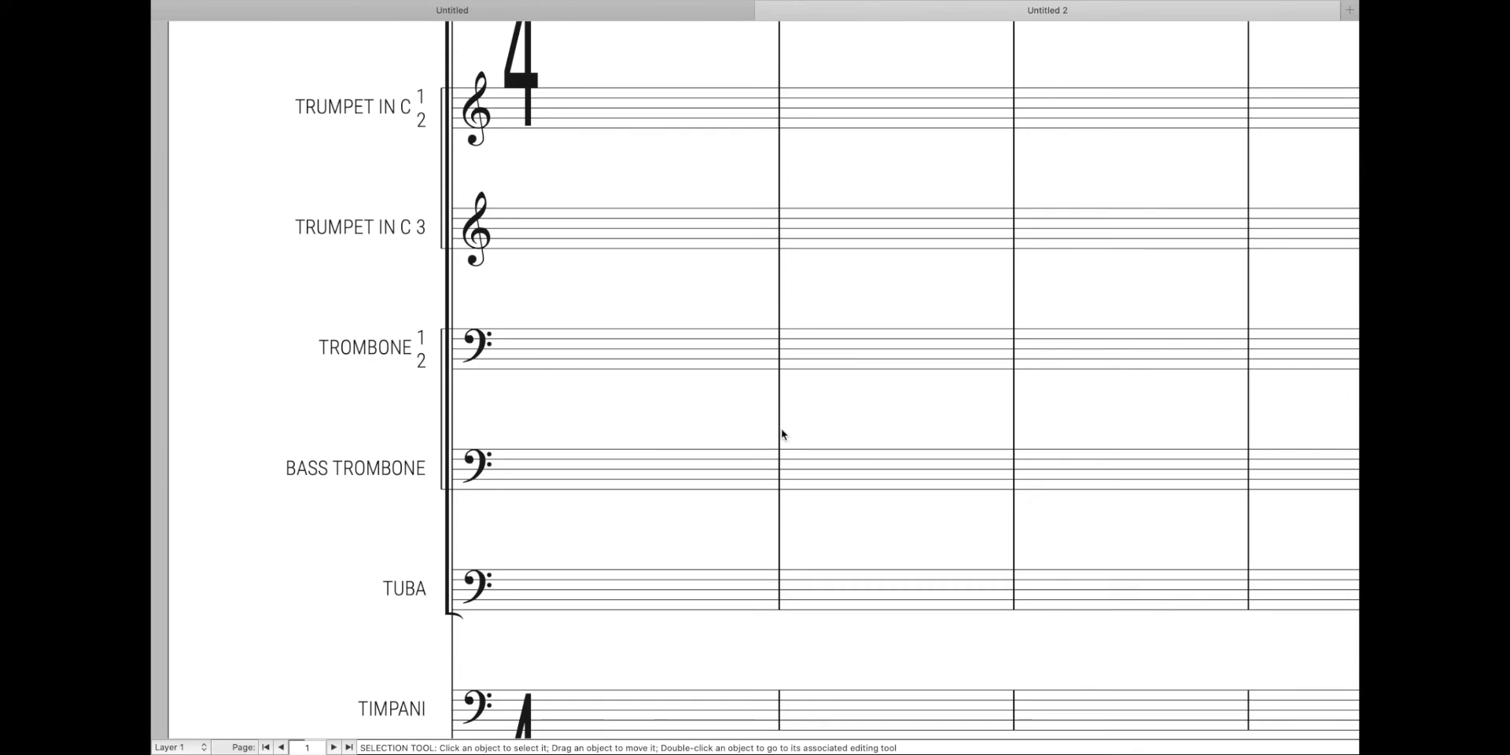
Scroll the Page View score back to the top of page 1, showing the '14 WAYS TO NAVIGATE' title
scroll("up", 3)
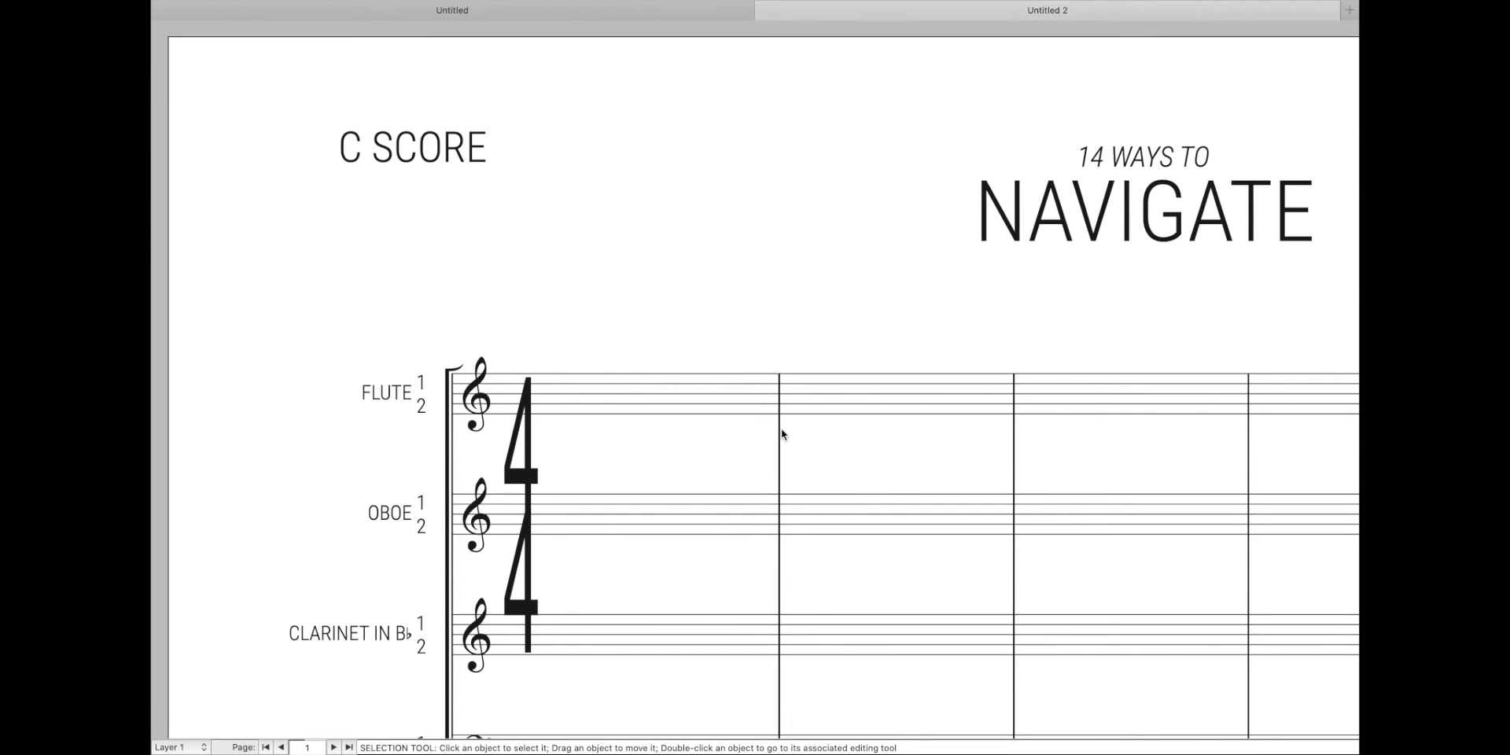
mouse_move(296, 172)
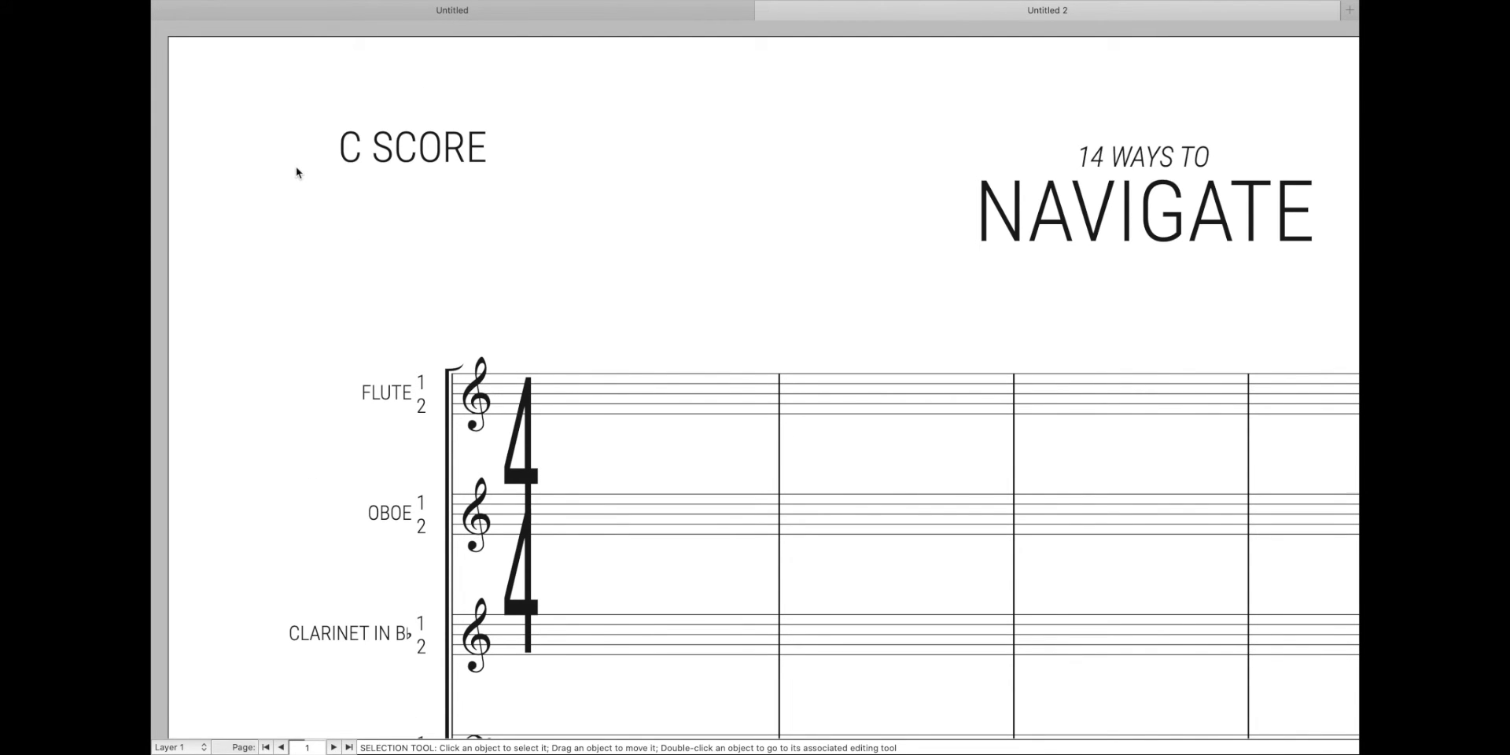
scroll("down", 3)
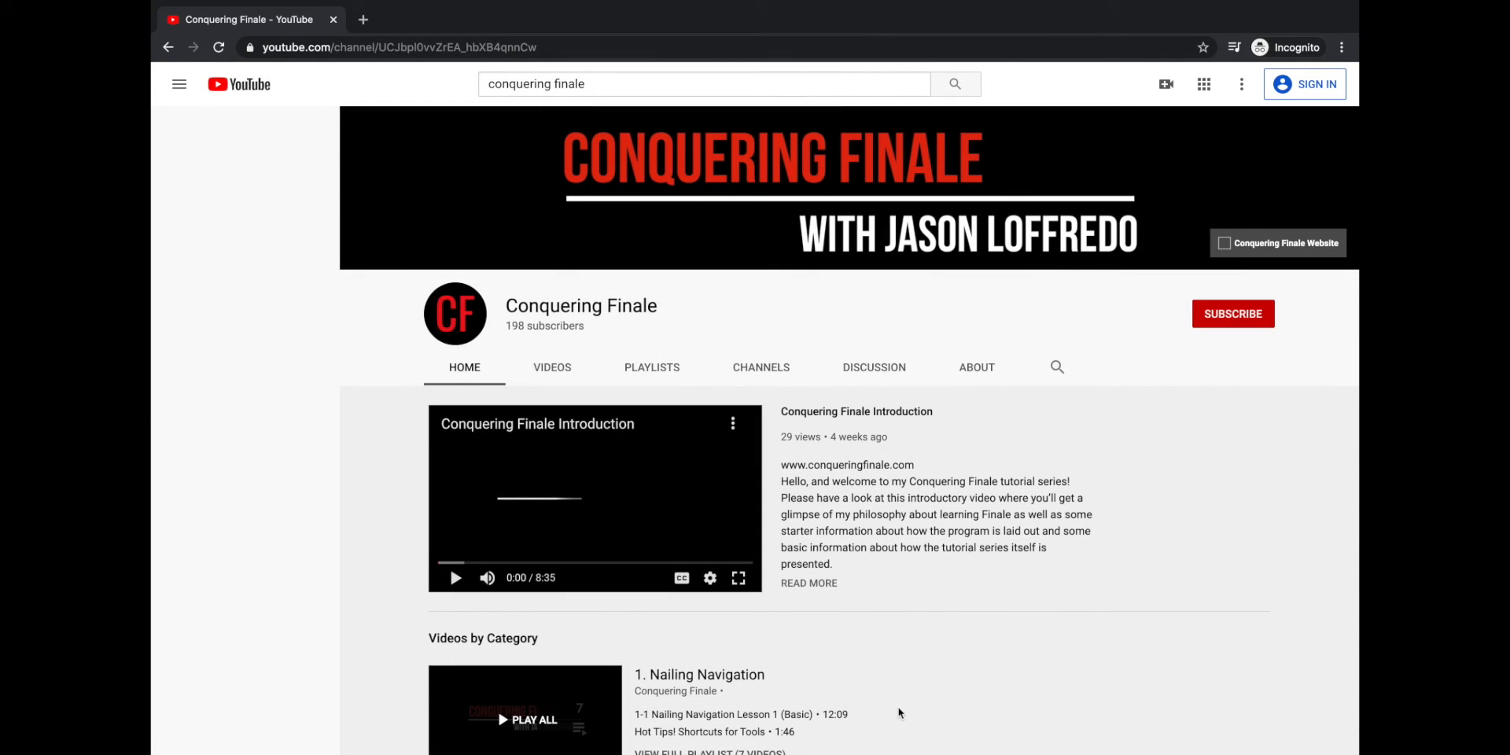
mouse_move(874, 208)
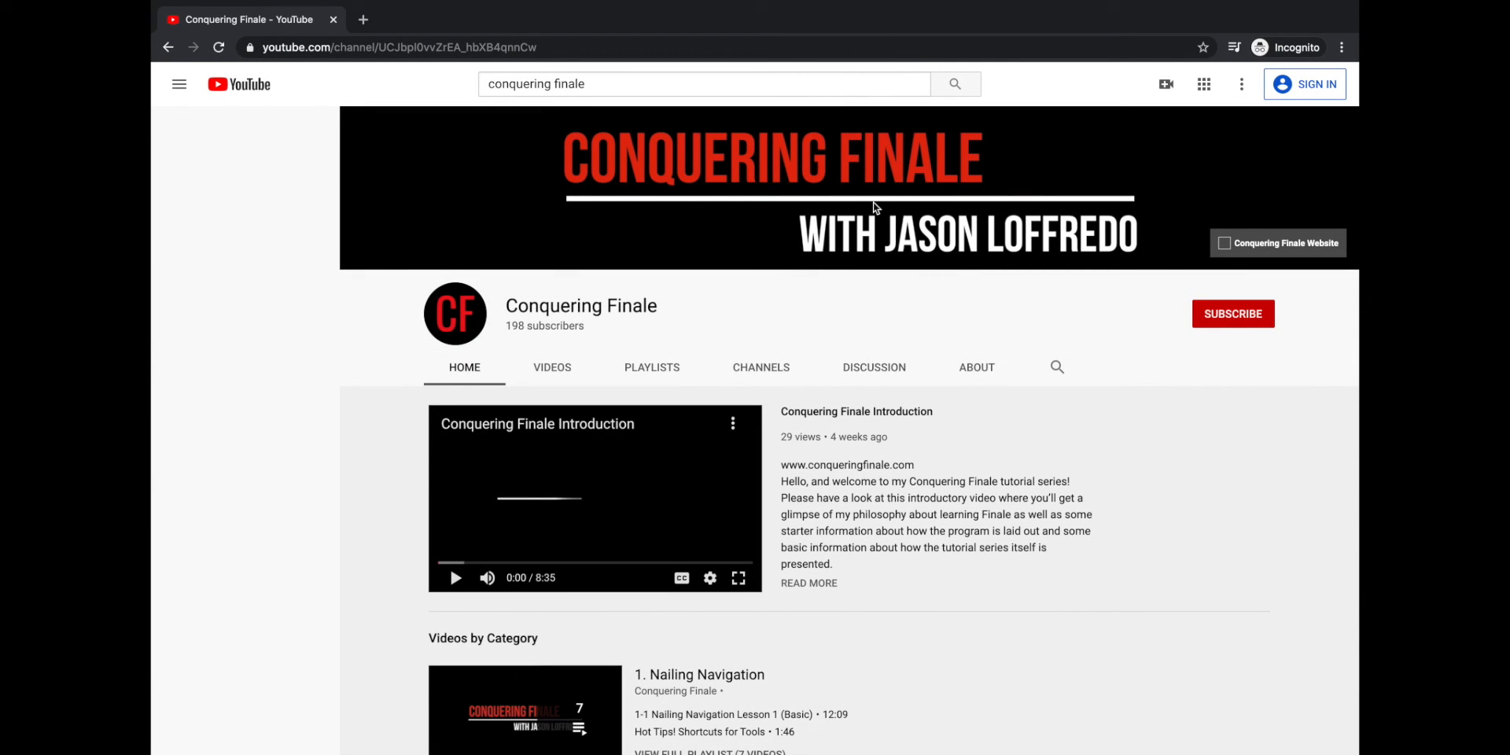
Scroll the Conquering Finale channel page down to the category playlists, from Nailing Navigation
scroll("down", 3)
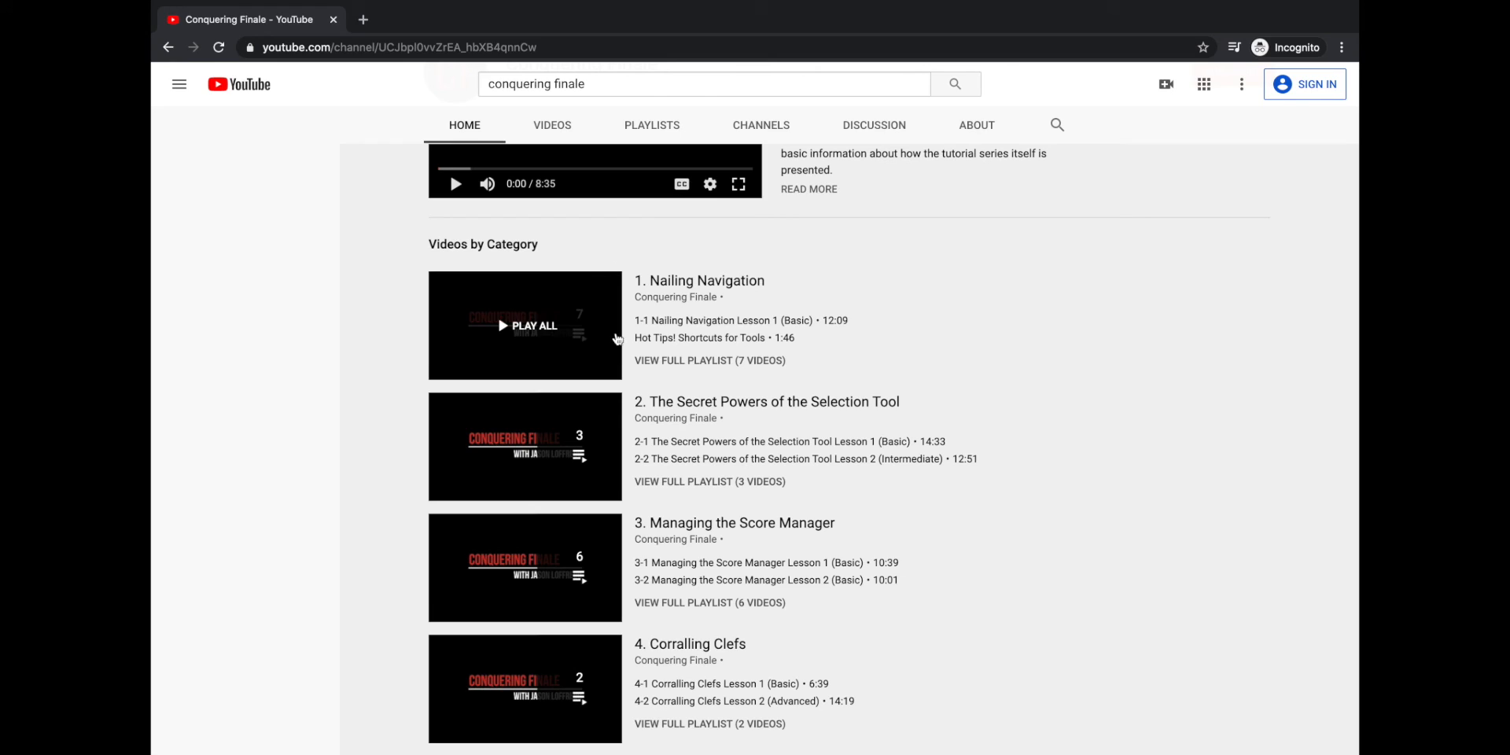
mouse_move(696, 270)
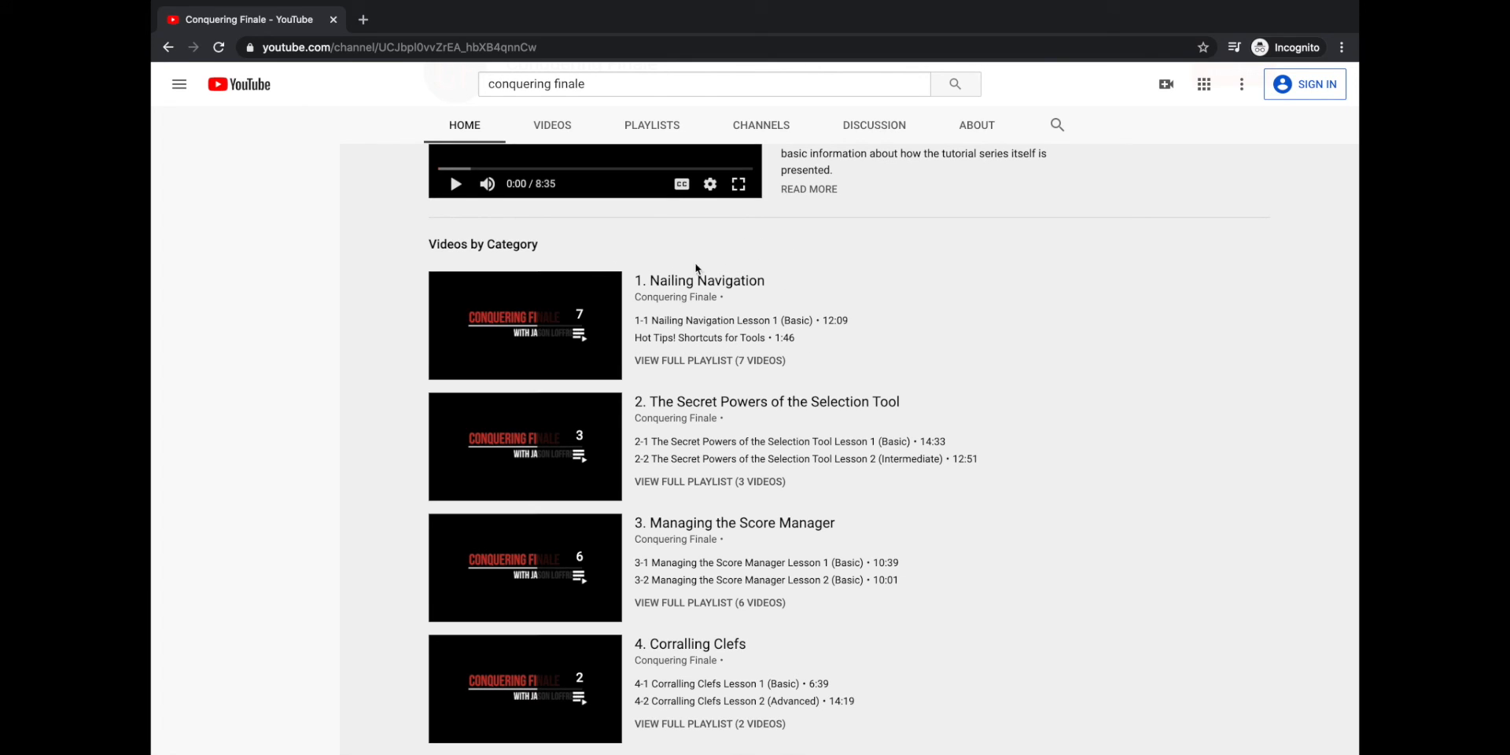
mouse_move(992, 271)
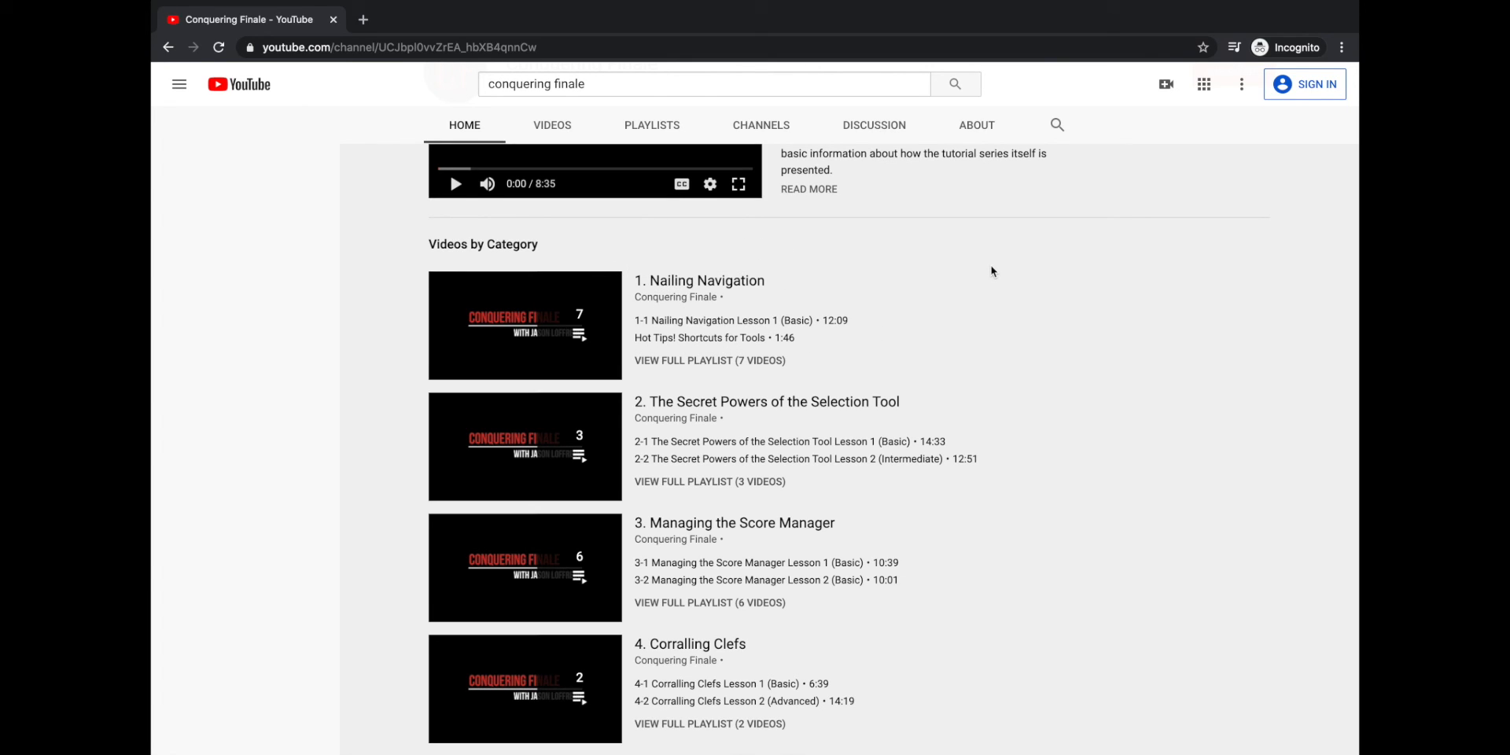